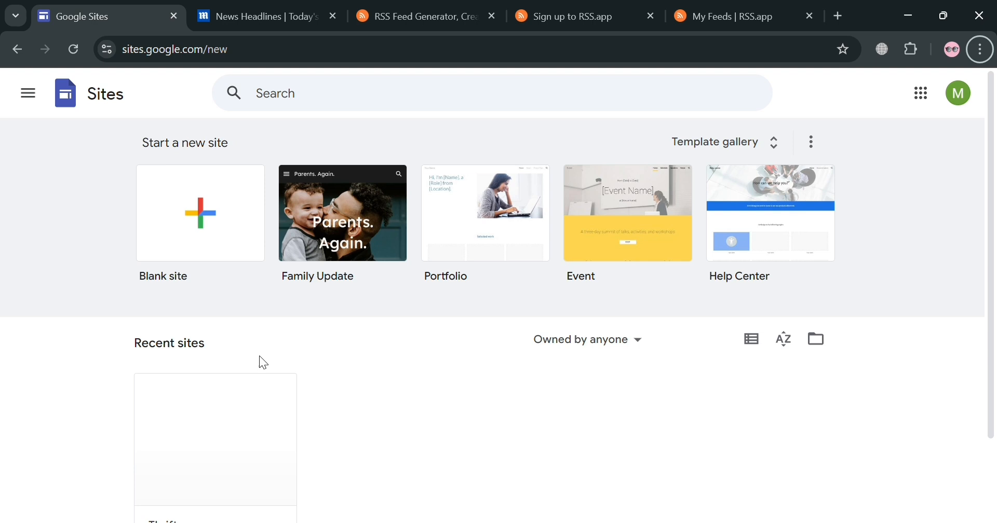
pyautogui.moveTo(306, 235)
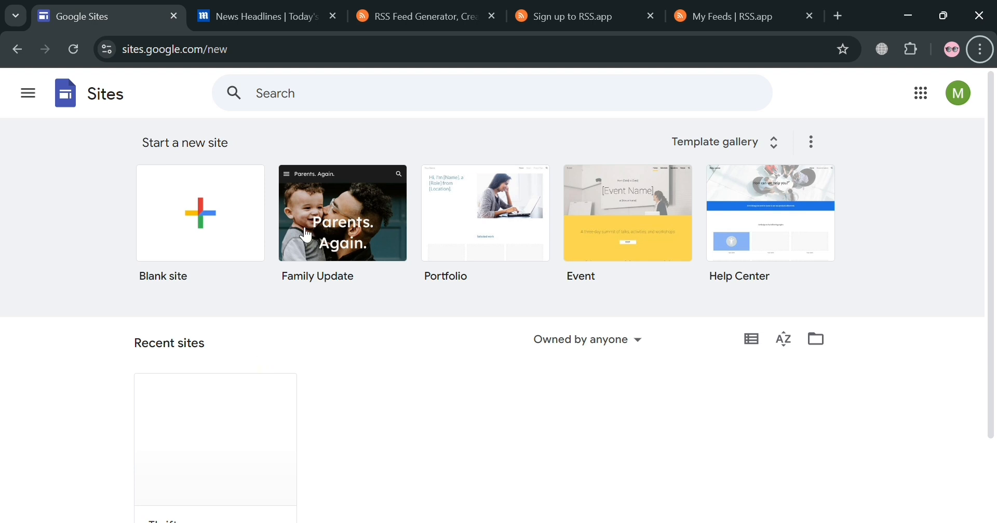
pyautogui.moveTo(404, 424)
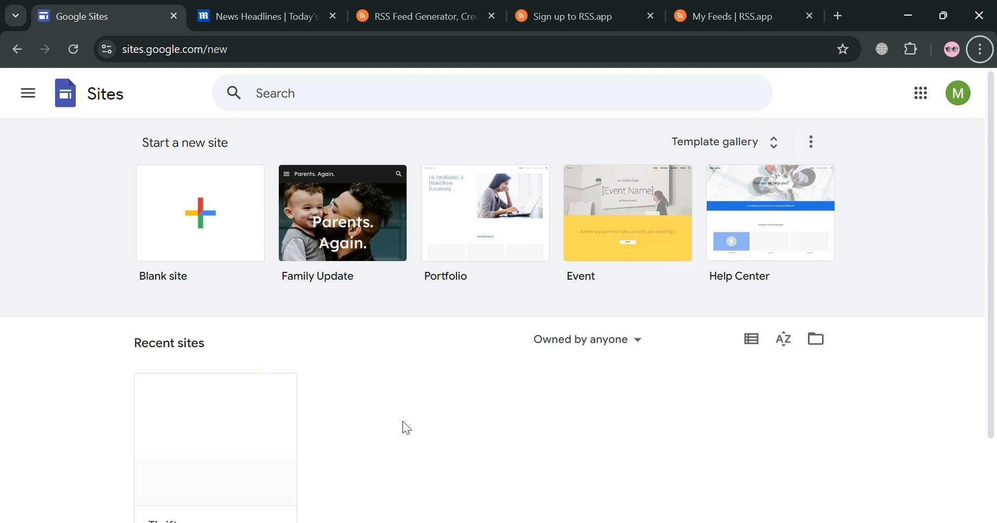
pyautogui.moveTo(368, 466)
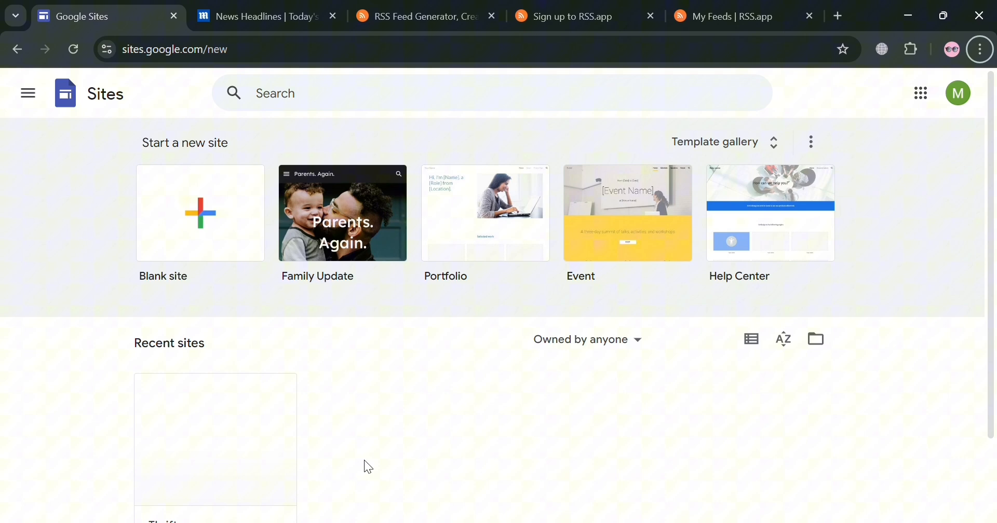
pyautogui.moveTo(353, 482)
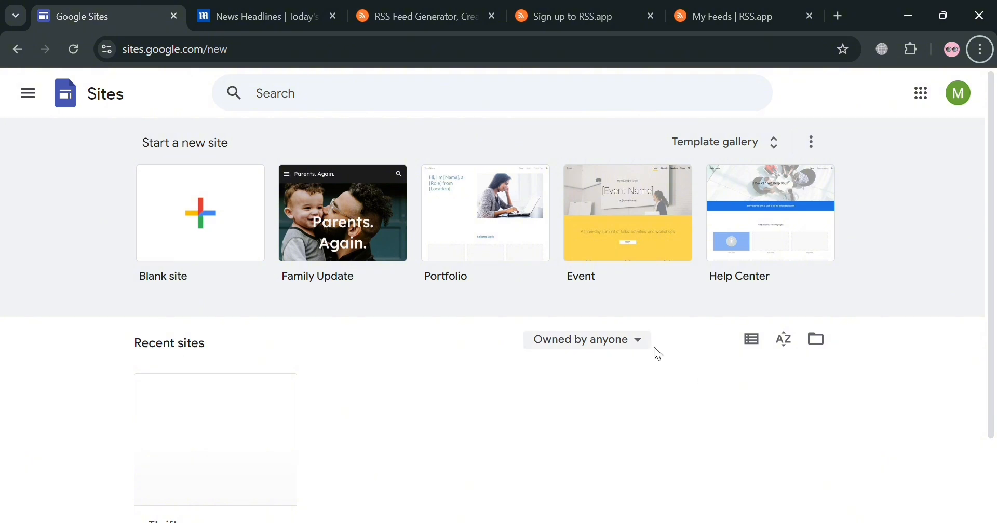
pyautogui.moveTo(677, 346)
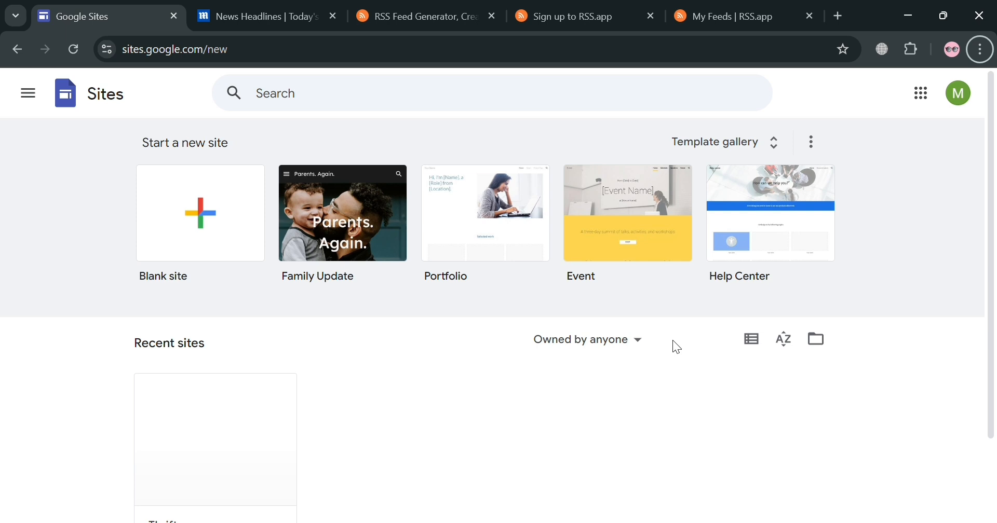
pyautogui.moveTo(559, 373)
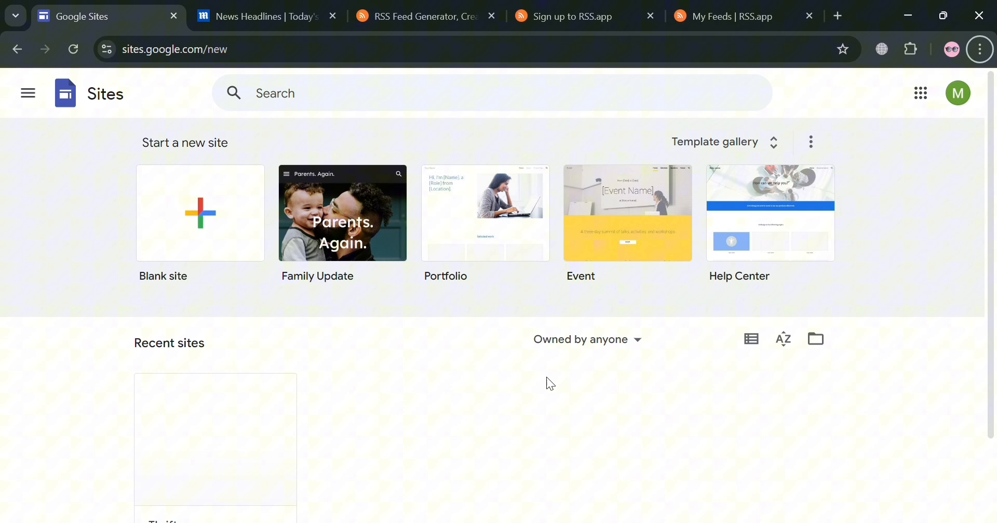
pyautogui.moveTo(676, 350)
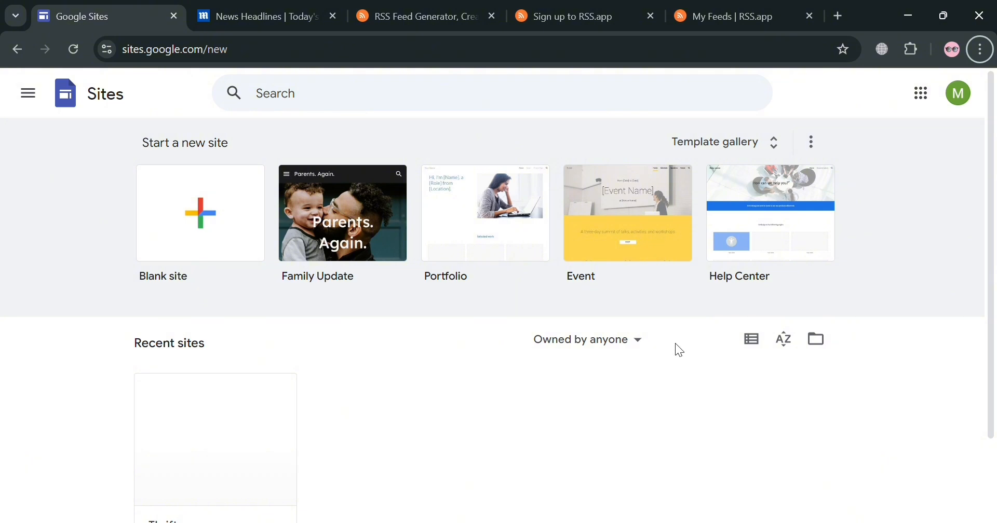
pyautogui.moveTo(470, 424)
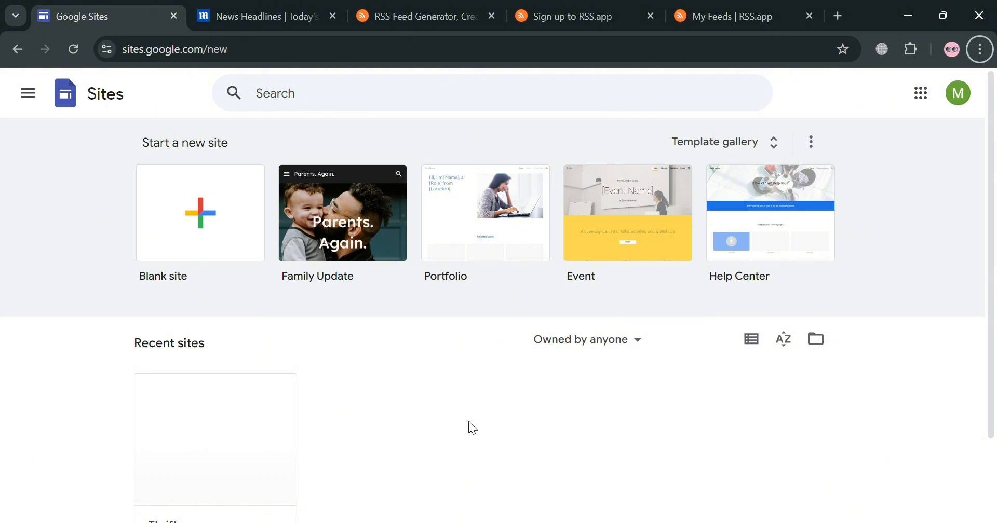
pyautogui.moveTo(479, 419)
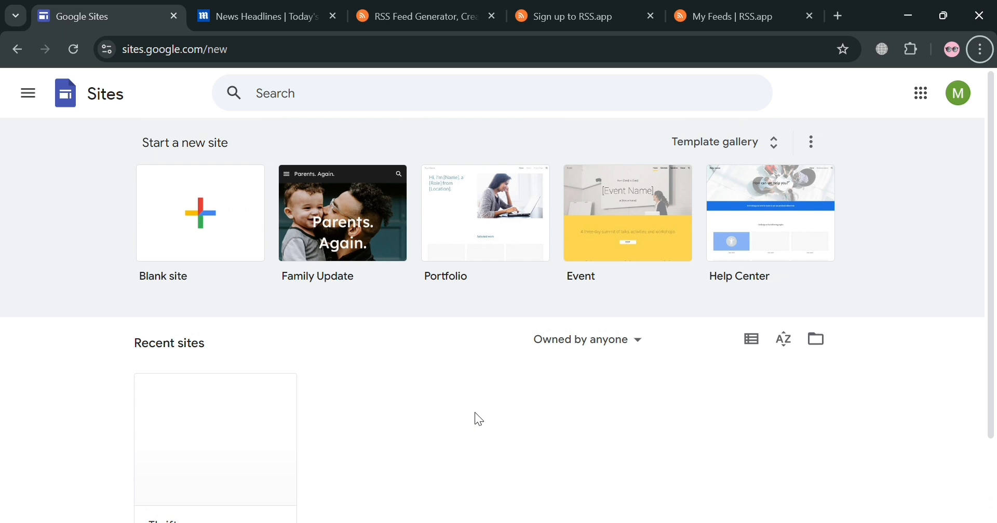
pyautogui.moveTo(920, 323)
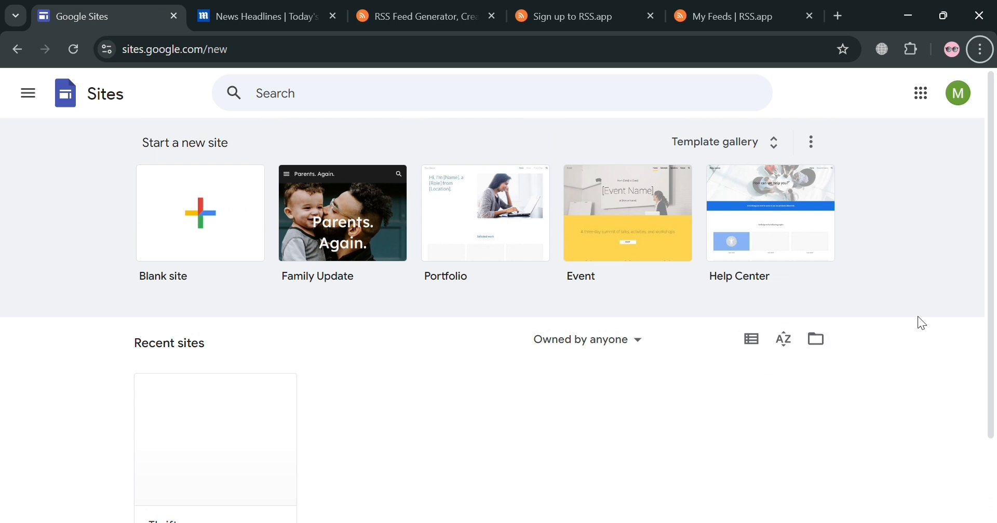
pyautogui.moveTo(646, 347)
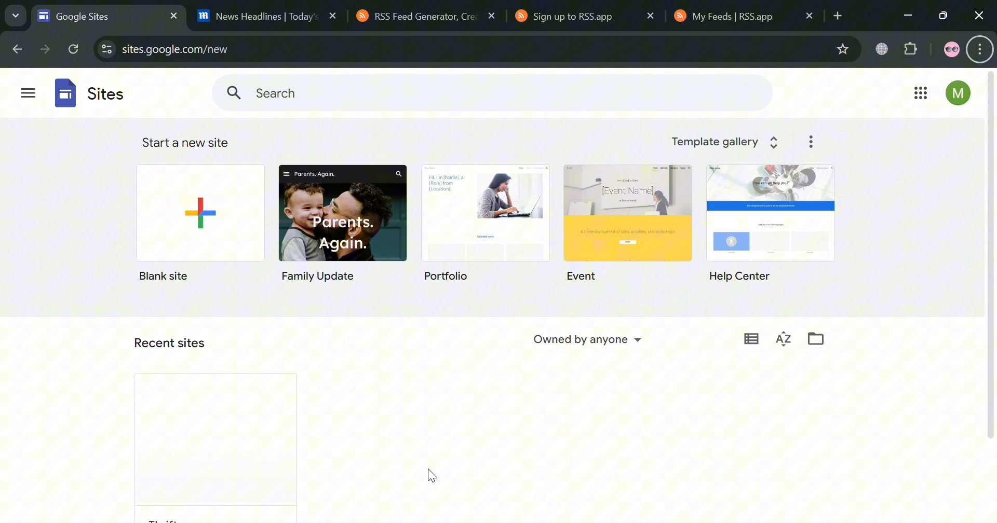
pyautogui.moveTo(4, 121)
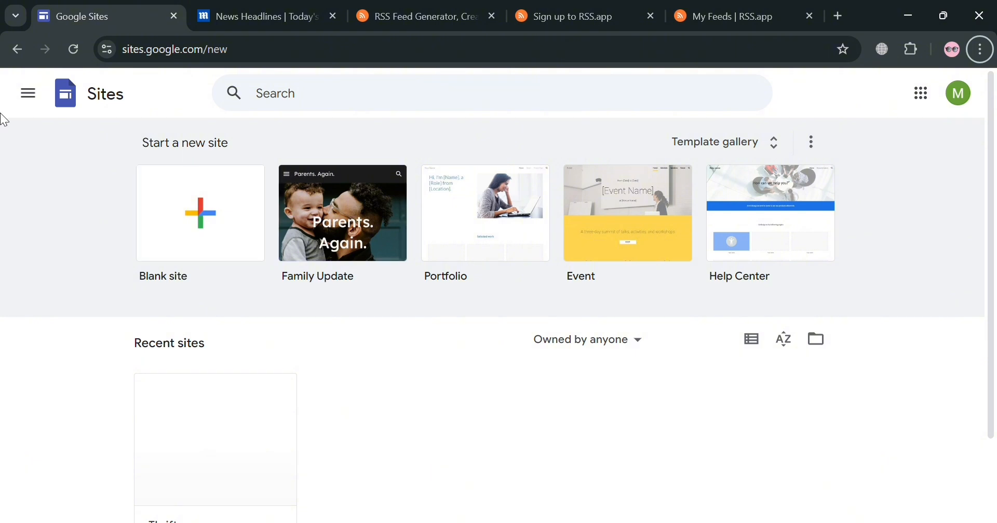
pyautogui.moveTo(452, 410)
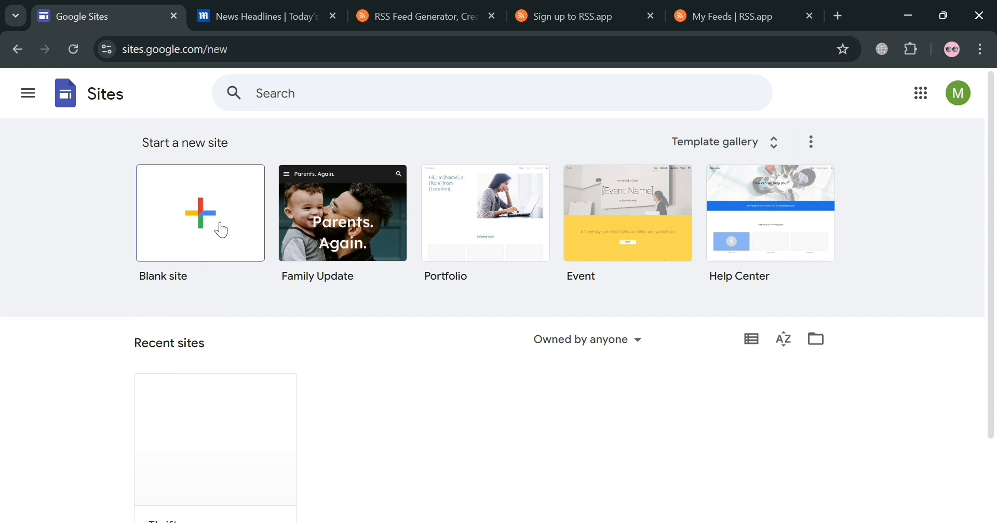
pyautogui.moveTo(391, 234)
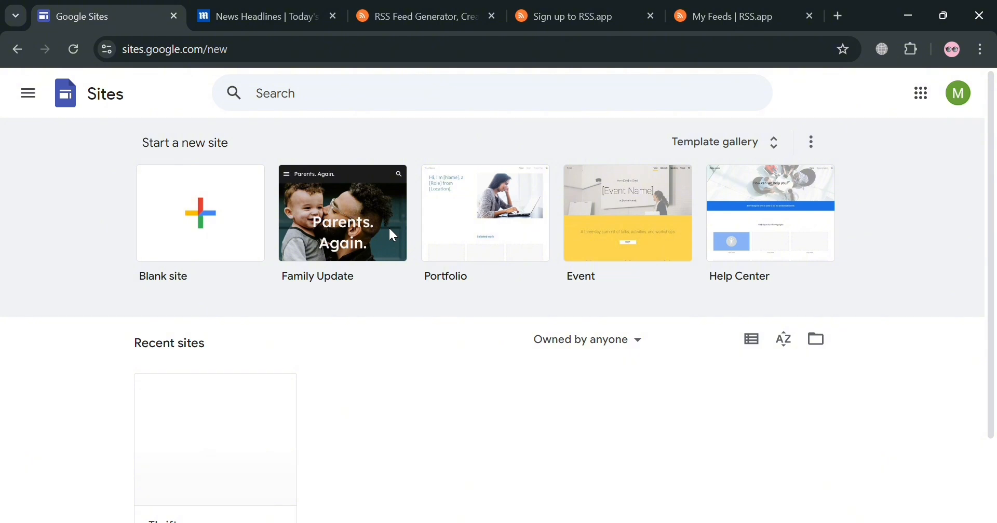
pyautogui.moveTo(265, 242)
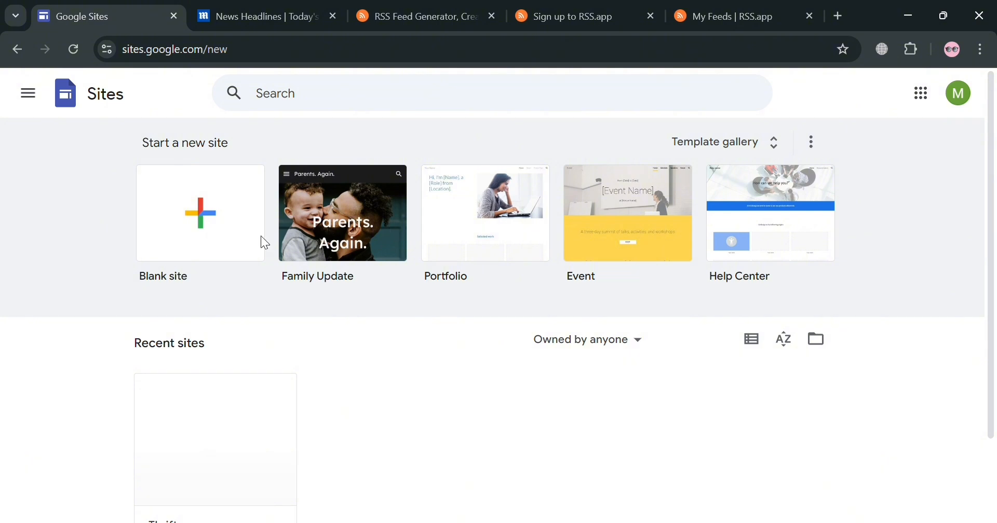
# Start a blank site and replace the placeholder page title with TODAY'S NEWS
pyautogui.click(200, 212)
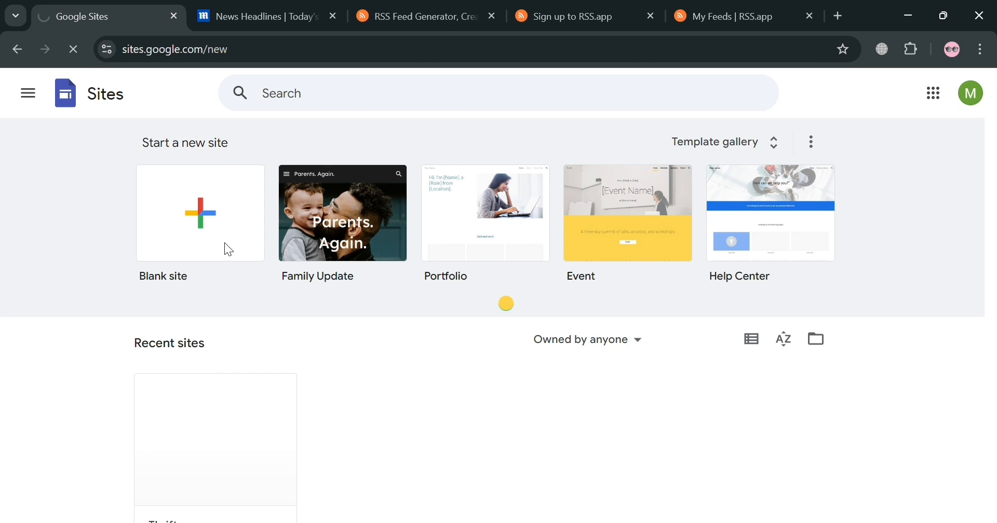
pyautogui.click(200, 213)
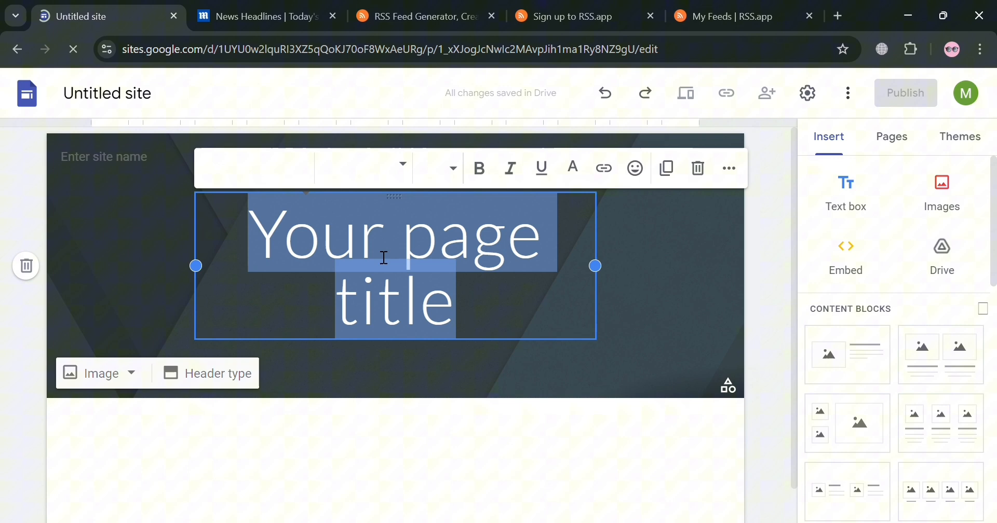
pyautogui.write("TODAY'S N")
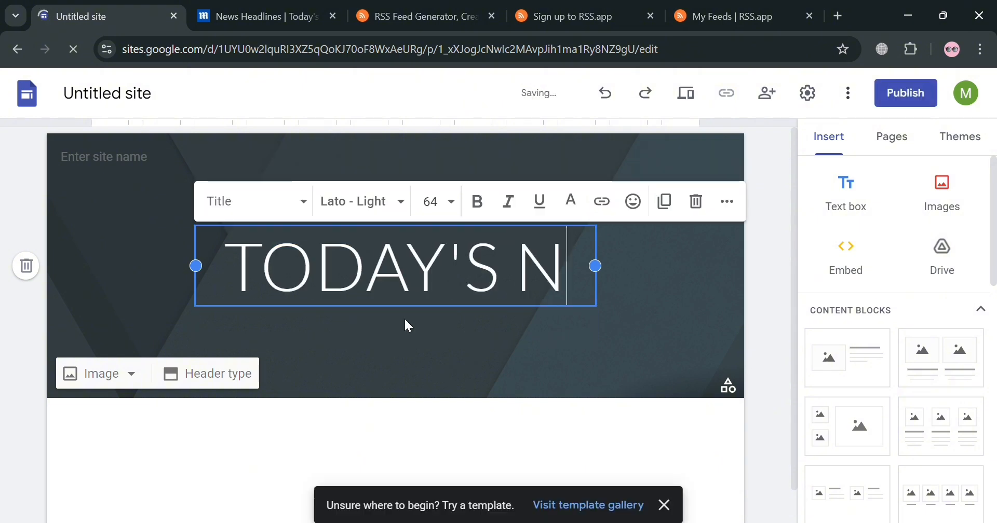
pyautogui.write('EWS')
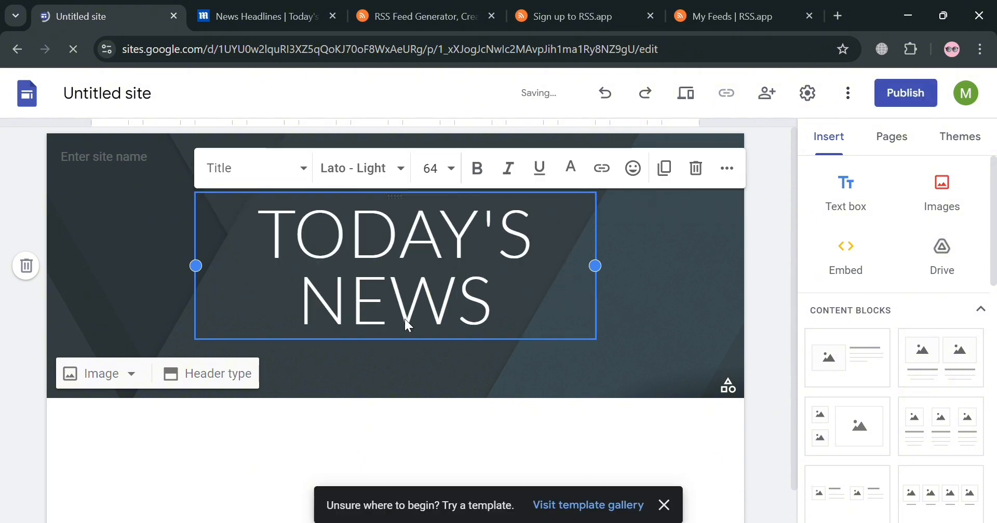
pyautogui.click(688, 288)
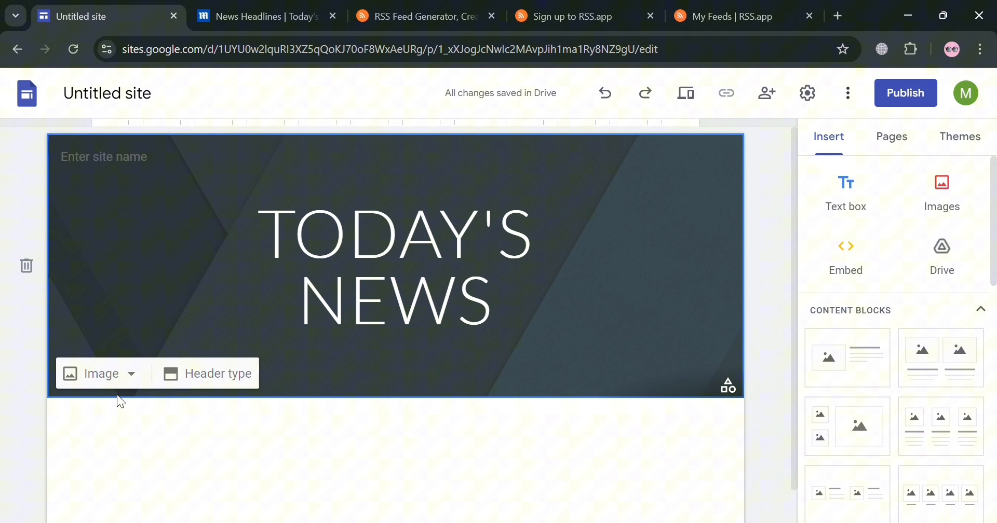
# Set the header background to the blue-grey water photo from the image gallery
pyautogui.click(131, 373)
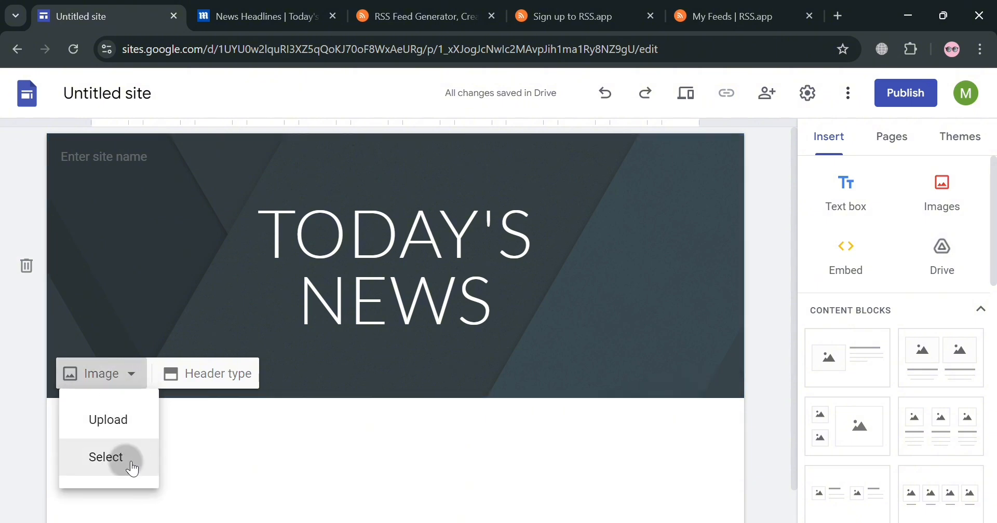
pyautogui.click(106, 457)
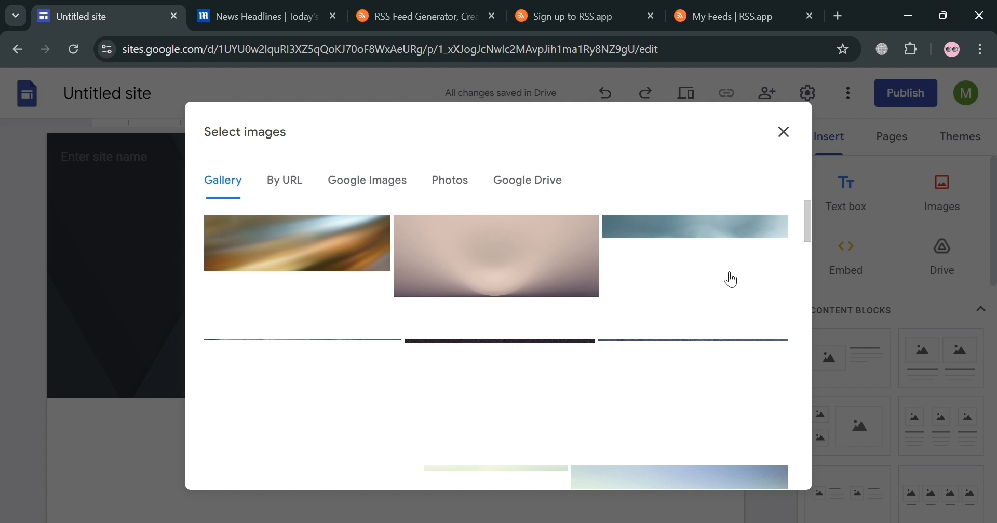
pyautogui.scroll(-3)
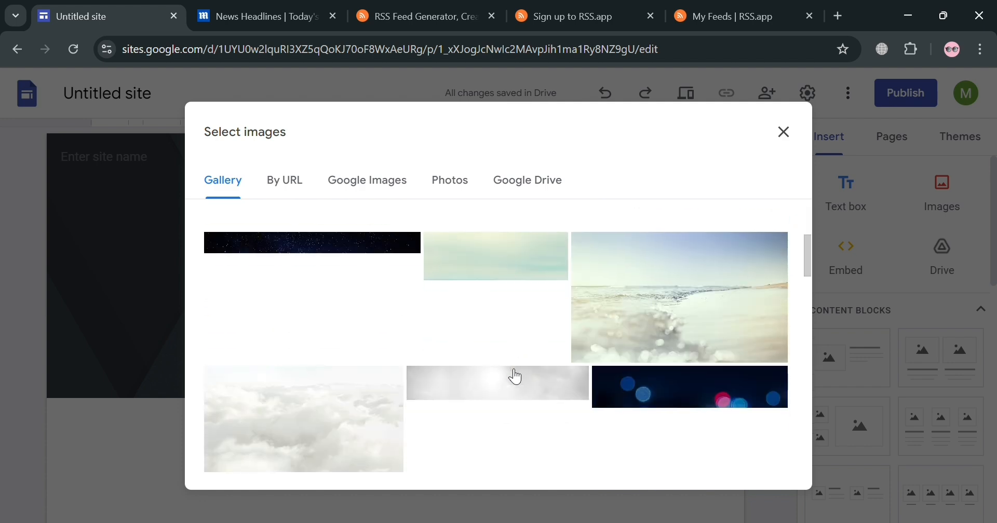
pyautogui.scroll(-3)
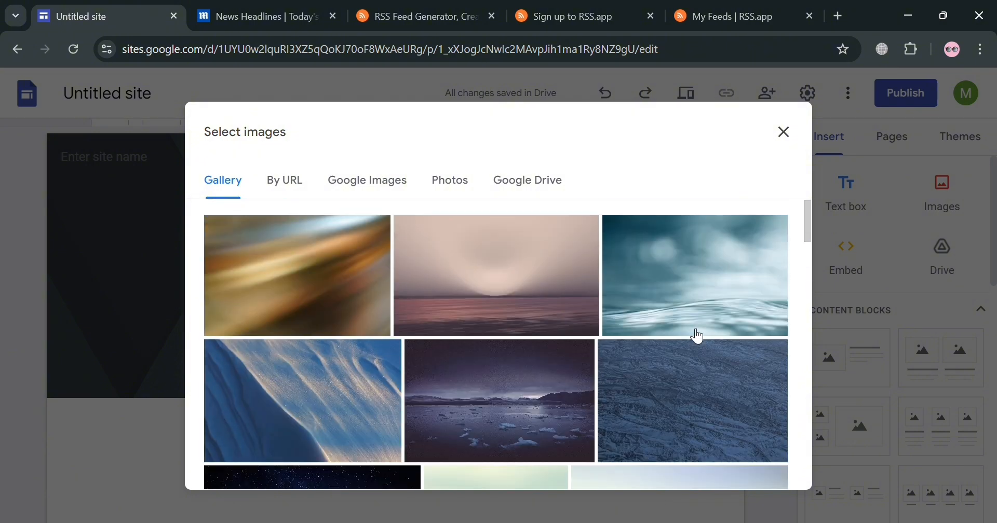
pyautogui.click(694, 276)
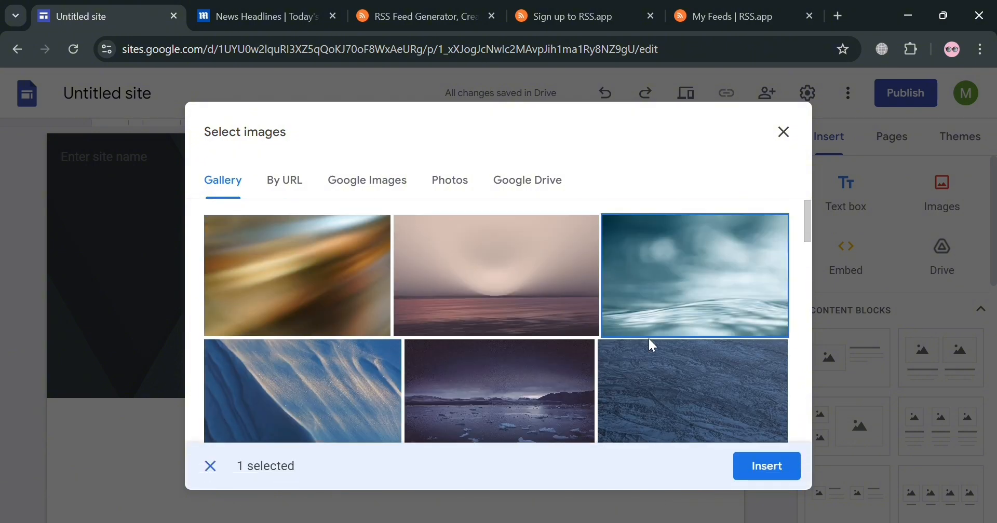
pyautogui.click(766, 466)
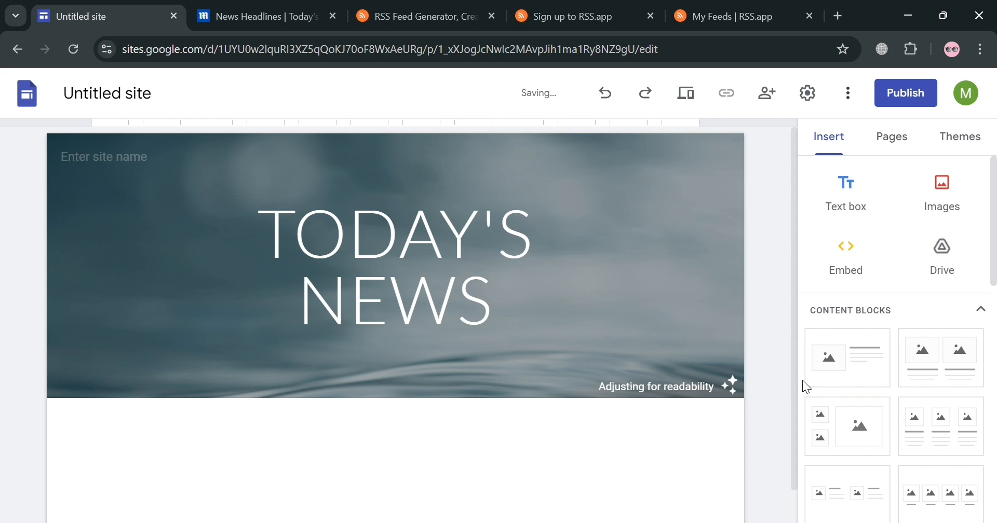
pyautogui.click(104, 157)
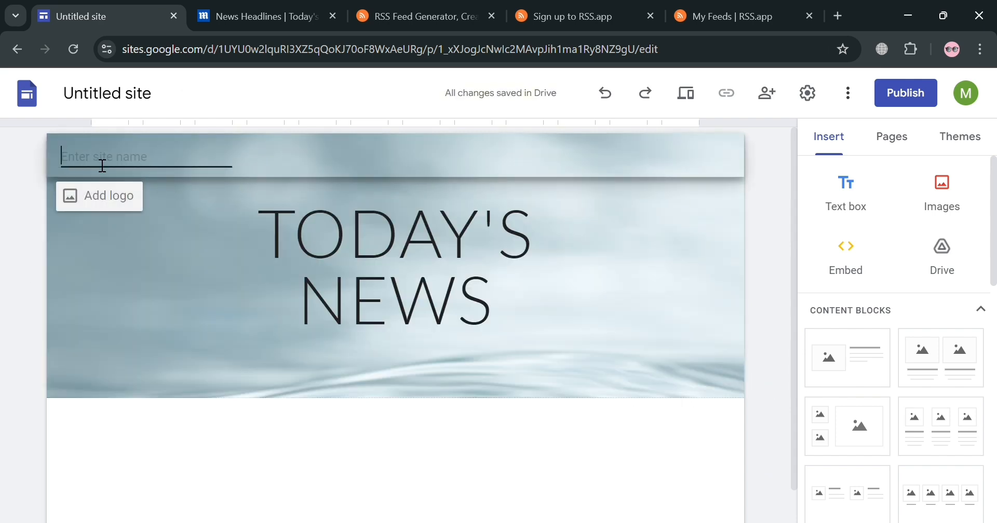
# Enter NEWS as the site name in the header's site name field
pyautogui.click(393, 265)
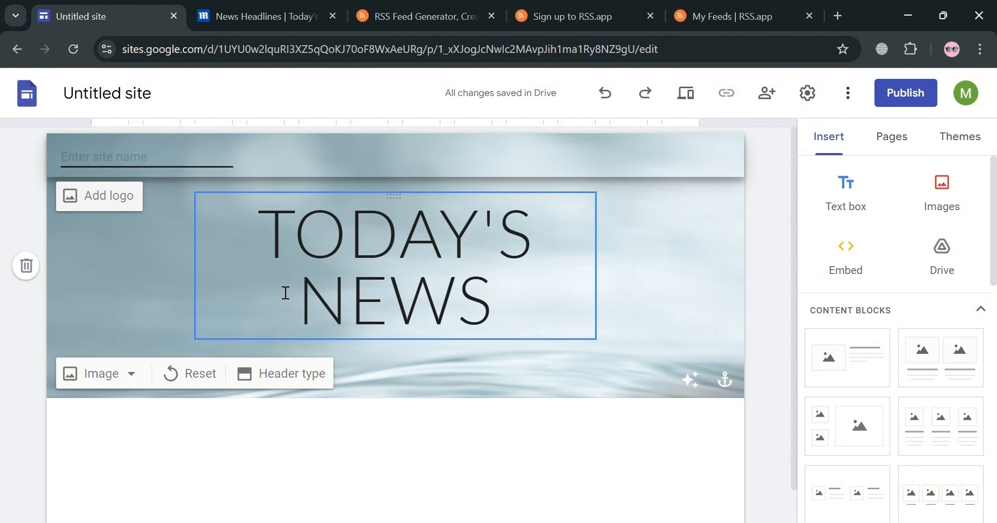
pyautogui.write('nEW')
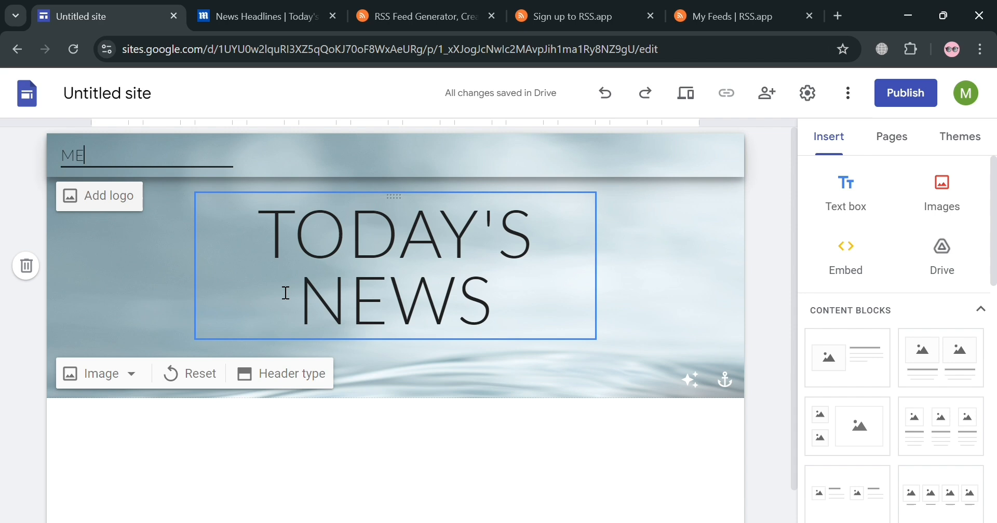
pyautogui.write('NEWS TV')
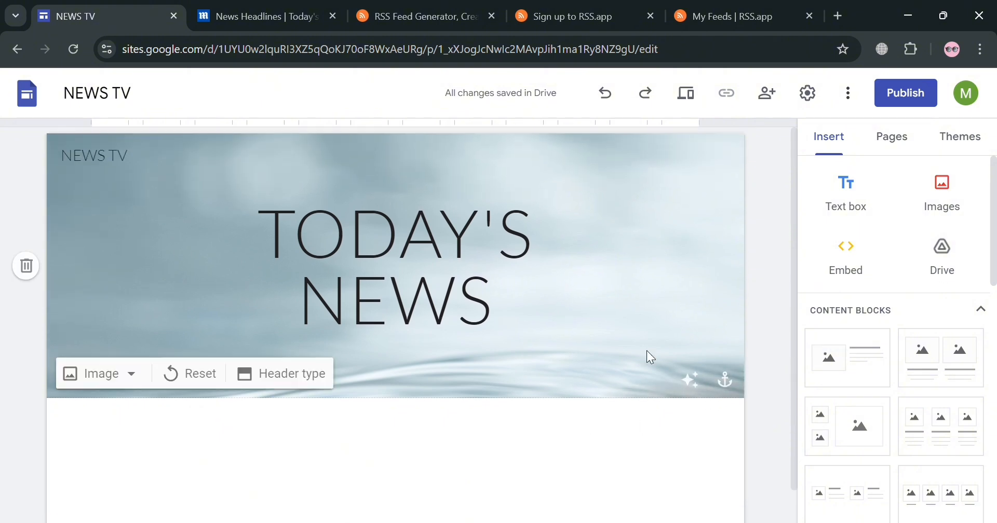
pyautogui.moveTo(289, 385)
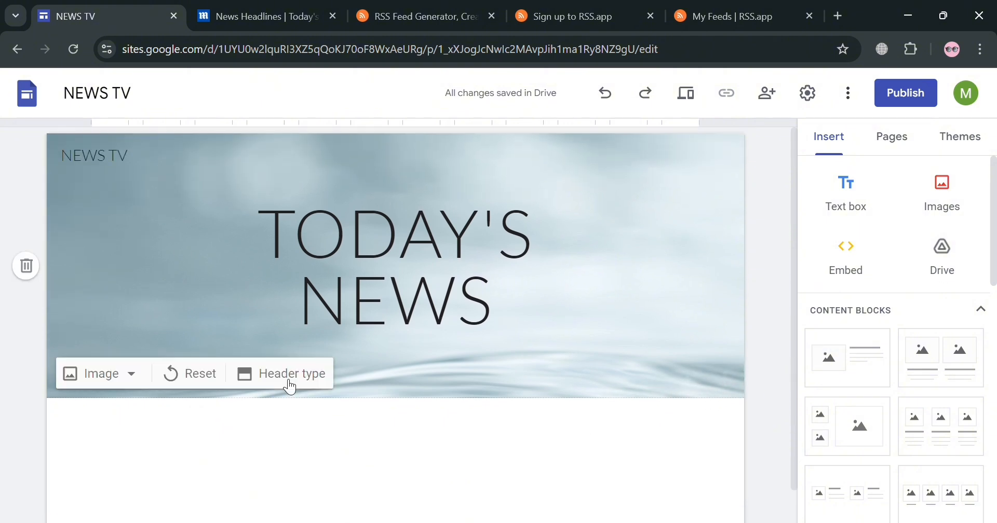
pyautogui.click(261, 16)
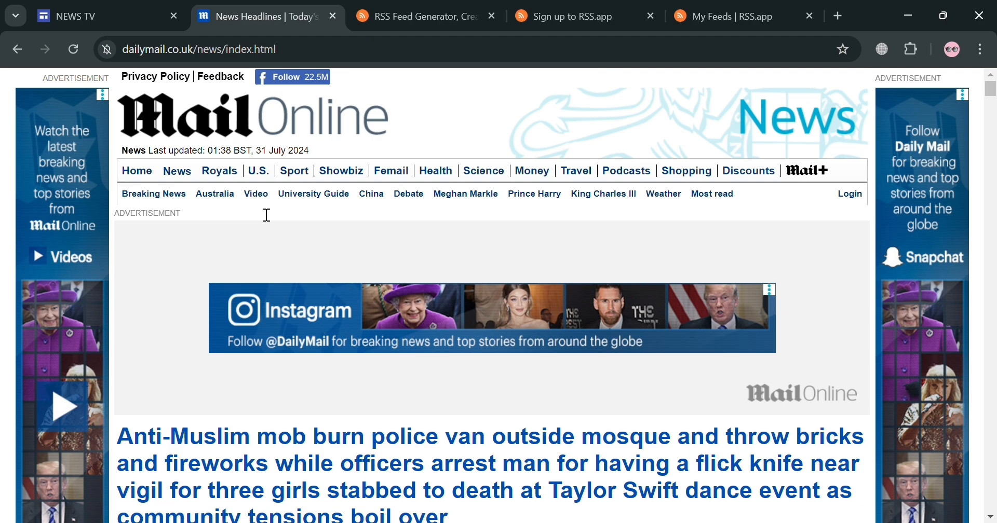
pyautogui.moveTo(477, 84)
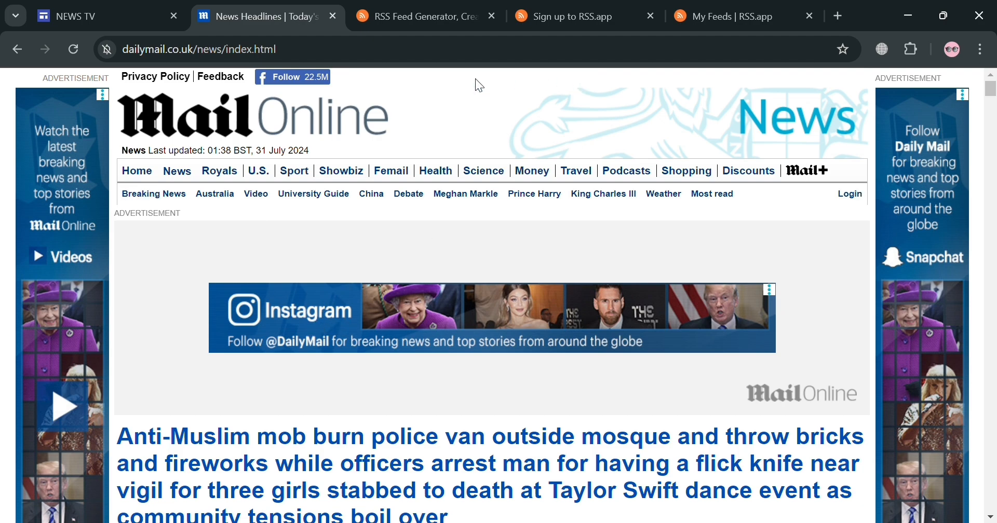
pyautogui.scroll(-3)
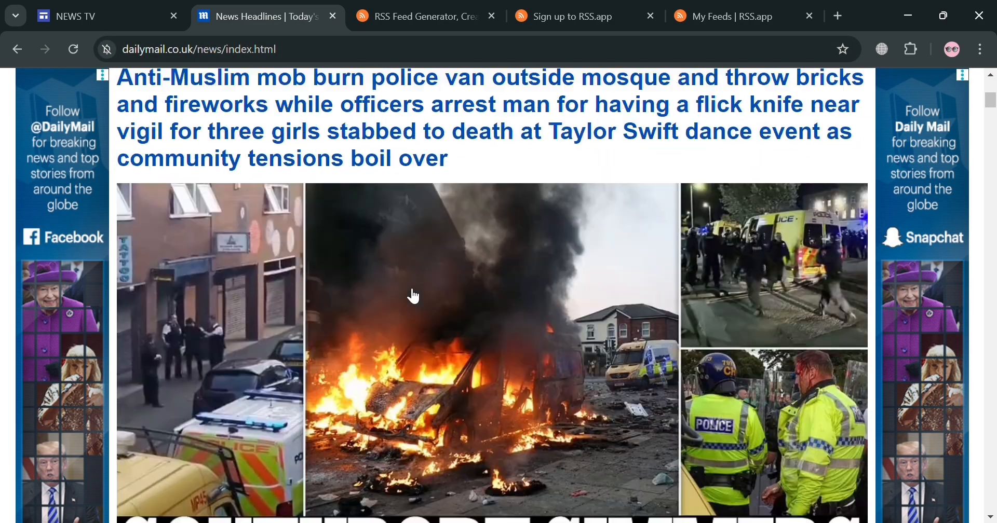
pyautogui.scroll(-3)
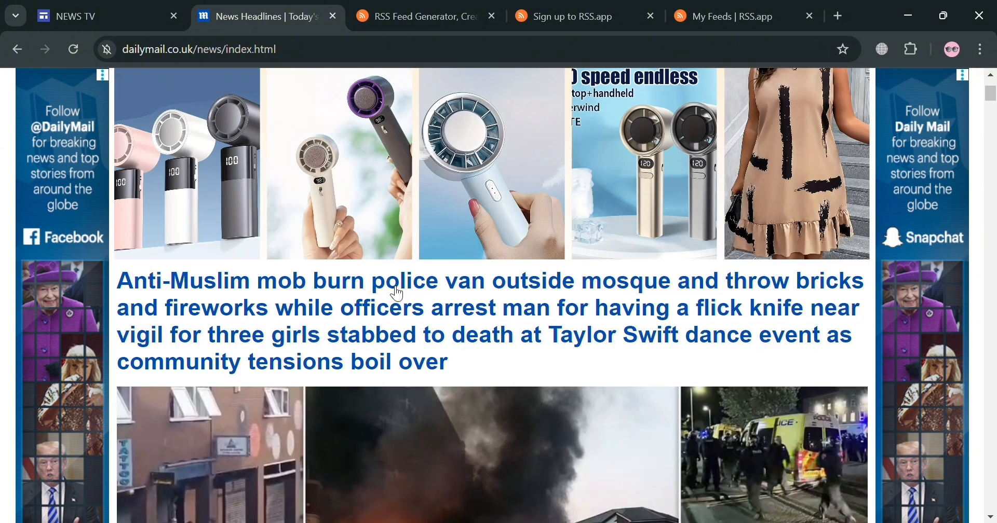
pyautogui.click(81, 16)
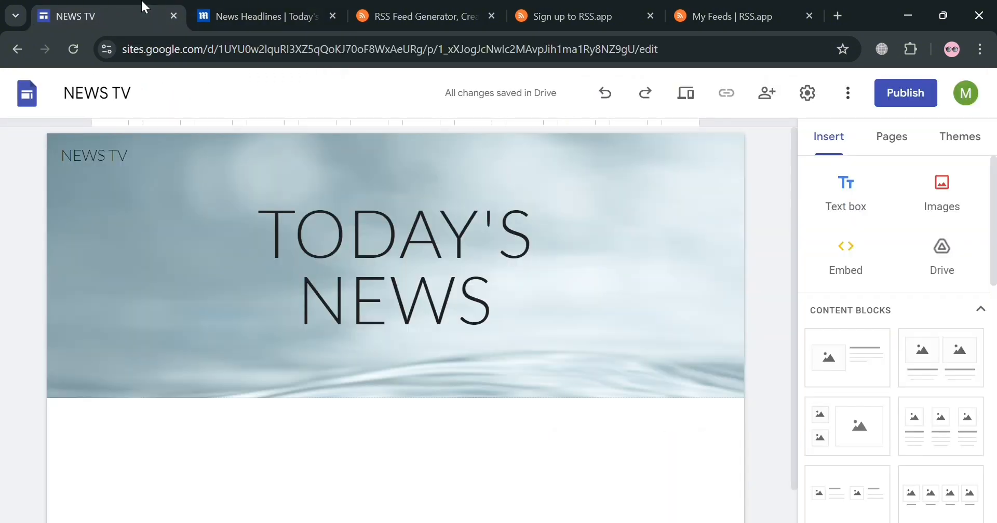
# Browse the RSS.app home page's feature, integration and source sections
pyautogui.click(260, 16)
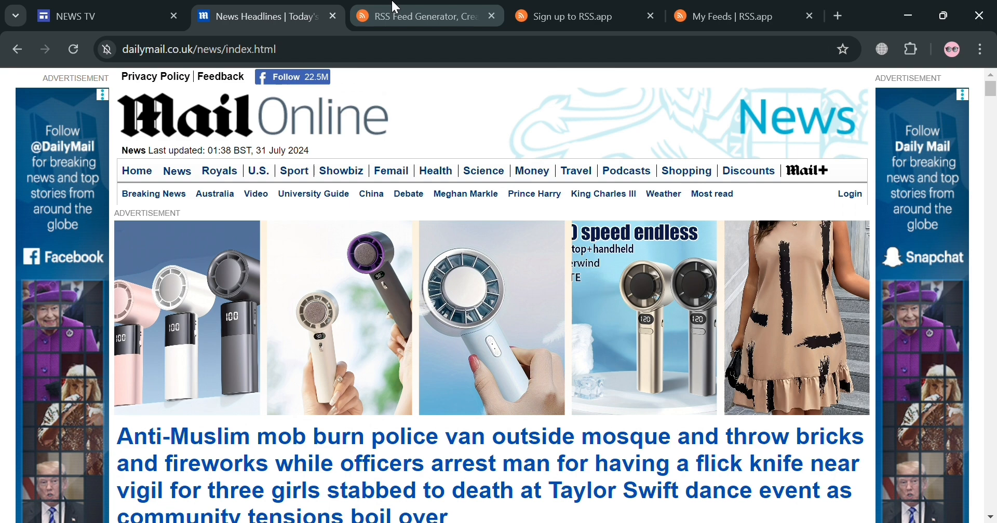
pyautogui.click(428, 16)
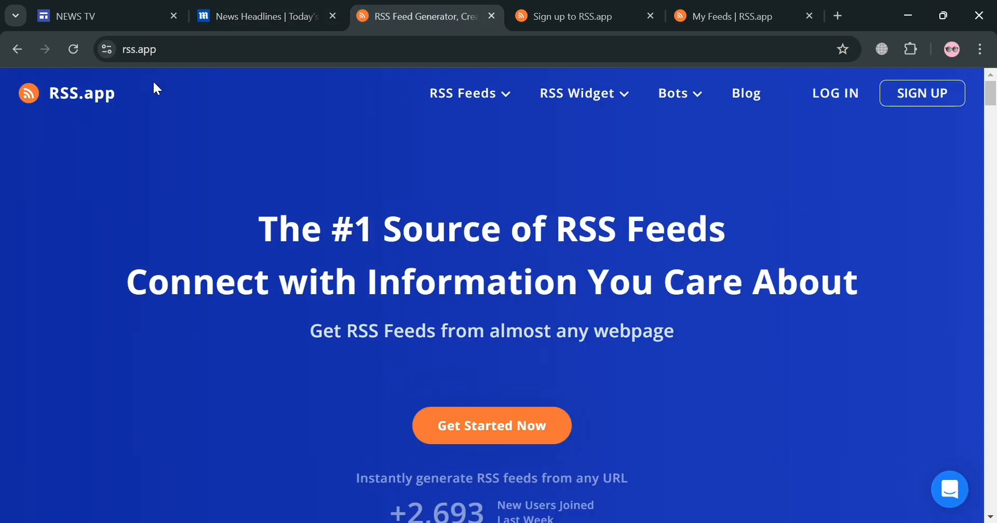
pyautogui.moveTo(255, 157)
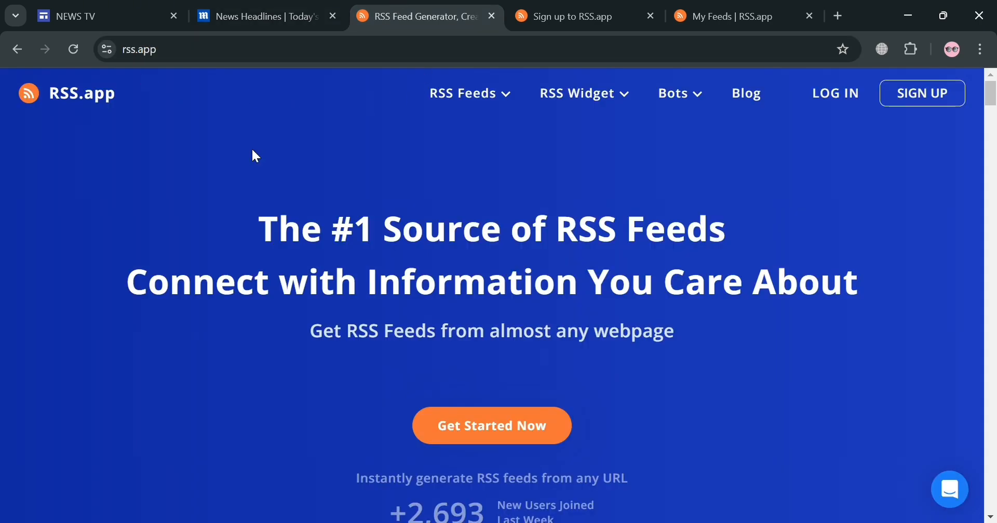
pyautogui.moveTo(731, 347)
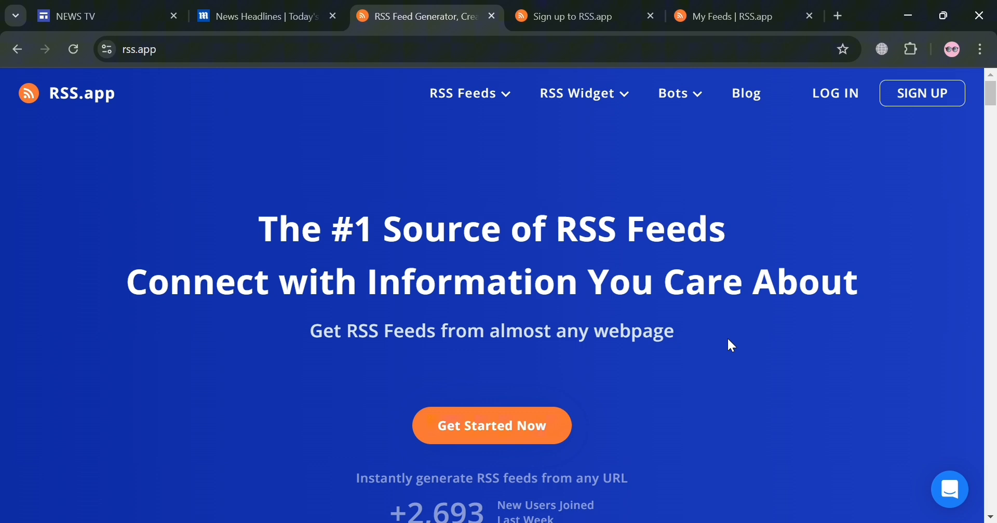
pyautogui.scroll(-3)
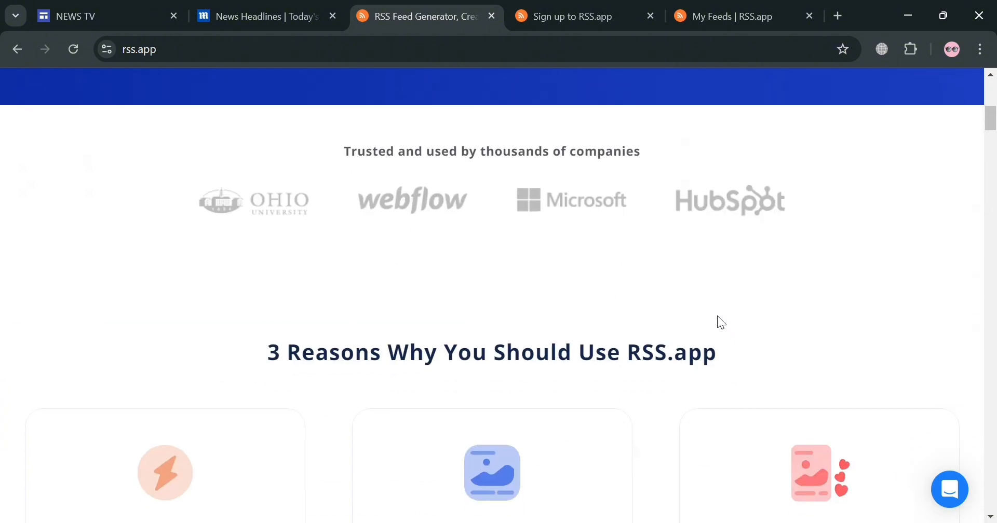
pyautogui.scroll(-3)
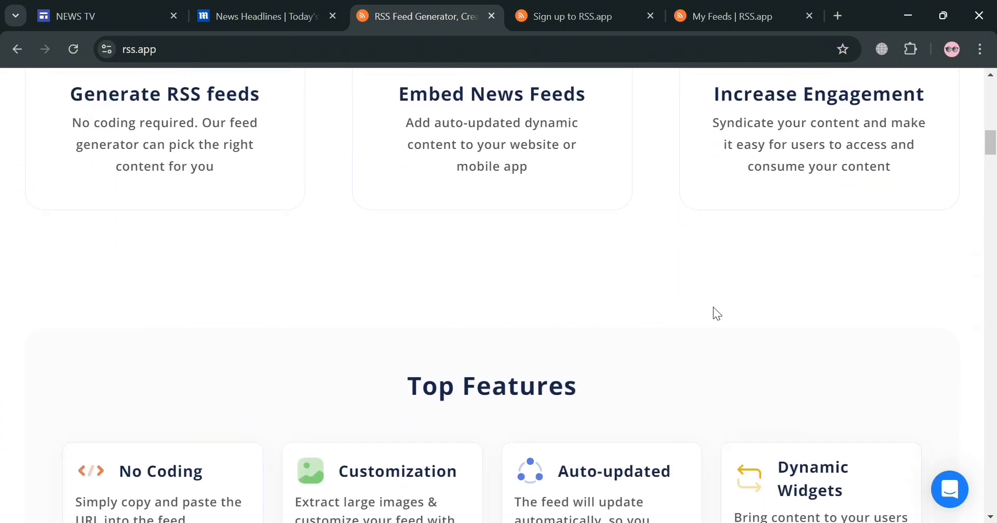
pyautogui.scroll(-3)
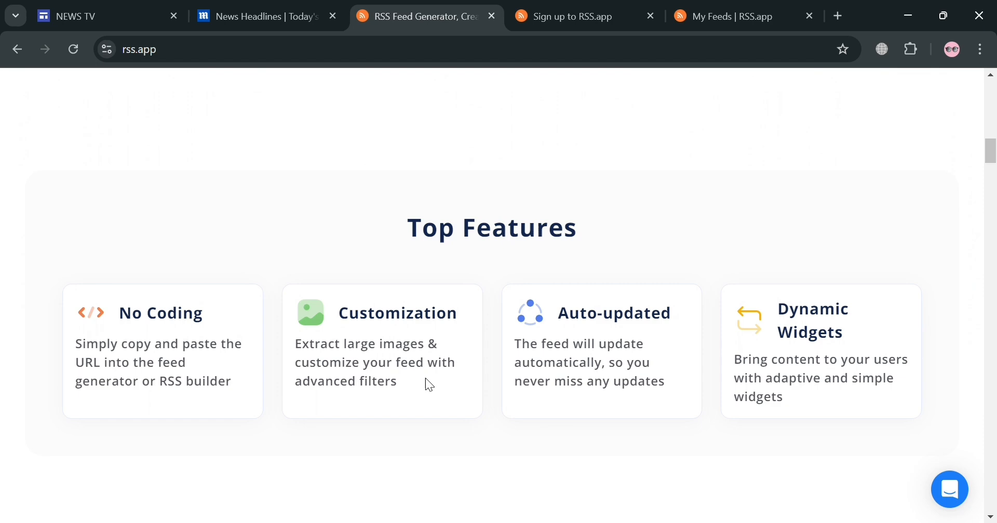
pyautogui.scroll(-3)
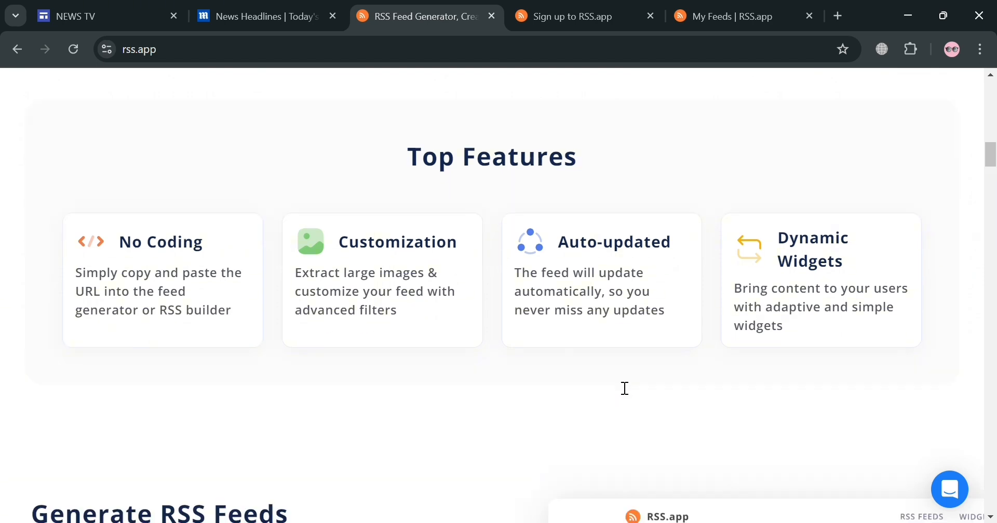
pyautogui.scroll(-3)
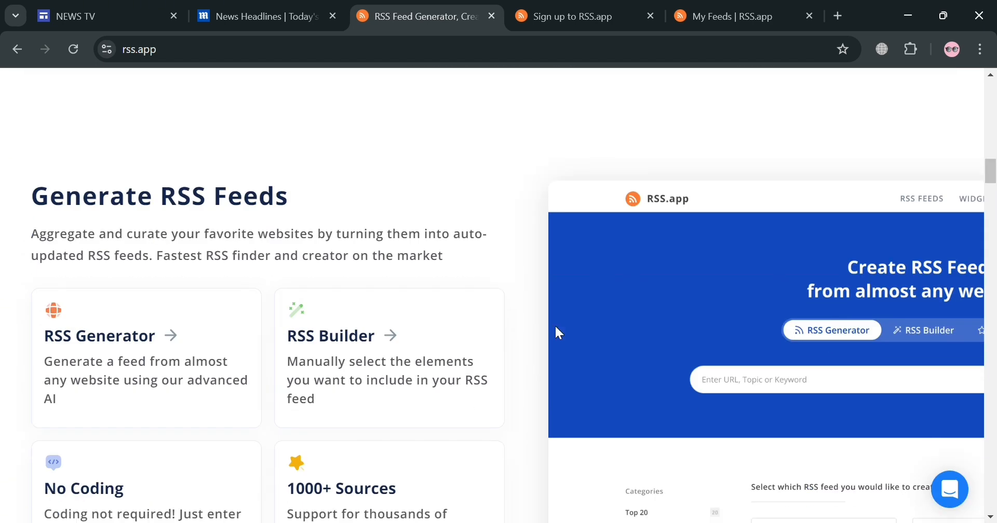
pyautogui.scroll(-3)
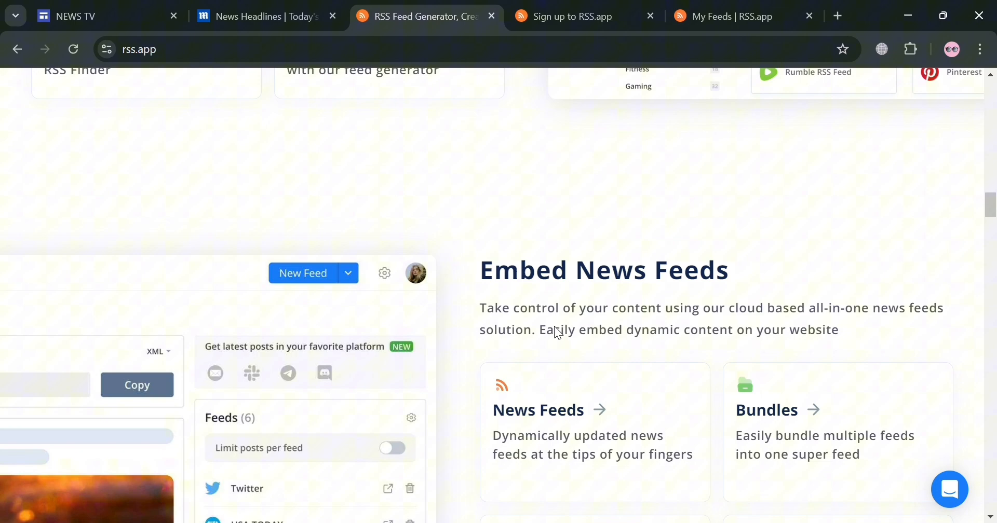
pyautogui.scroll(-3)
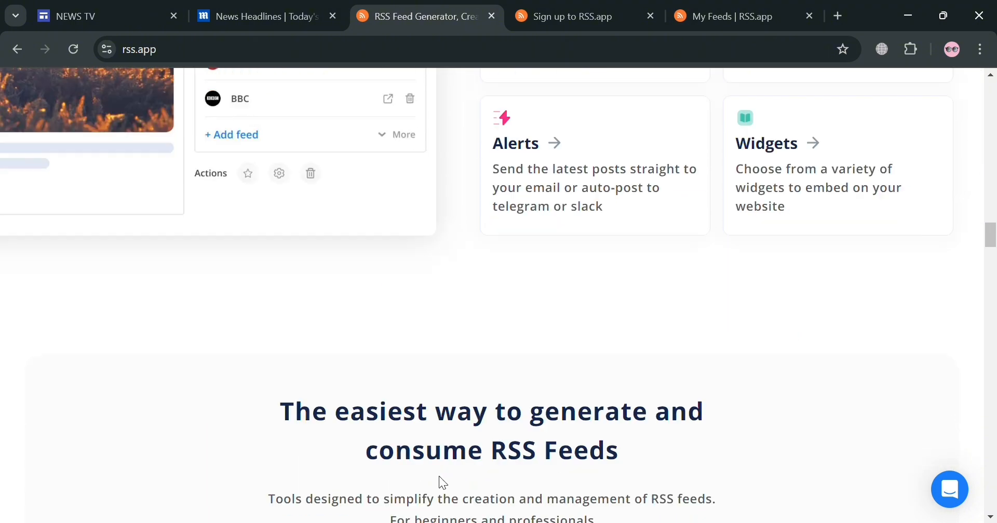
pyautogui.scroll(-3)
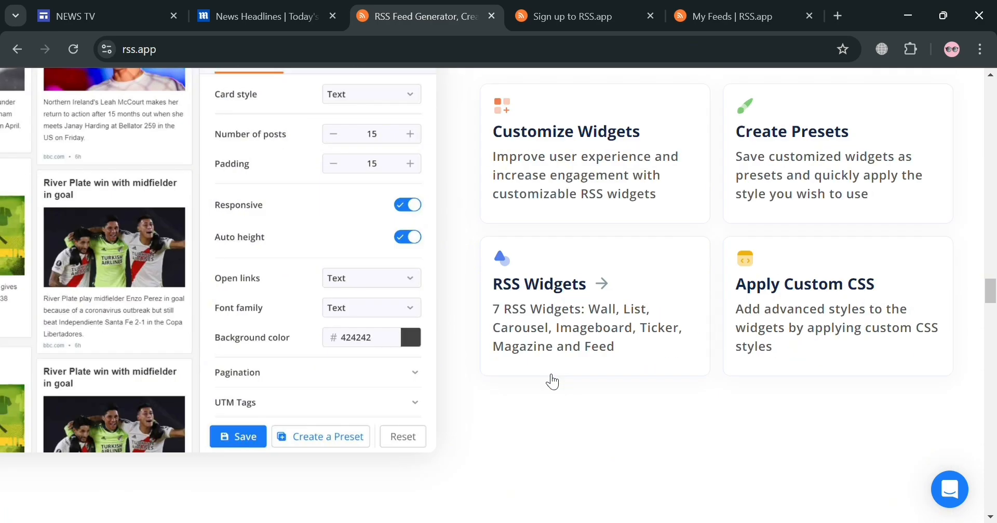
pyautogui.scroll(-3)
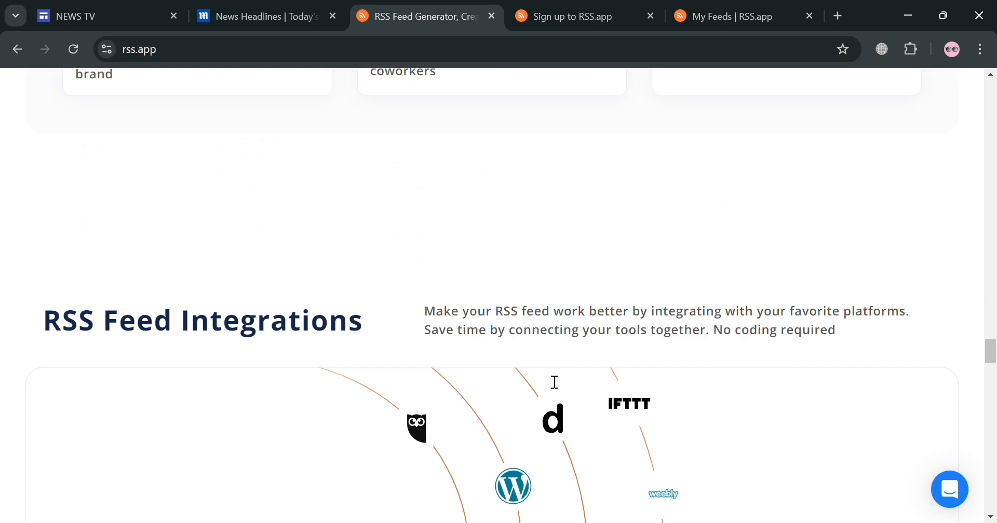
pyautogui.scroll(-3)
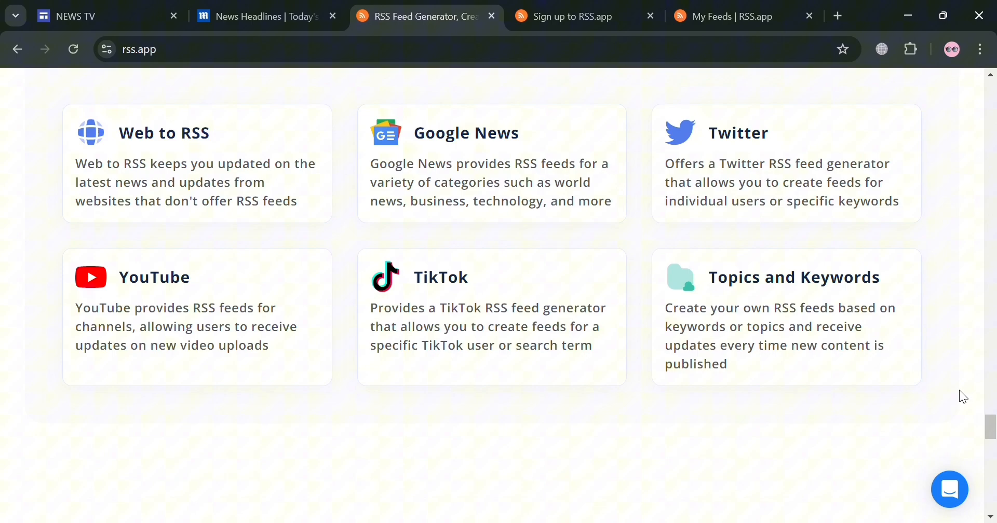
pyautogui.scroll(-3)
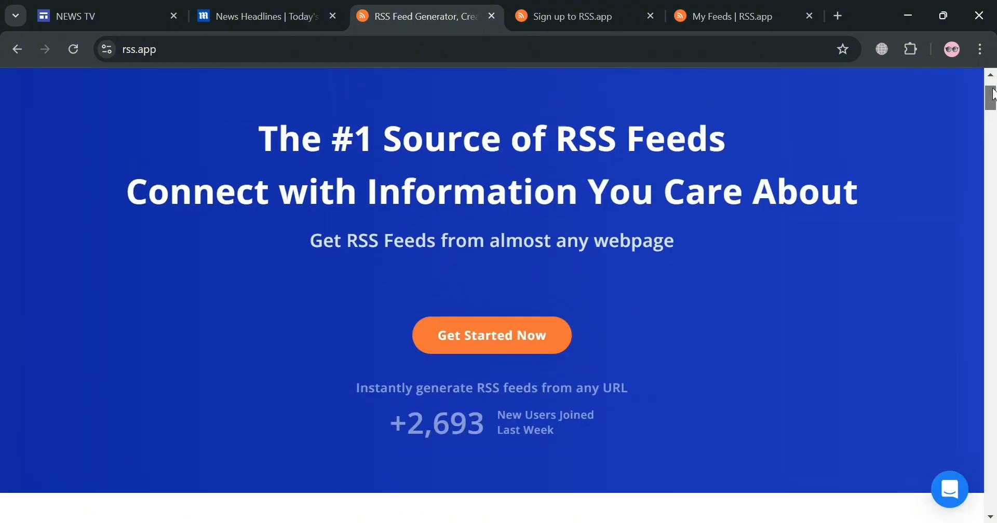
# Switch to the signed-in RSS.app dashboard showing the Create New Feed page
pyautogui.scroll(3)
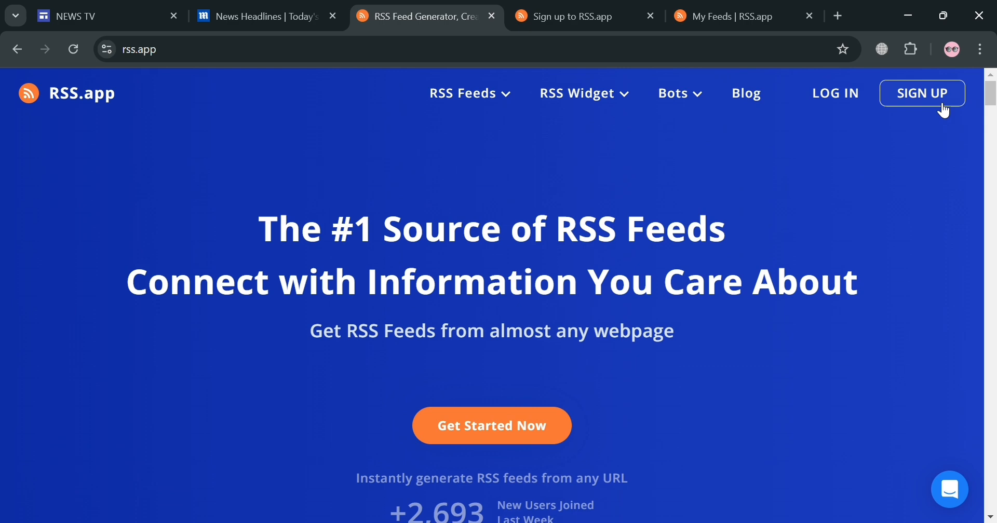
pyautogui.moveTo(673, 330)
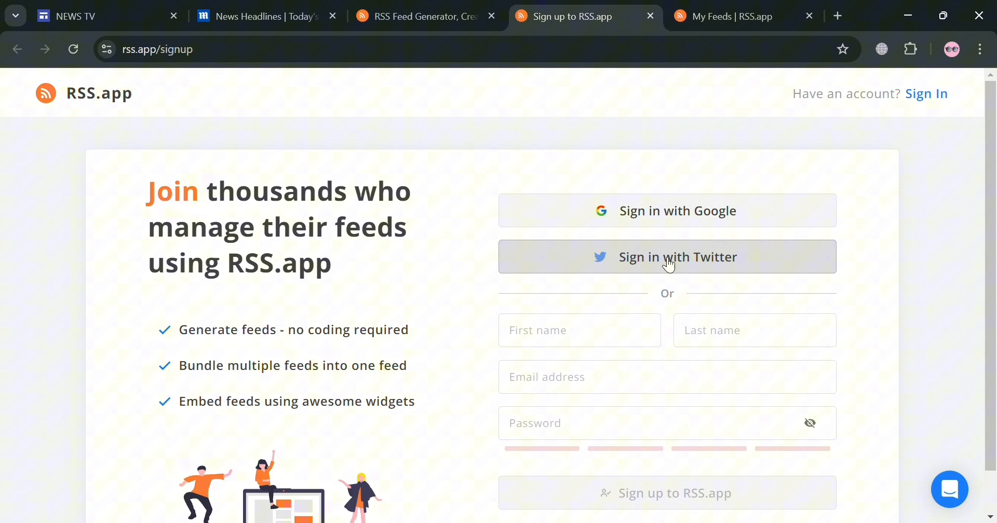
pyautogui.scroll(-3)
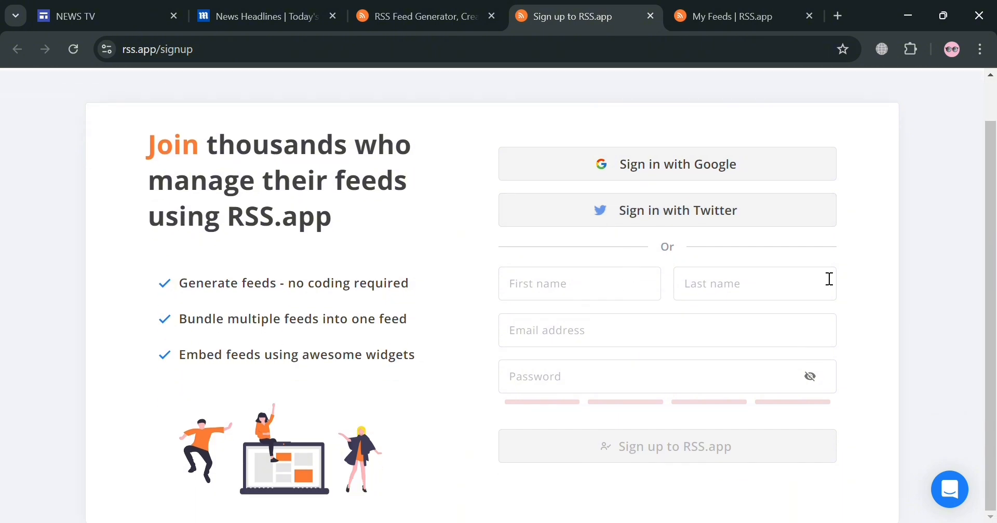
pyautogui.moveTo(515, 429)
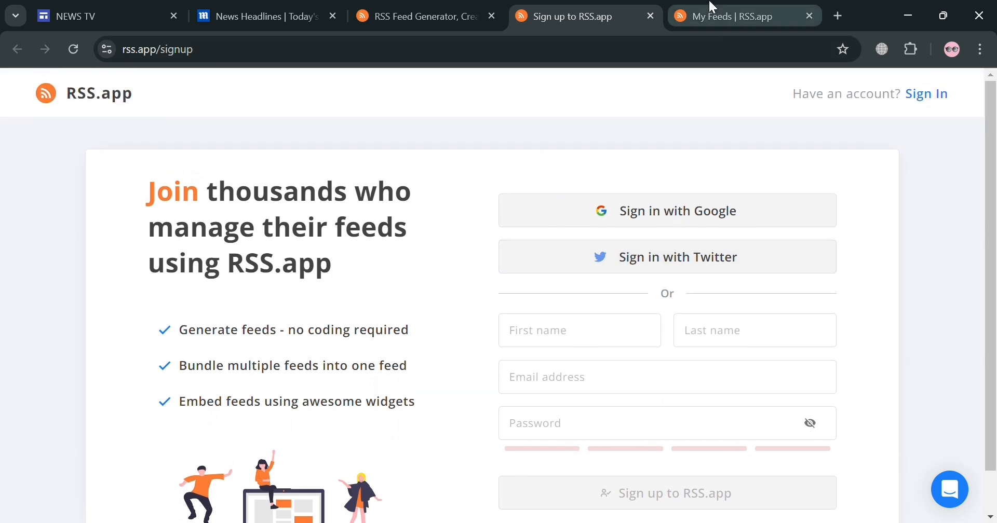
pyautogui.click(737, 16)
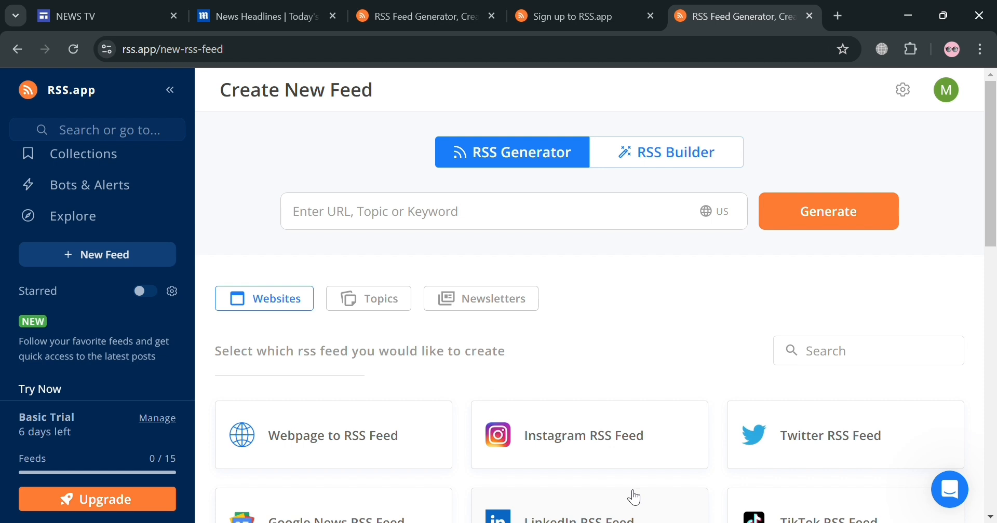
pyautogui.scroll(-3)
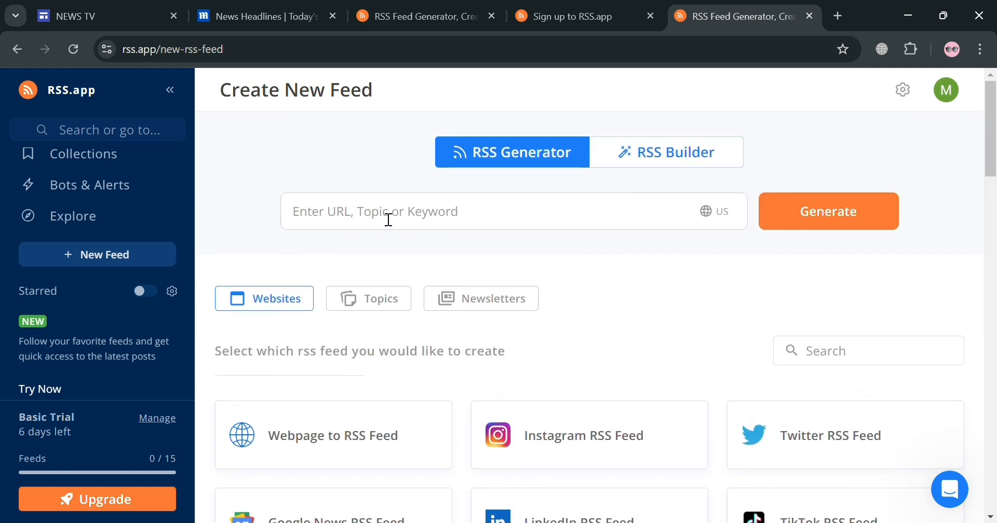
pyautogui.click(388, 212)
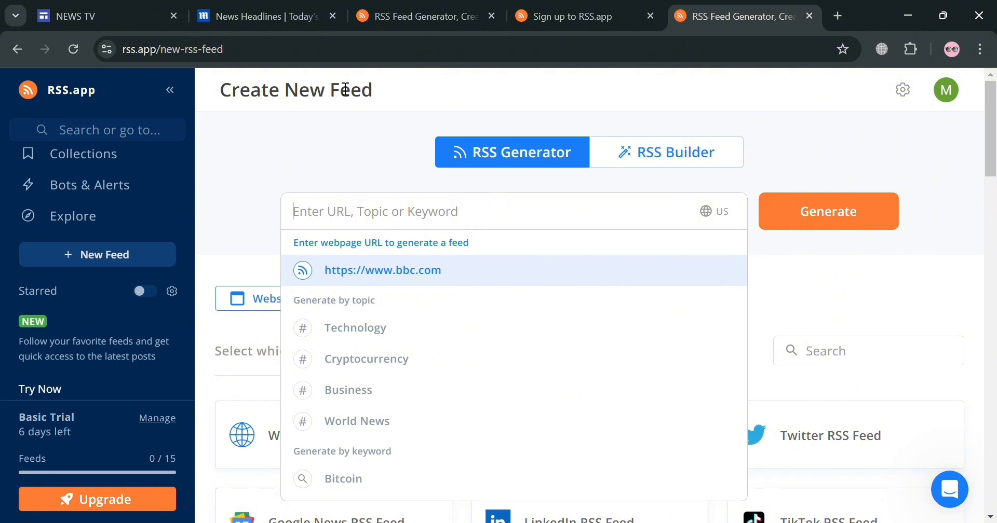
pyautogui.click(265, 16)
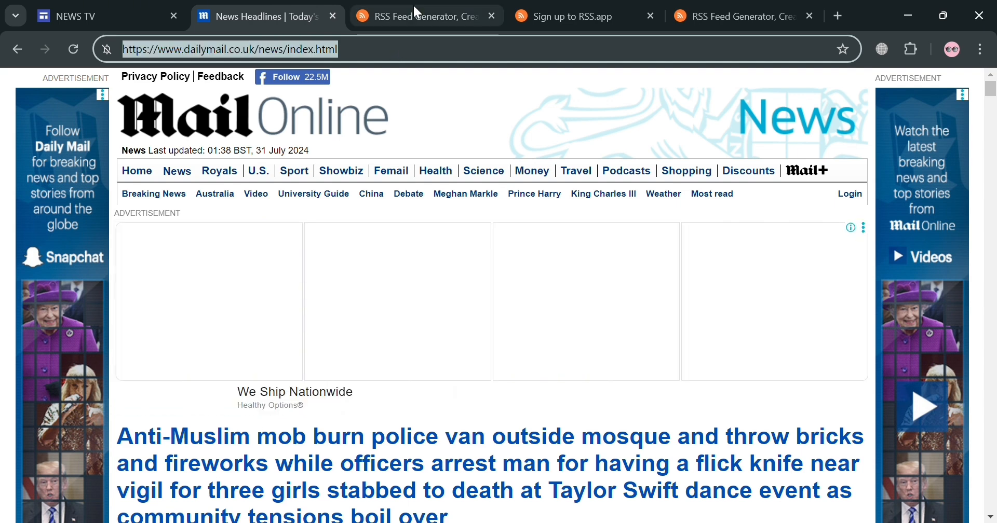
pyautogui.click(744, 16)
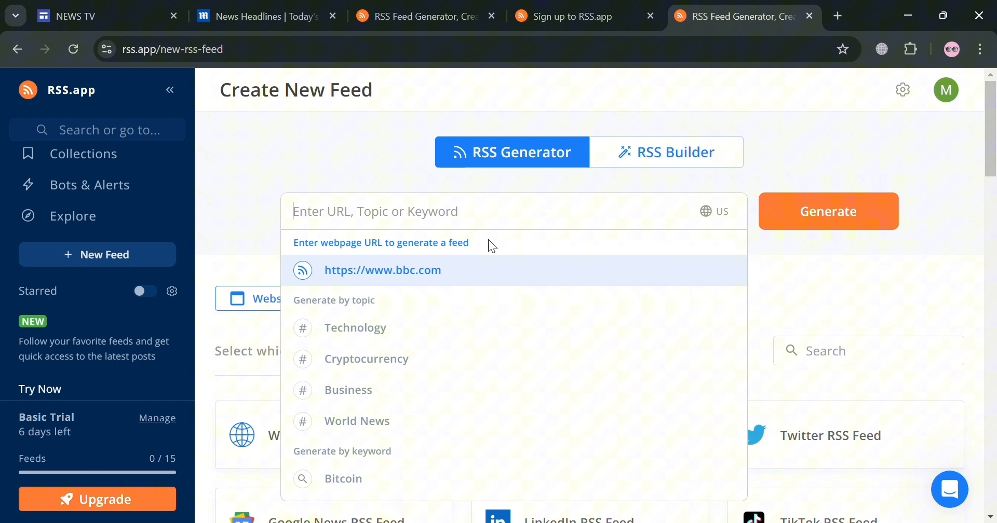
pyautogui.write('https://www.dailymail.co.uk/news/index.html')
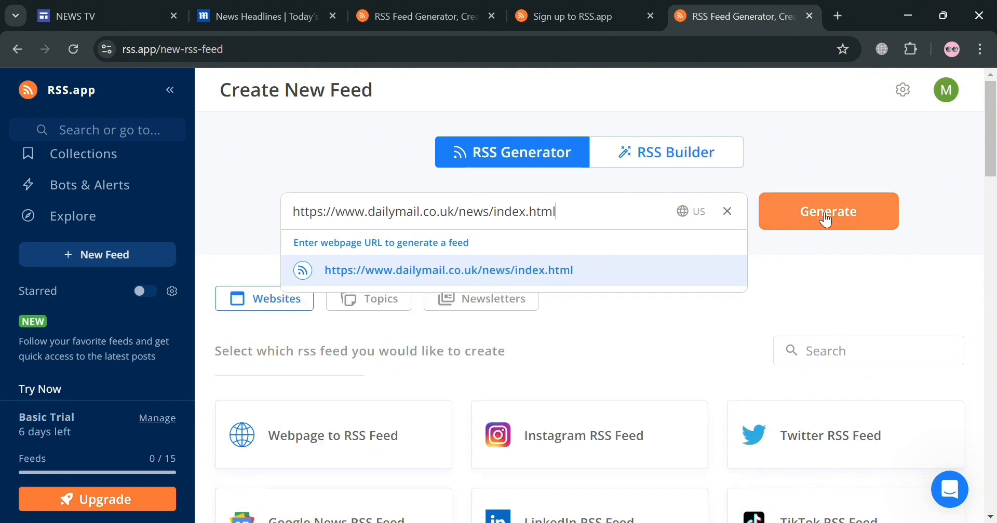
pyautogui.click(828, 211)
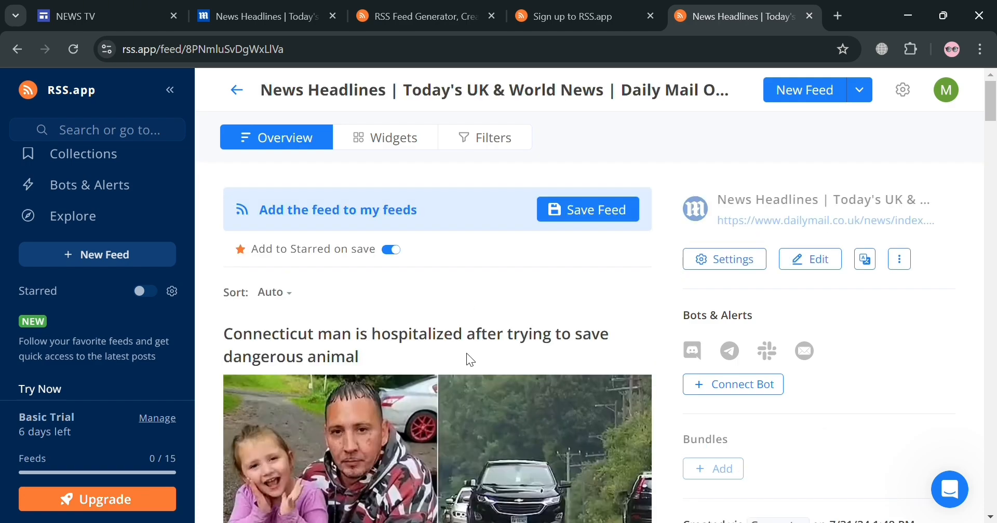
# Save the Daily Mail feed to my feeds as starred and bring up its edit form
pyautogui.scroll(-3)
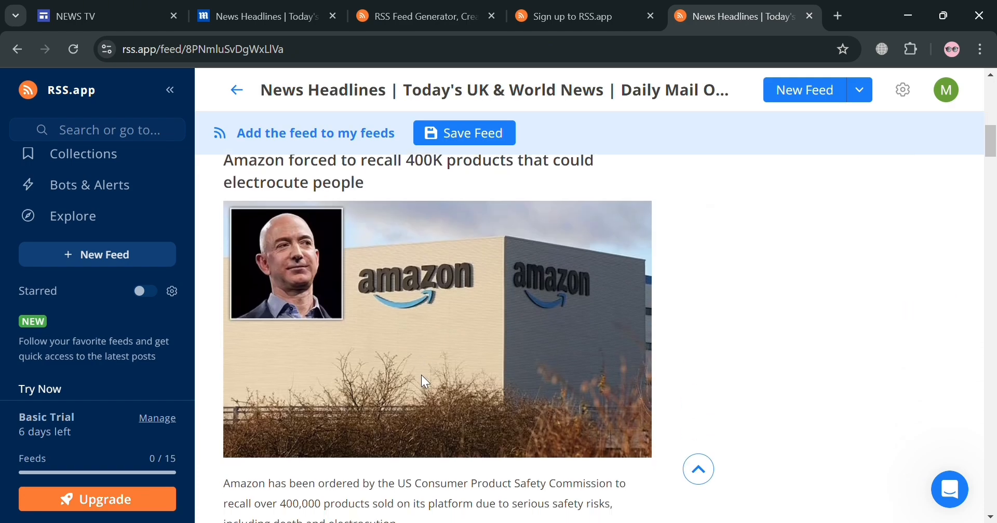
pyautogui.scroll(-3)
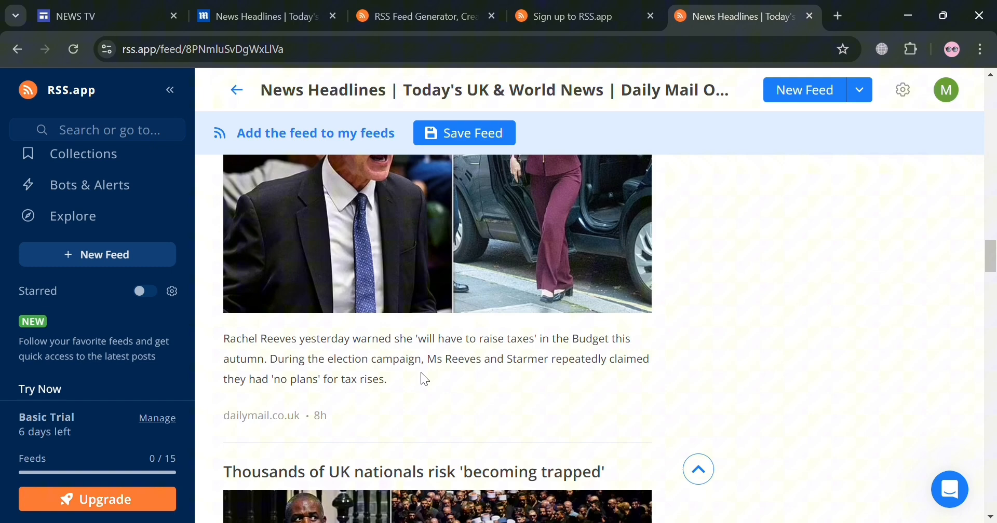
pyautogui.scroll(-3)
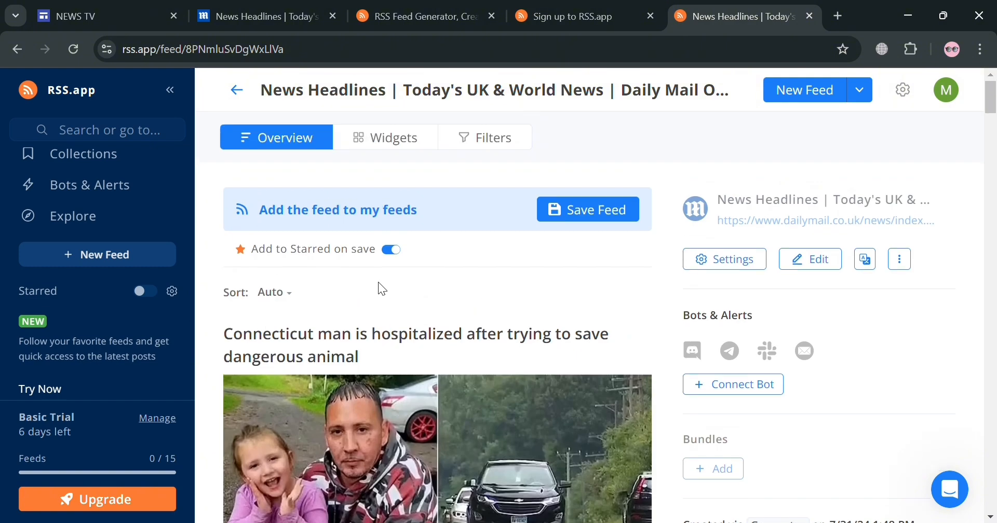
pyautogui.click(588, 209)
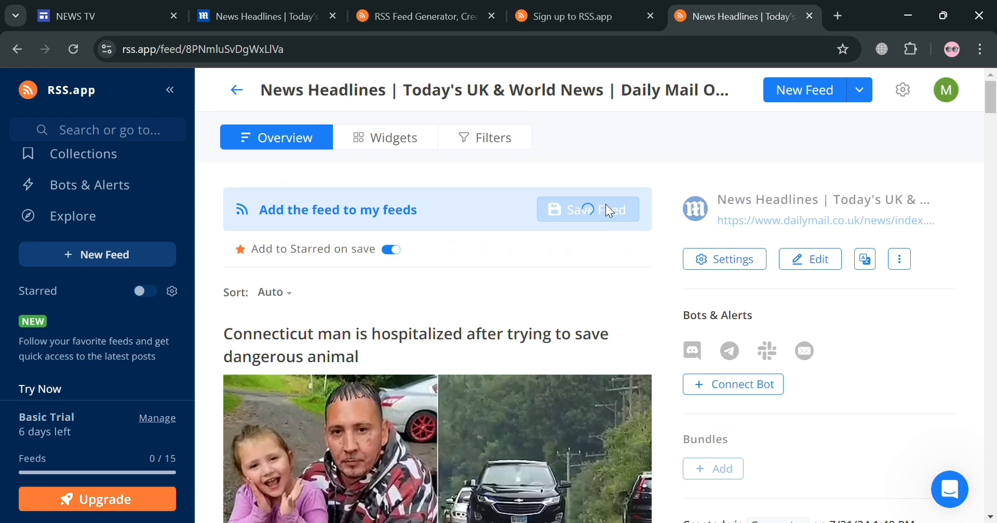
pyautogui.click(588, 210)
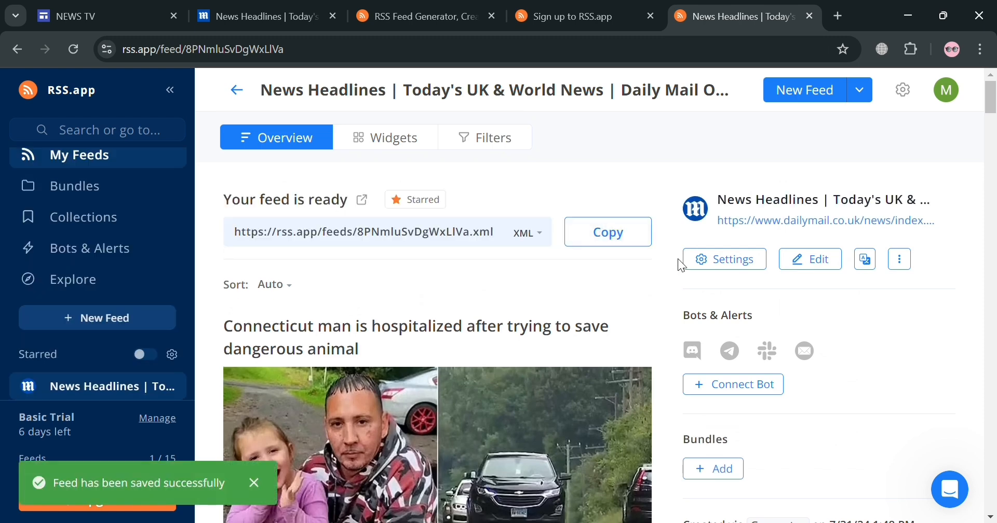
pyautogui.click(810, 259)
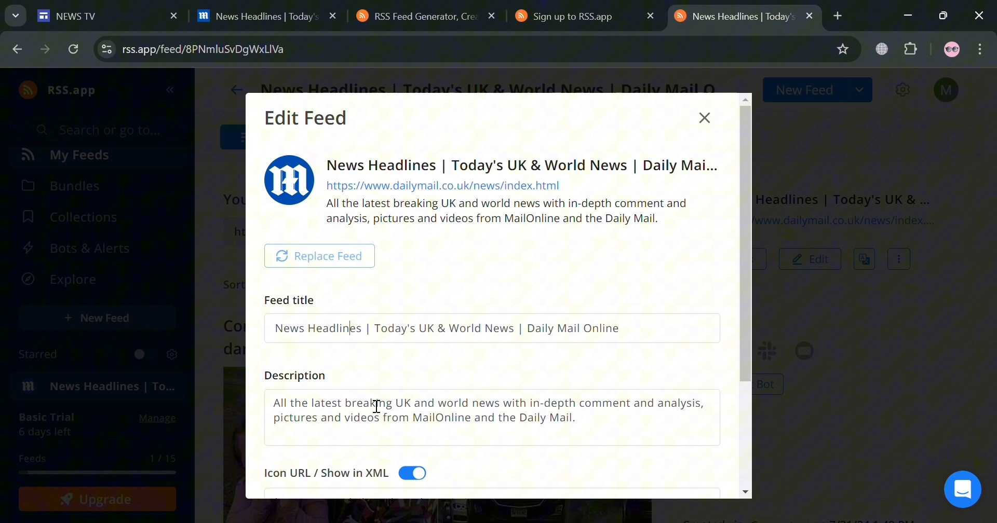
# Close the feed's edit form unchanged and show its Widgets gallery
pyautogui.scroll(-3)
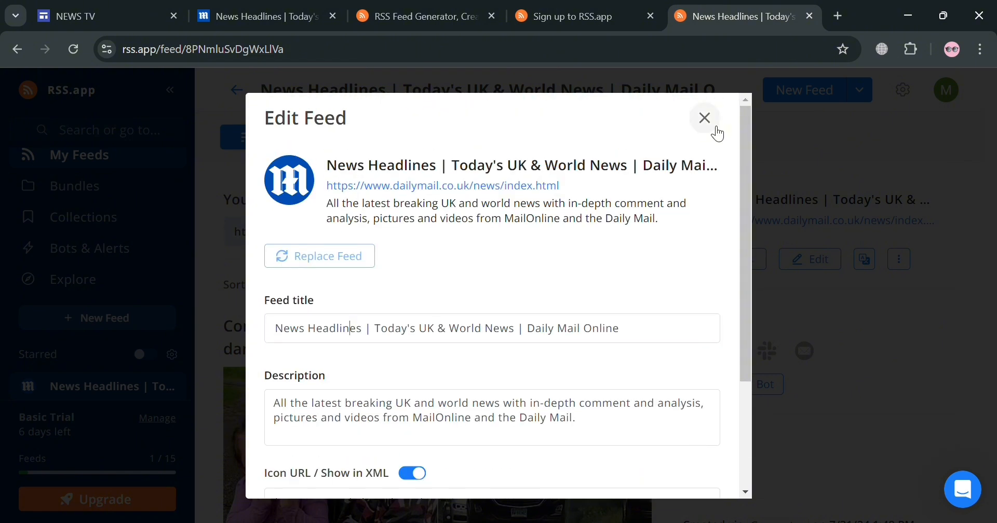
pyautogui.click(705, 117)
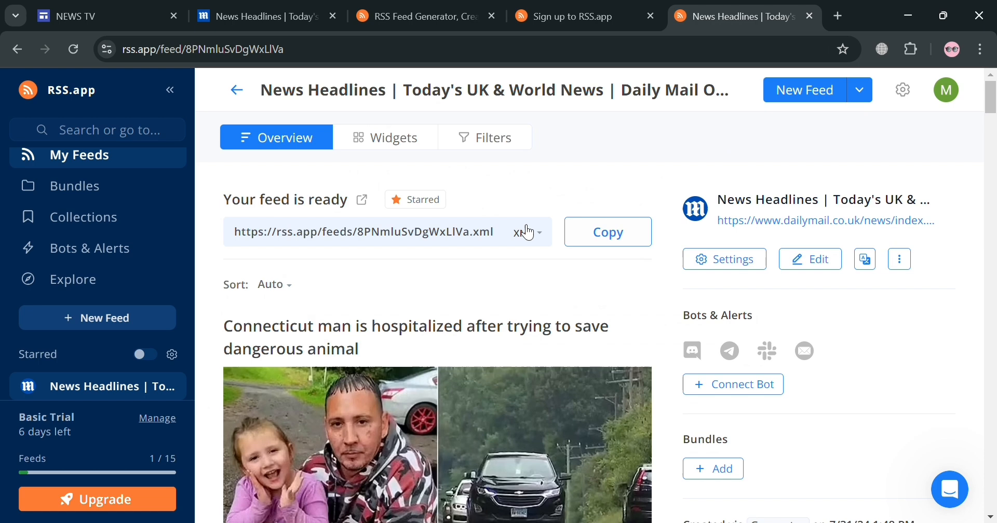
pyautogui.click(394, 137)
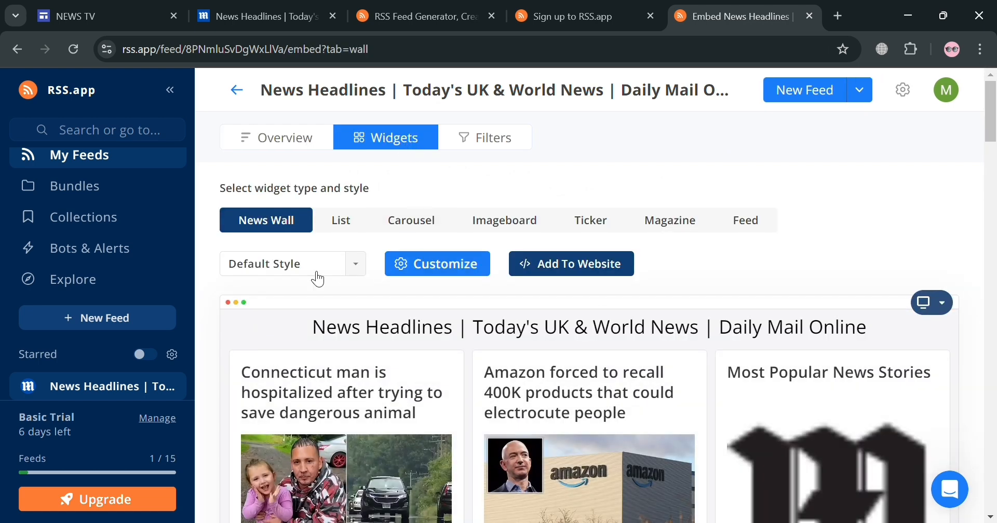
pyautogui.scroll(-3)
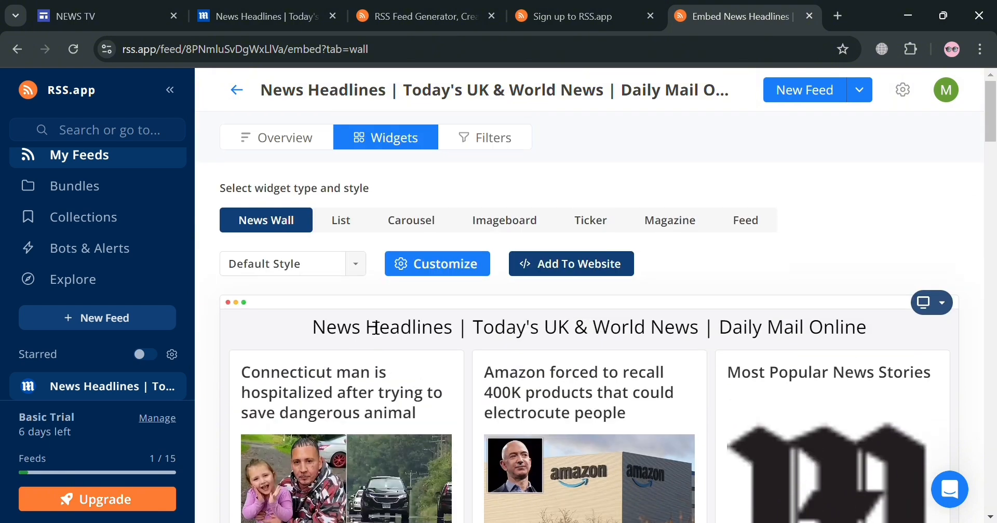
pyautogui.click(340, 221)
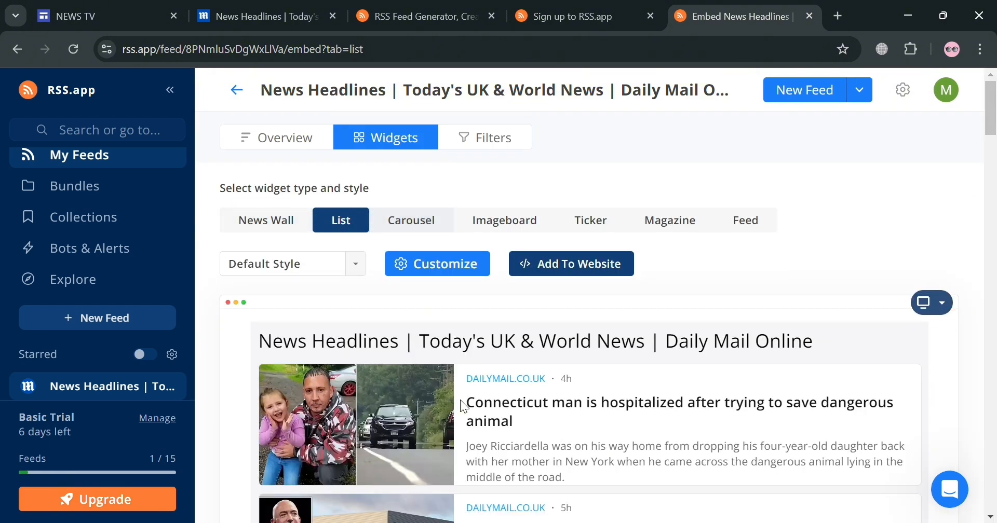
pyautogui.click(411, 220)
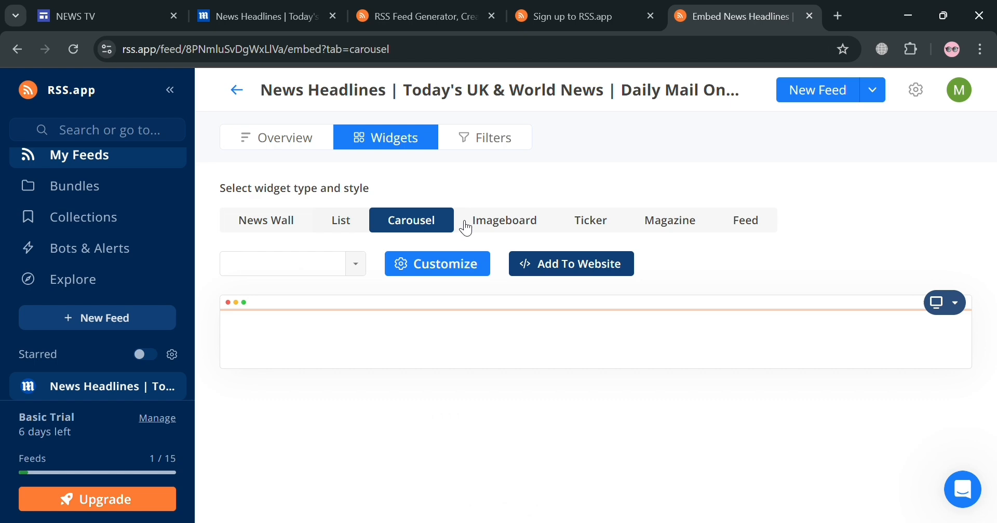
pyautogui.click(504, 220)
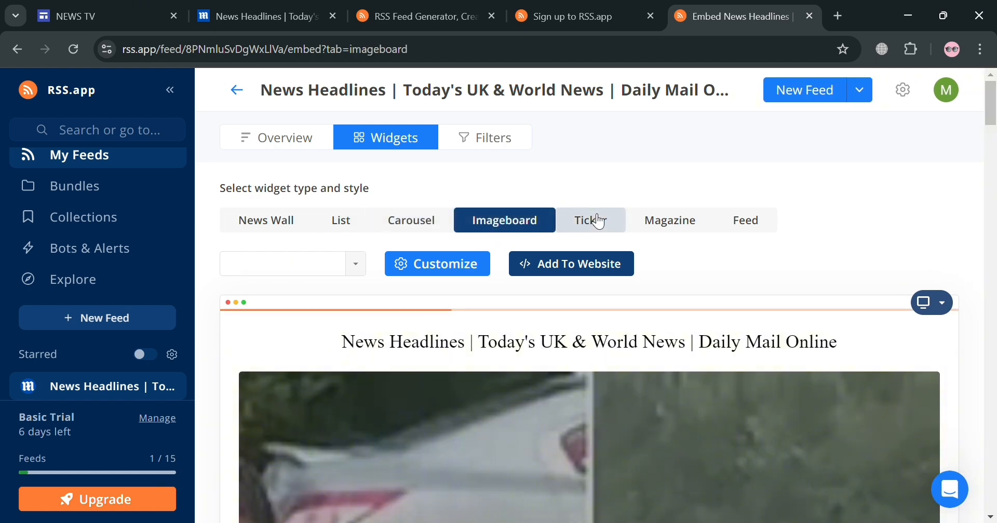
pyautogui.click(590, 221)
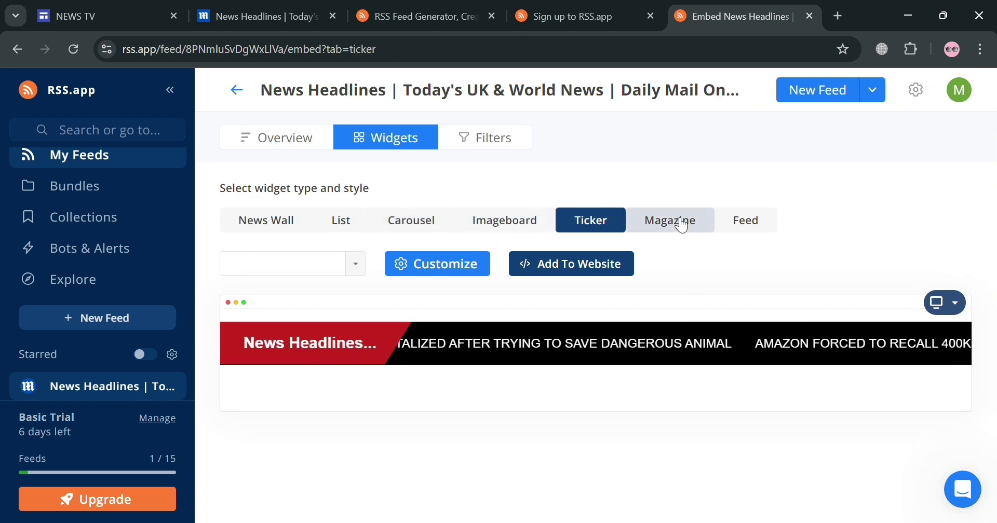
pyautogui.click(745, 220)
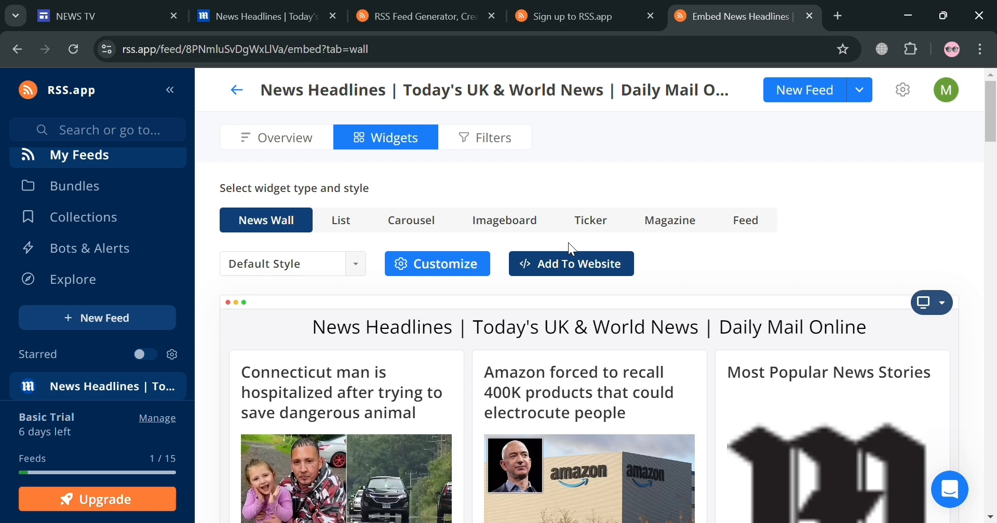
pyautogui.click(437, 264)
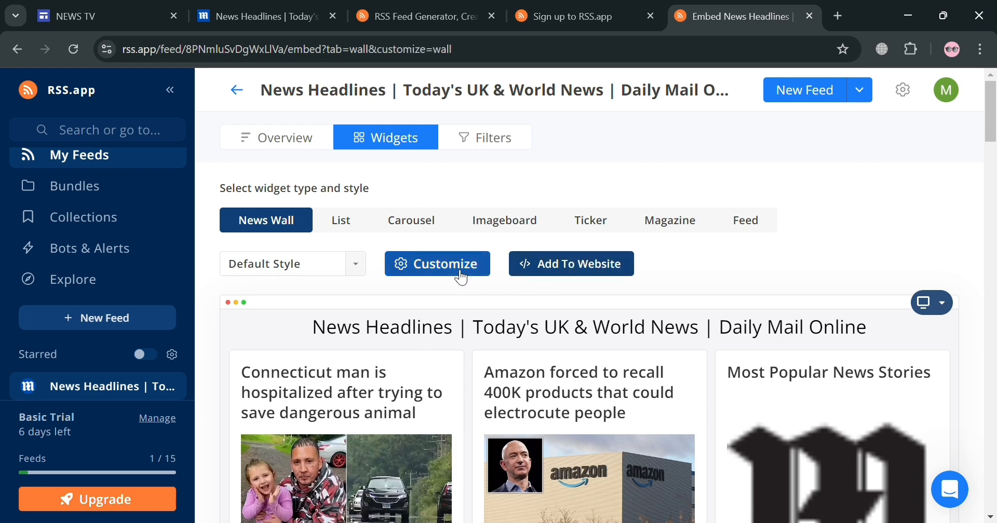
pyautogui.click(438, 264)
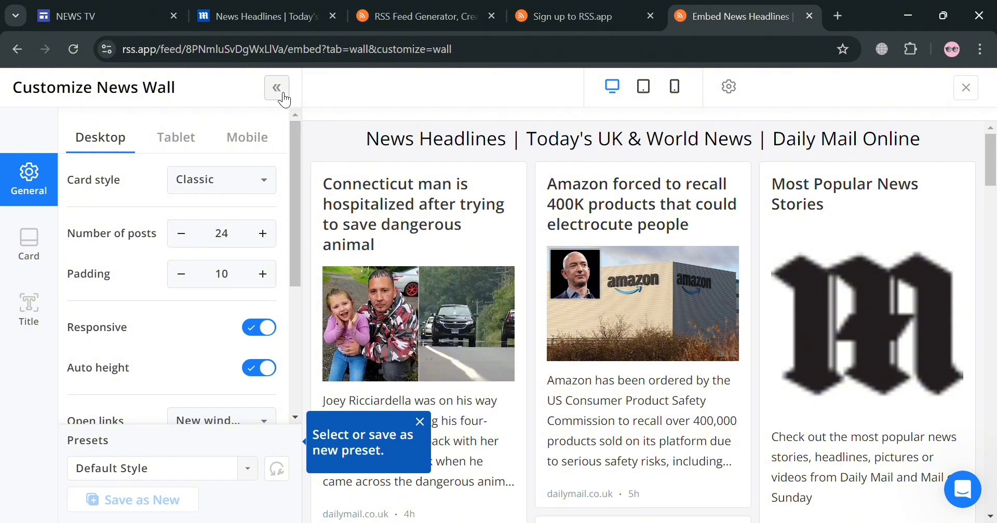
pyautogui.moveTo(304, 228)
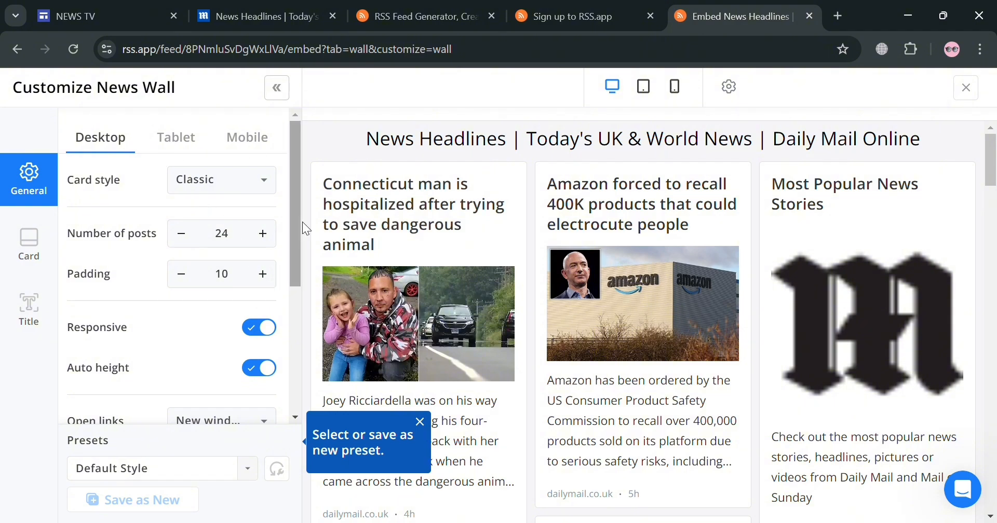
pyautogui.click(965, 87)
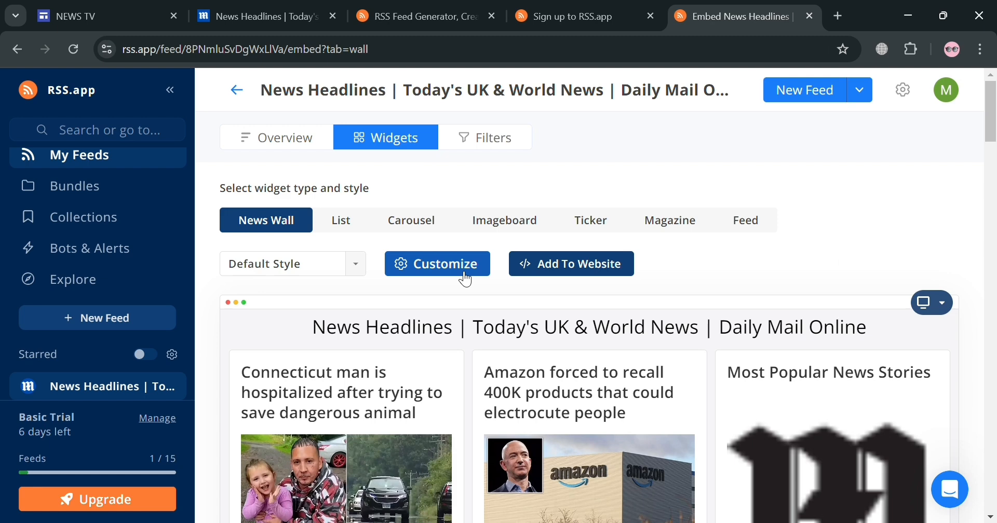
# Copy the News Wall widget's JavaScript embed code via Add To Website
pyautogui.click(571, 263)
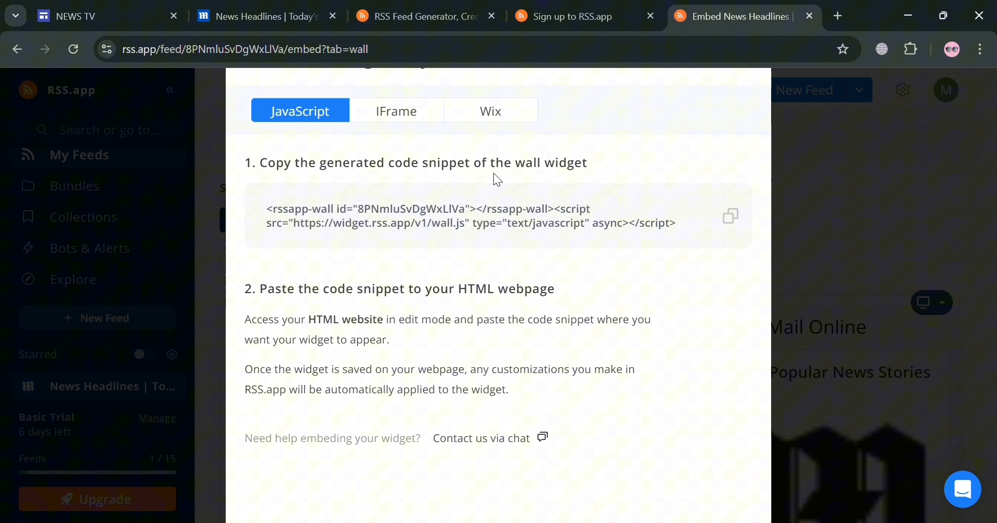
pyautogui.click(730, 216)
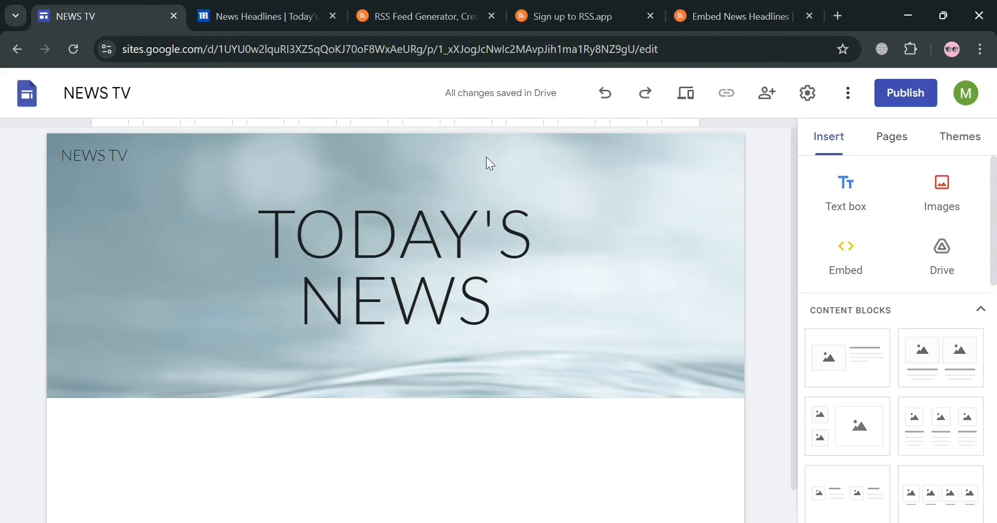
# From the Pages panel, start adding a new Full page embed page
pyautogui.scroll(-3)
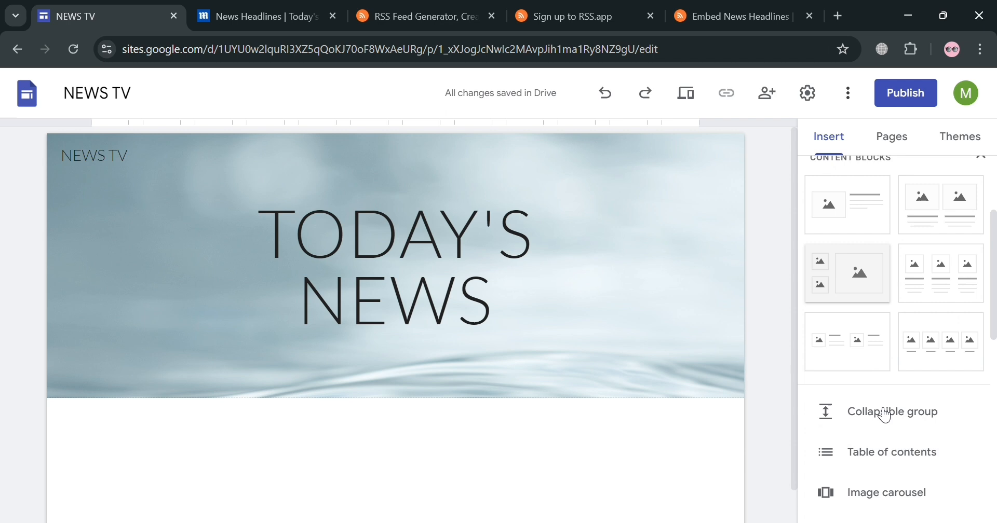
pyautogui.scroll(-3)
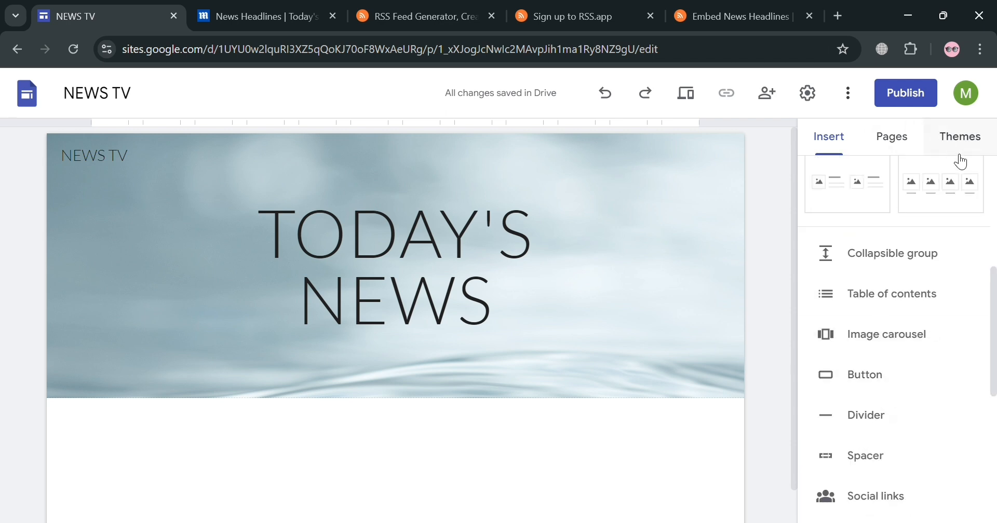
pyautogui.click(891, 136)
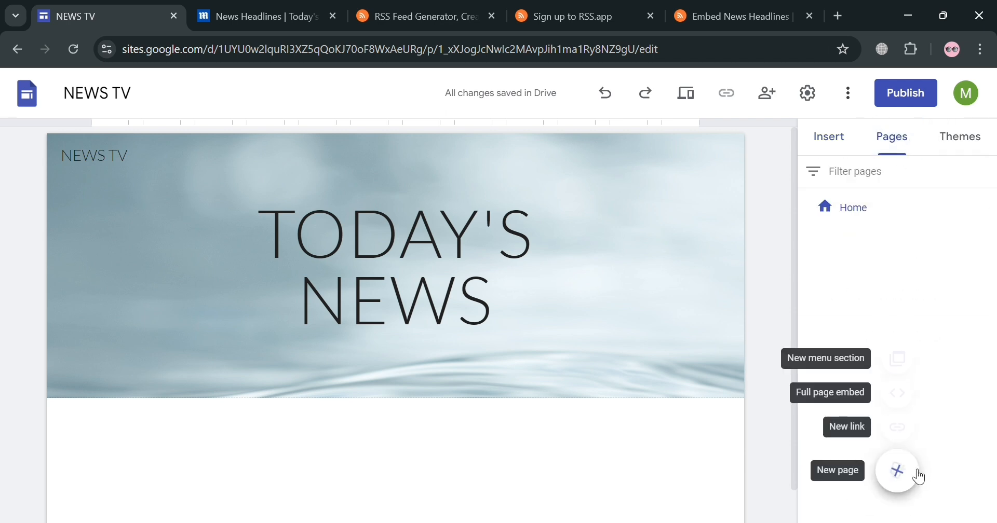
pyautogui.click(837, 470)
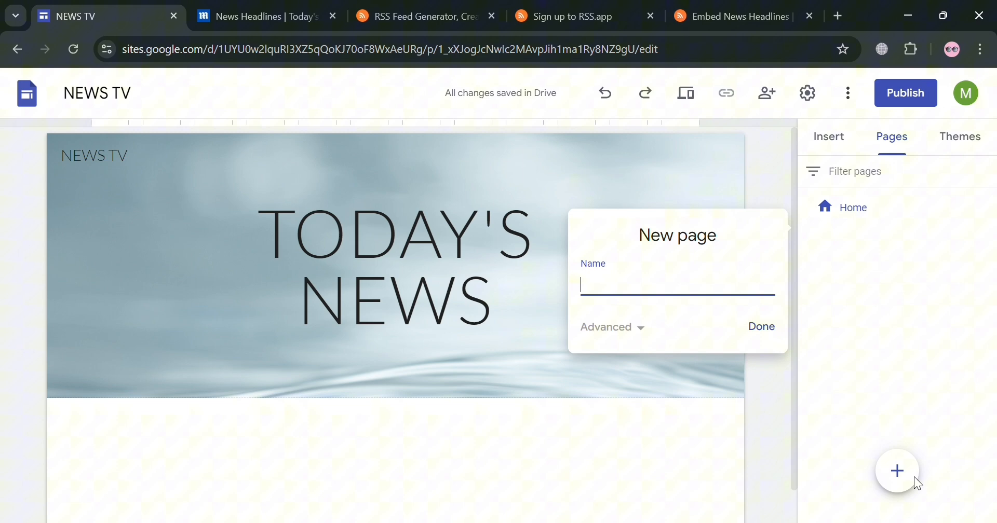
pyautogui.click(896, 471)
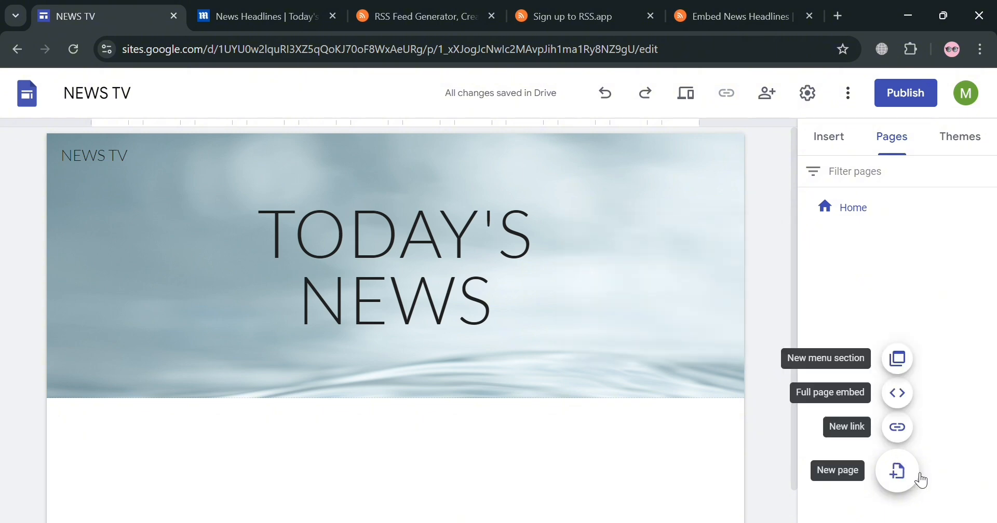
pyautogui.click(896, 393)
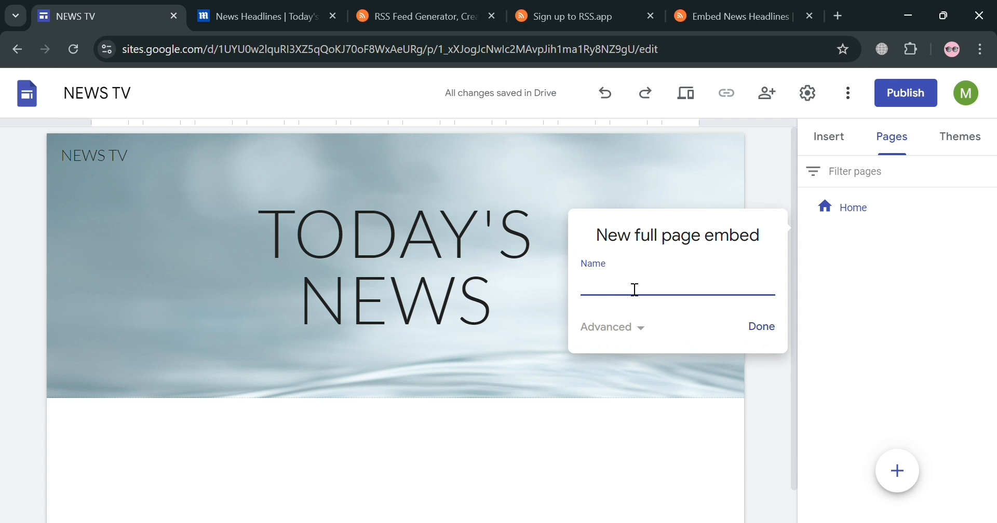
# Name the new embed page NEWS NOW and confirm its creation
pyautogui.write('NEWS')
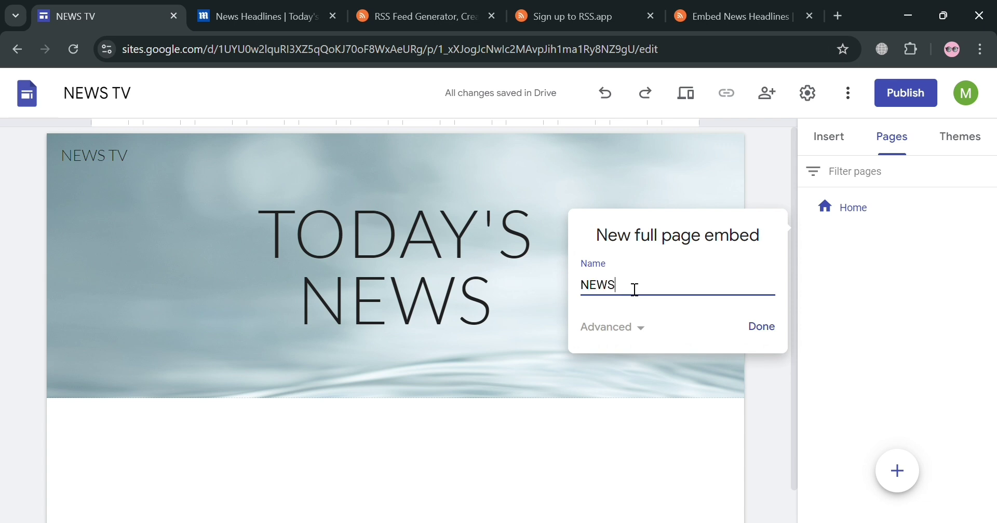
pyautogui.write('NOW')
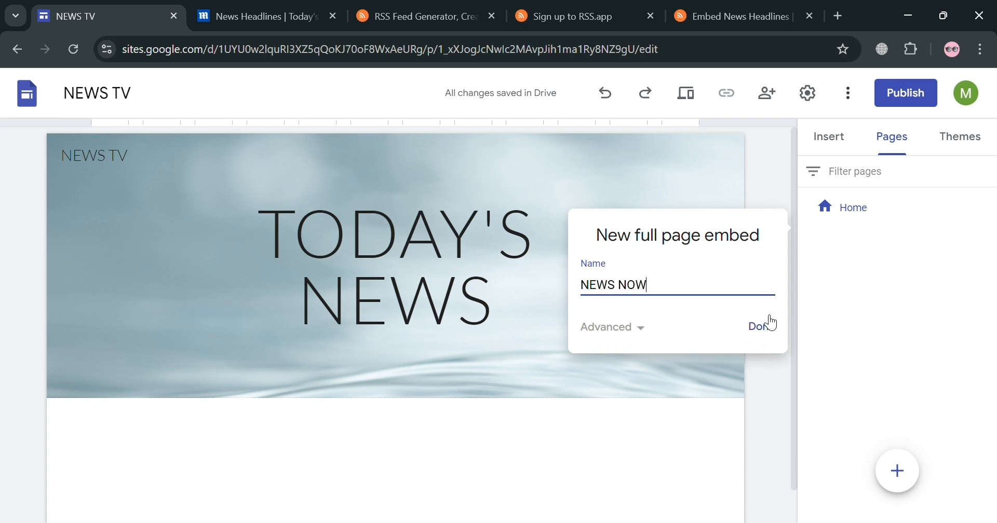
pyautogui.click(758, 326)
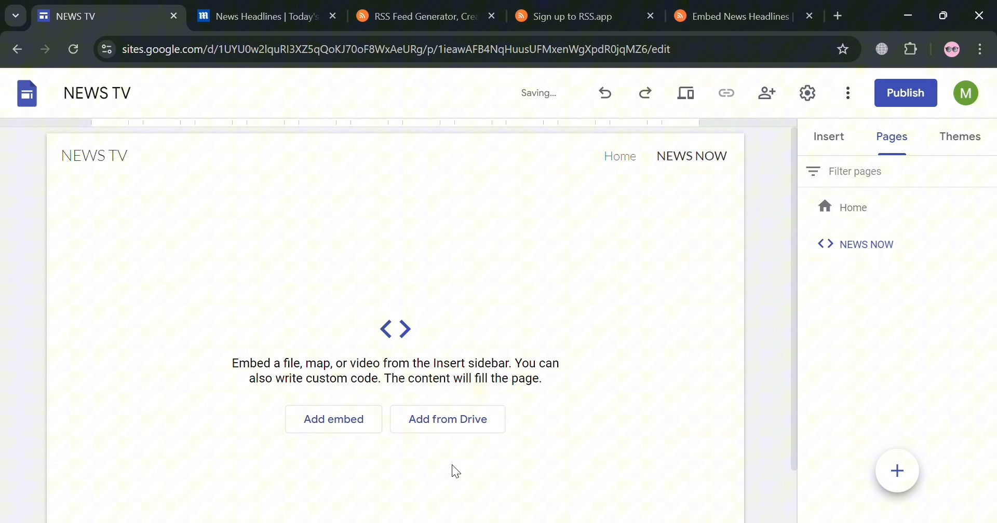
# Embed the RSS.app Daily Mail wall snippet so the NEWS NOW page fills with headline cards
pyautogui.click(333, 420)
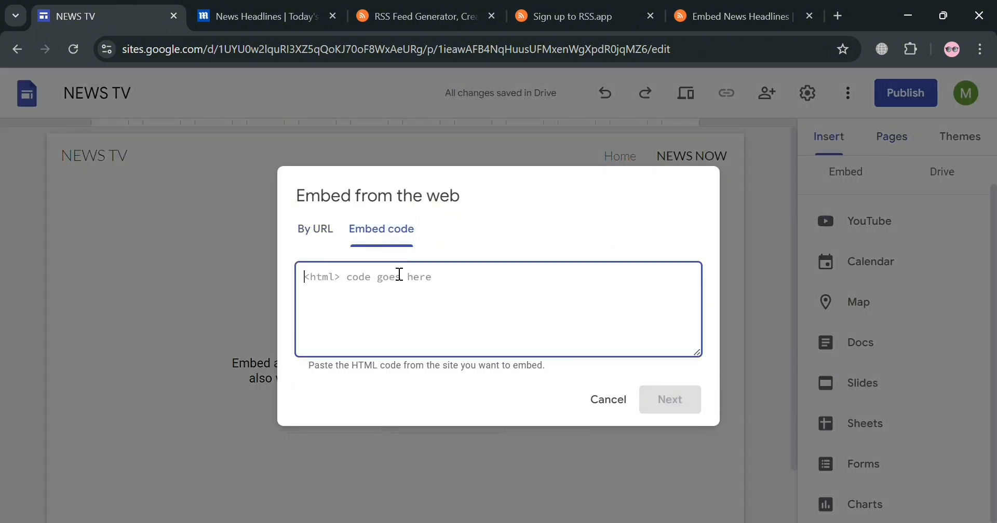
pyautogui.write('<rssapp-wall id="8PNmluSvDgWxLlVa"></rssapp-wall><script src="https://widget.rss.app/v1/wall.js" type="text/javascript" async></script>')
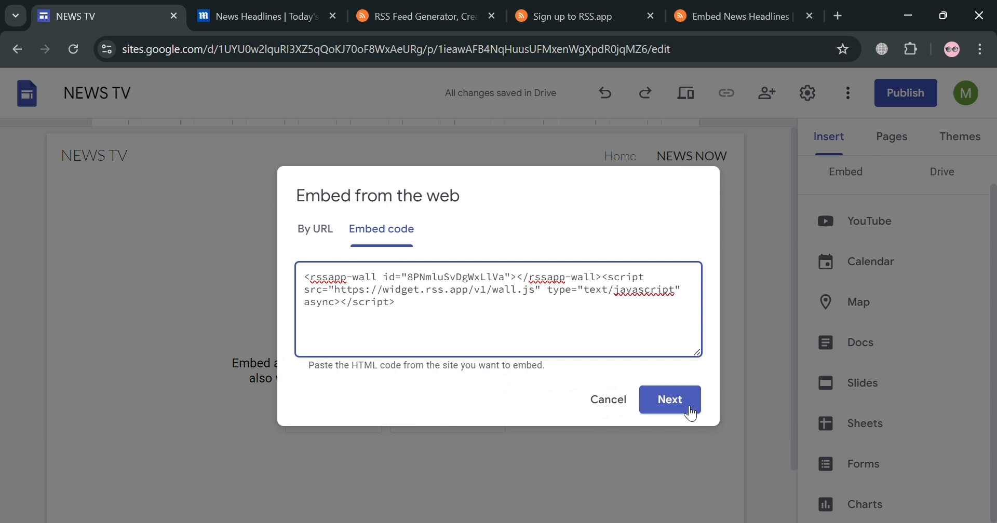
pyautogui.click(670, 400)
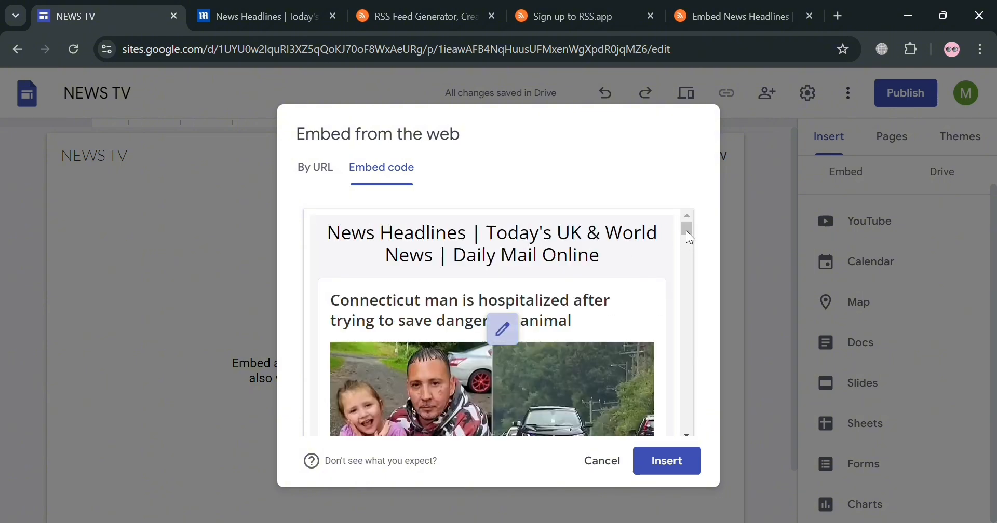
pyautogui.click(667, 461)
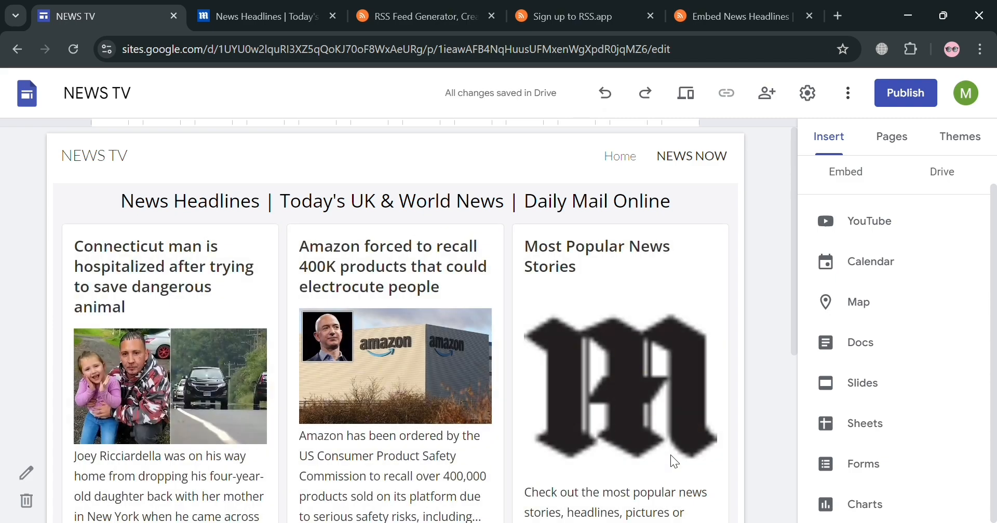
pyautogui.scroll(-3)
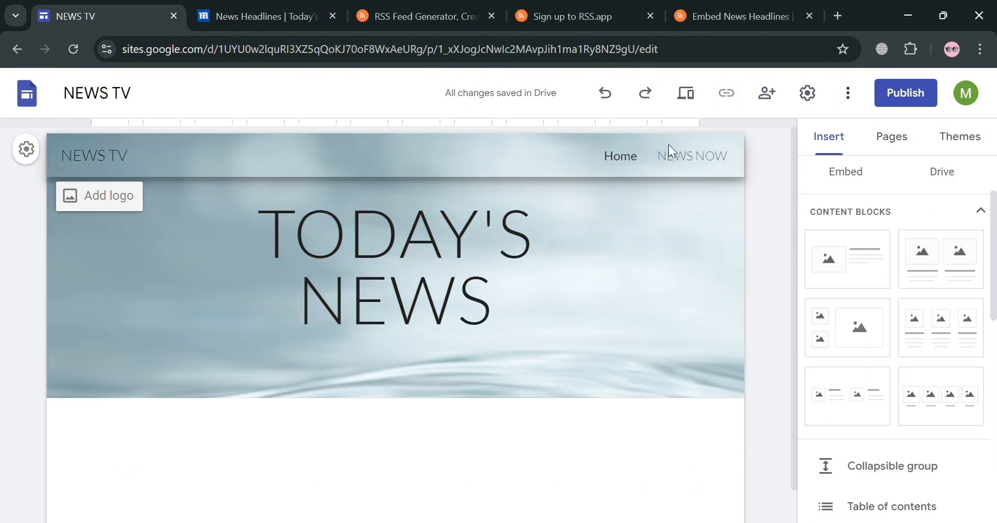
pyautogui.click(691, 155)
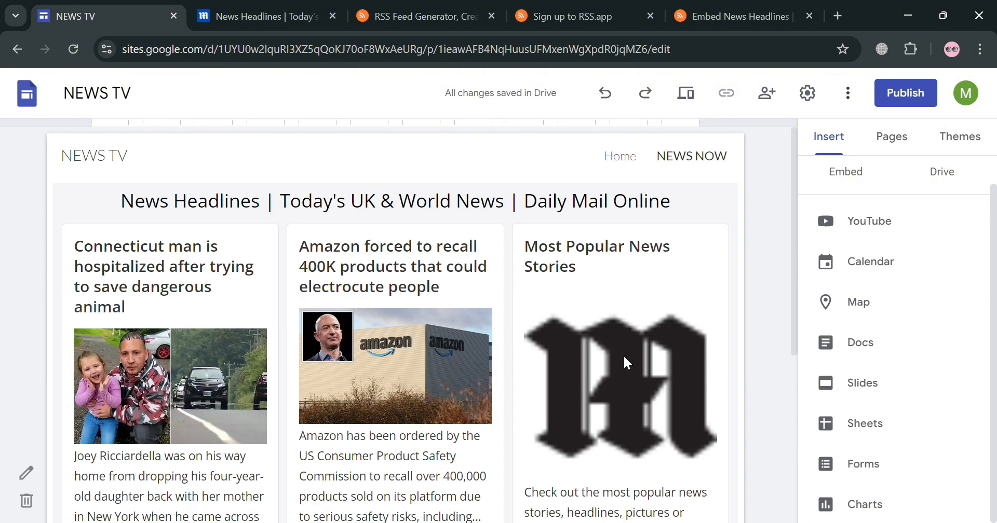
pyautogui.moveTo(480, 467)
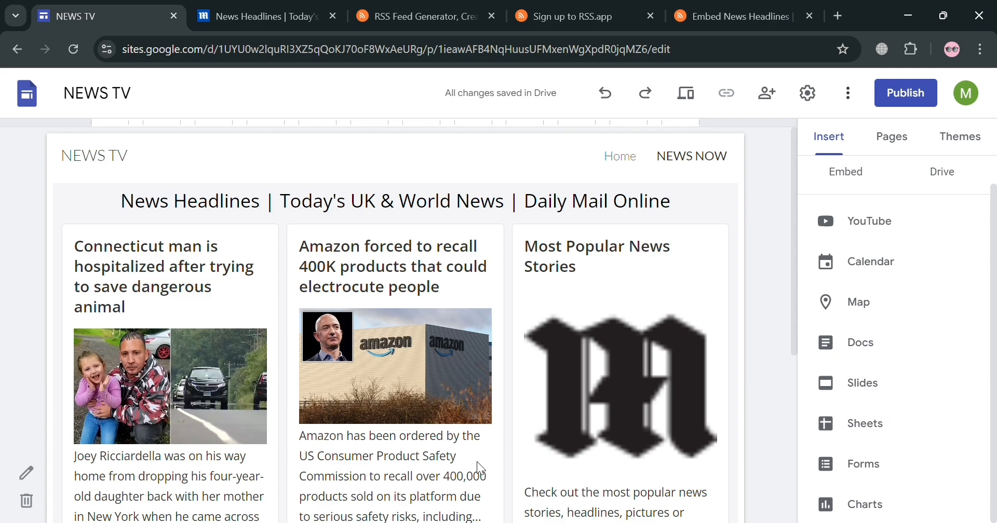
pyautogui.moveTo(674, 379)
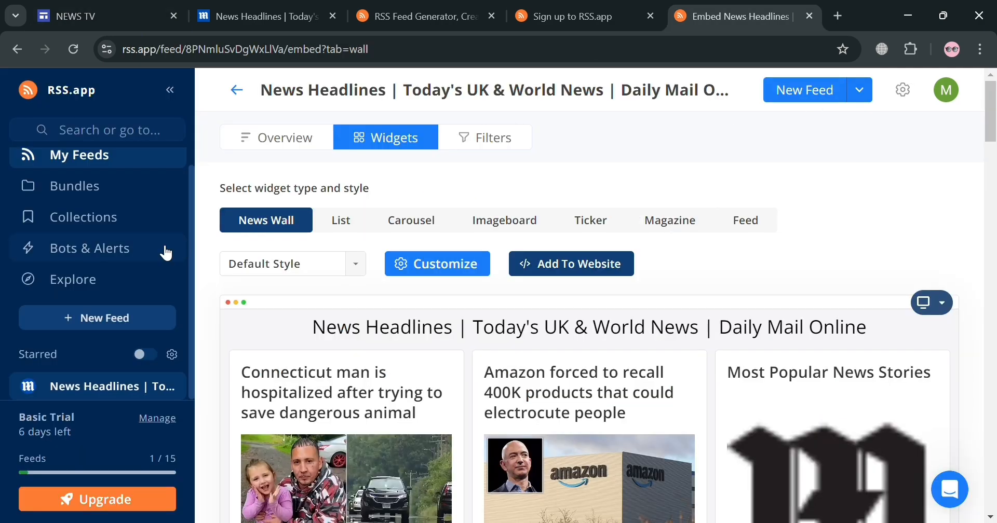
# Begin a new feed and browse the Topics by Industry catalogue down to Companies
pyautogui.click(79, 155)
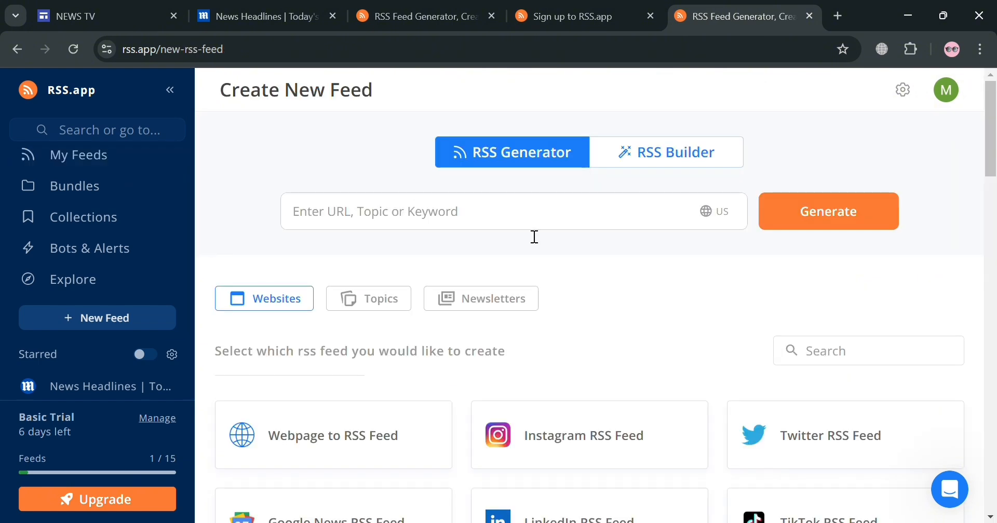
pyautogui.click(368, 298)
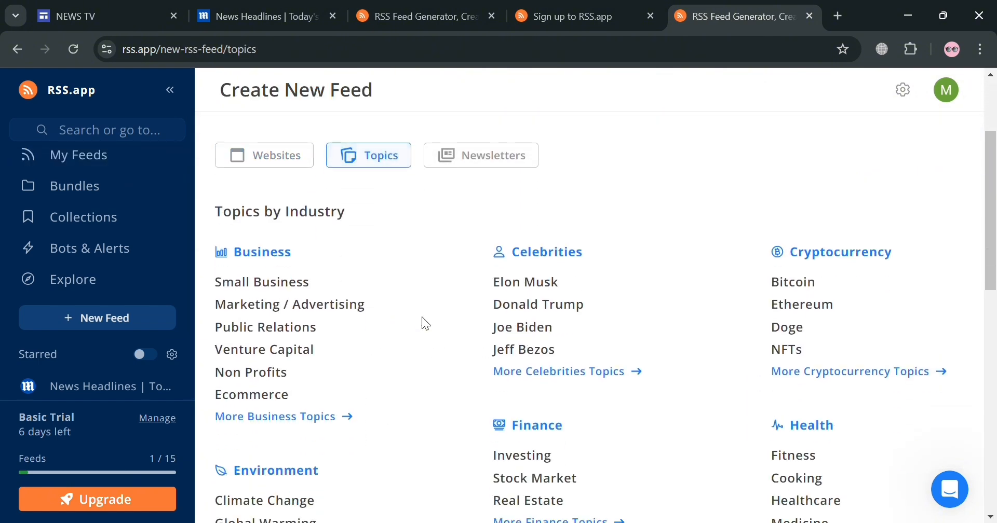
pyautogui.scroll(-3)
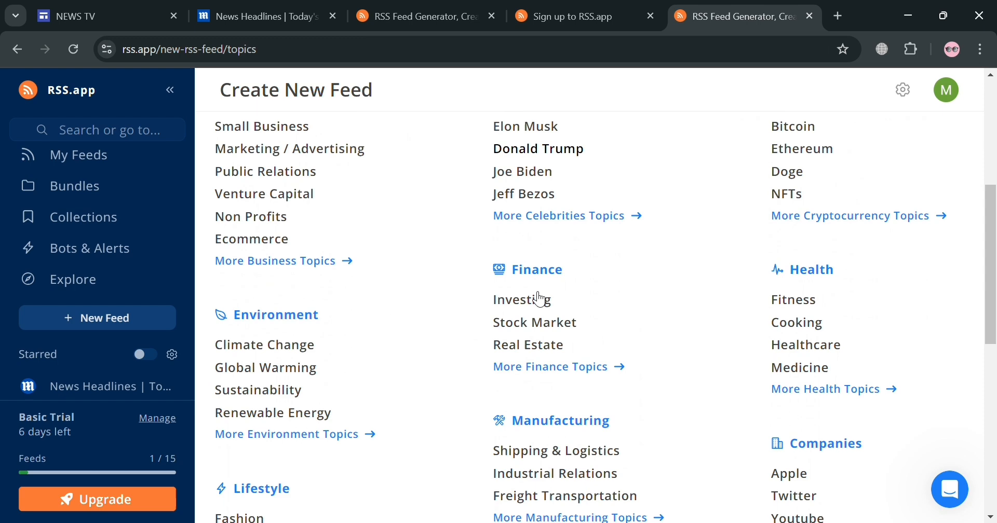
pyautogui.scroll(-3)
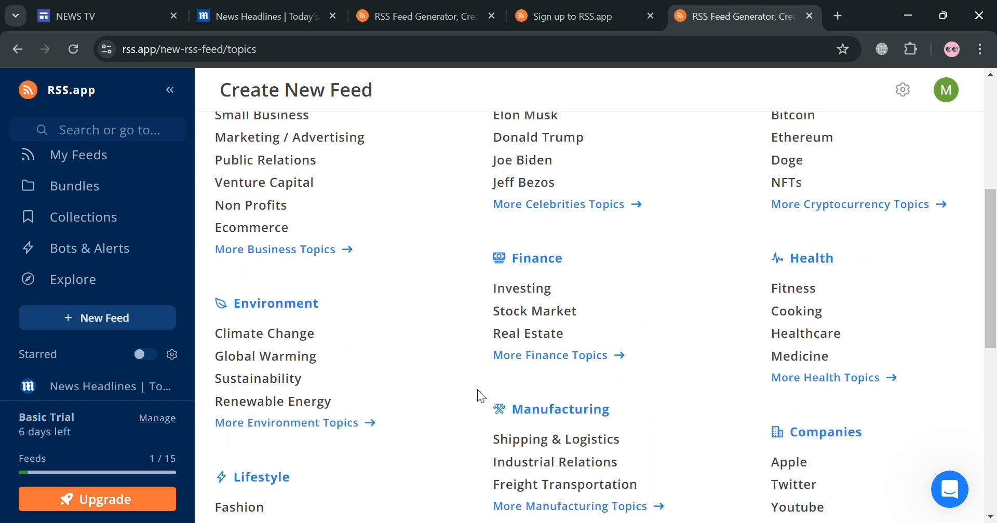
pyautogui.scroll(-3)
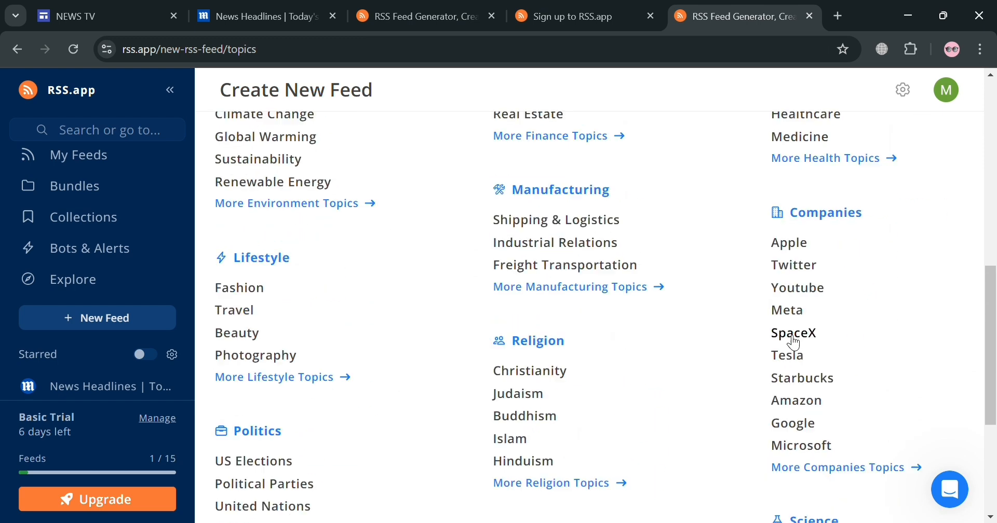
pyautogui.scroll(3)
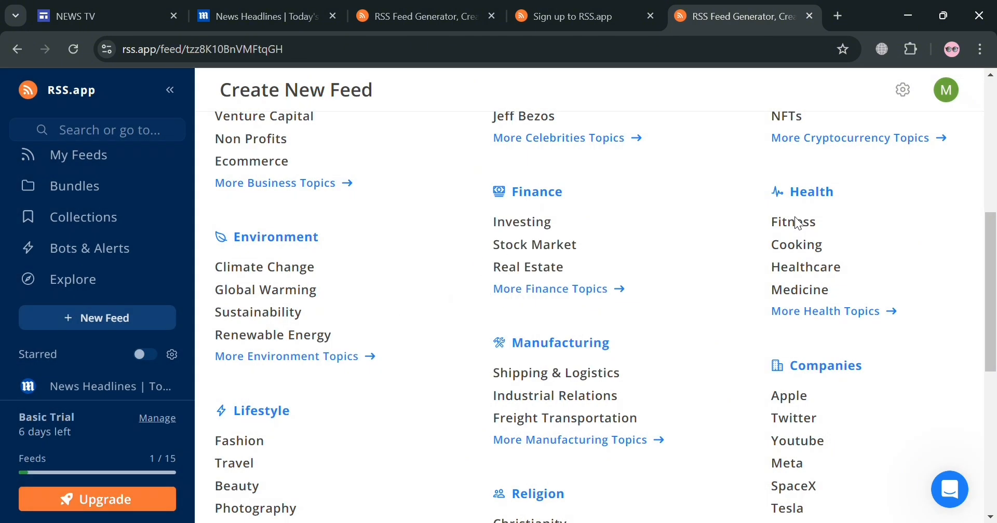
# Create the Fitness topic feed under Health and review its articles and widget gallery
pyautogui.click(793, 221)
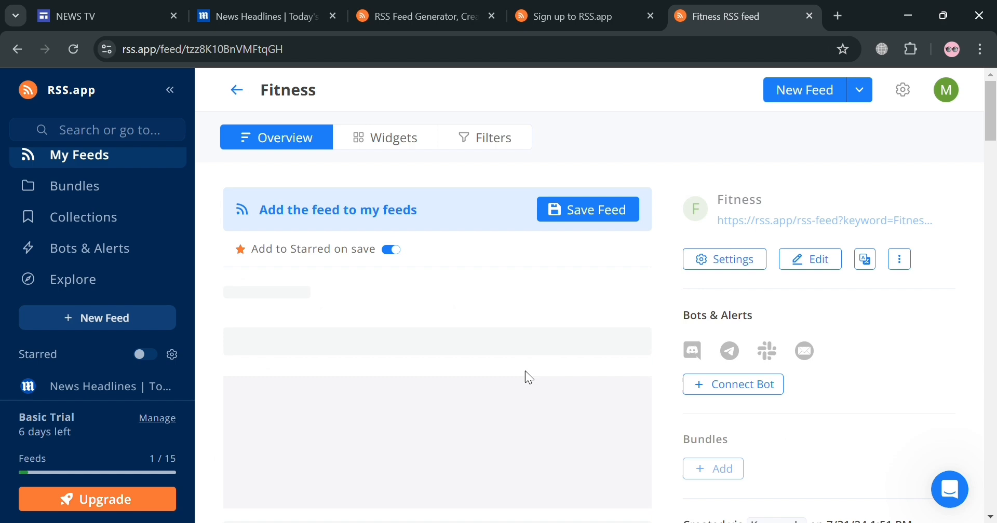
pyautogui.moveTo(505, 374)
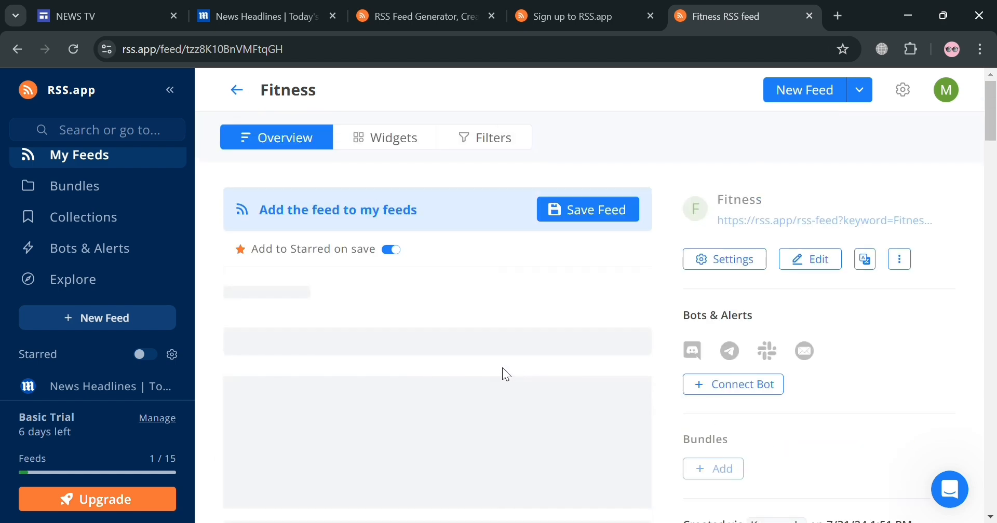
pyautogui.scroll(-3)
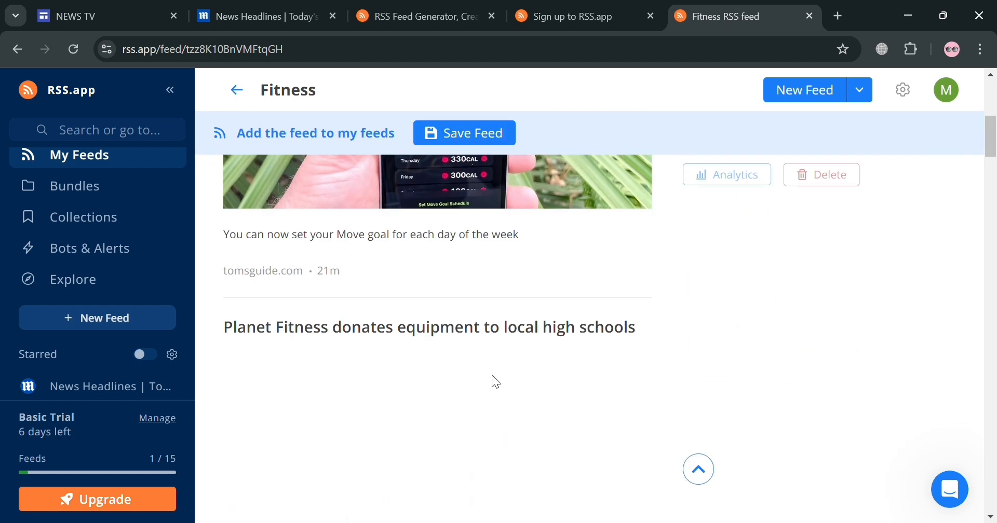
pyautogui.scroll(3)
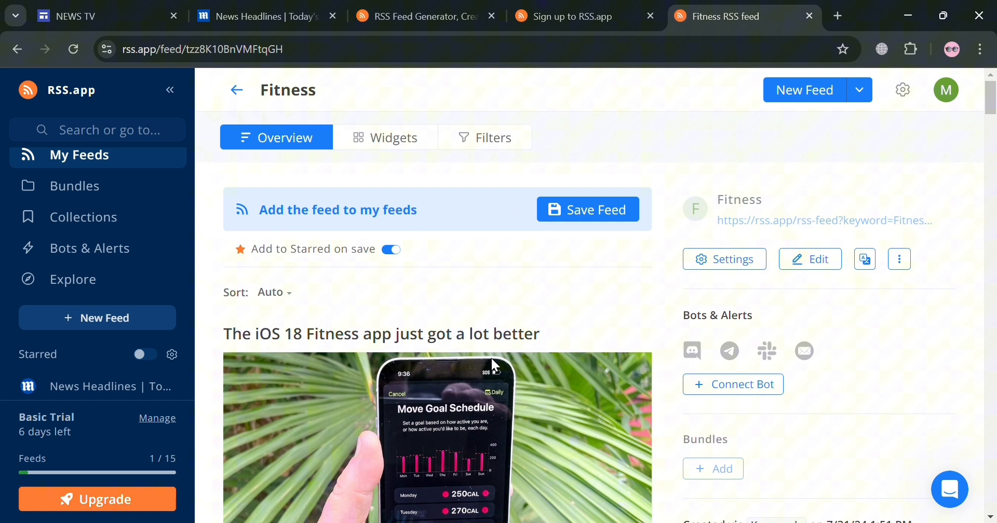
pyautogui.click(385, 137)
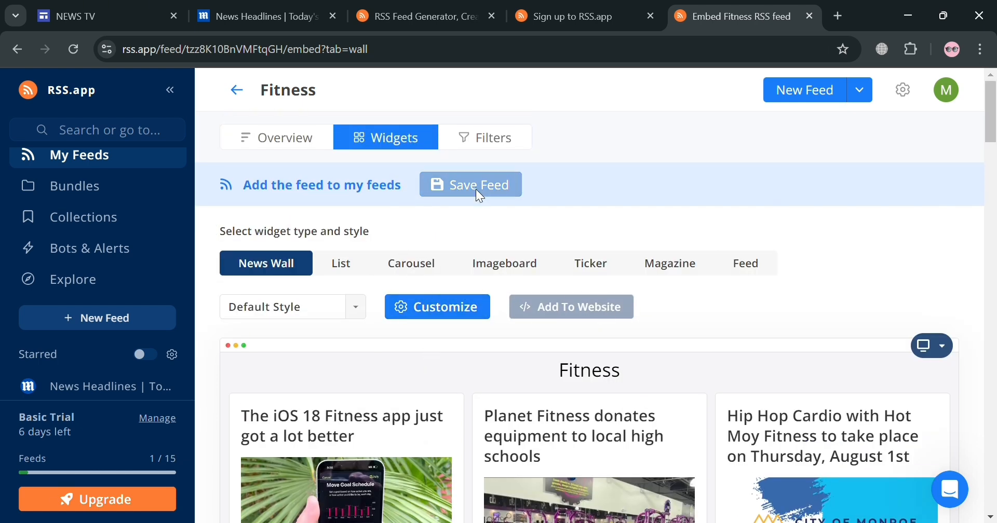
# Save the Fitness feed and copy its News Wall JavaScript embed snippet
pyautogui.click(470, 184)
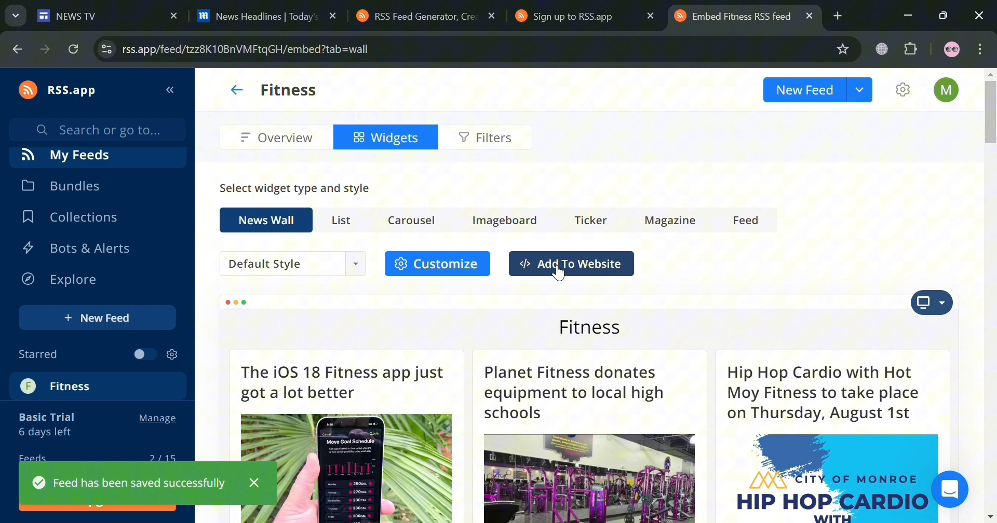
pyautogui.click(571, 264)
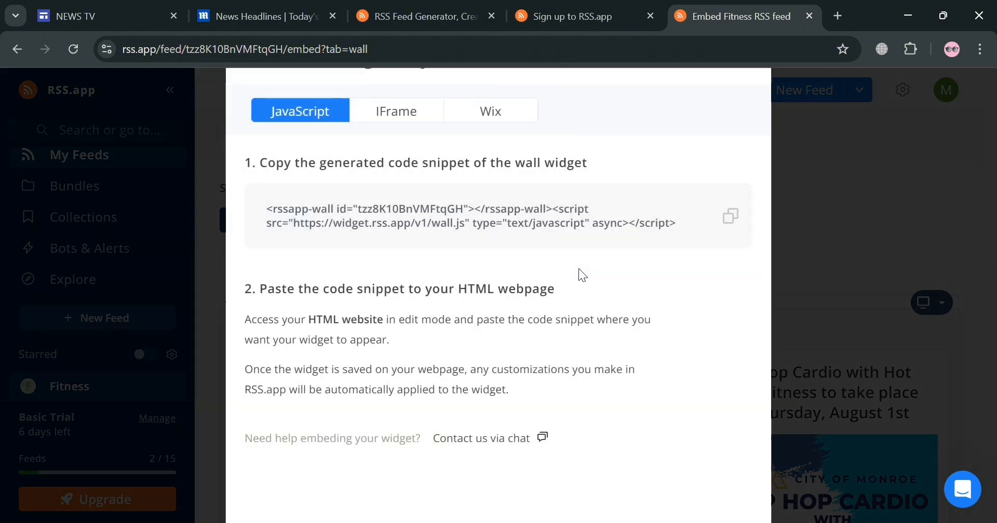
pyautogui.click(730, 217)
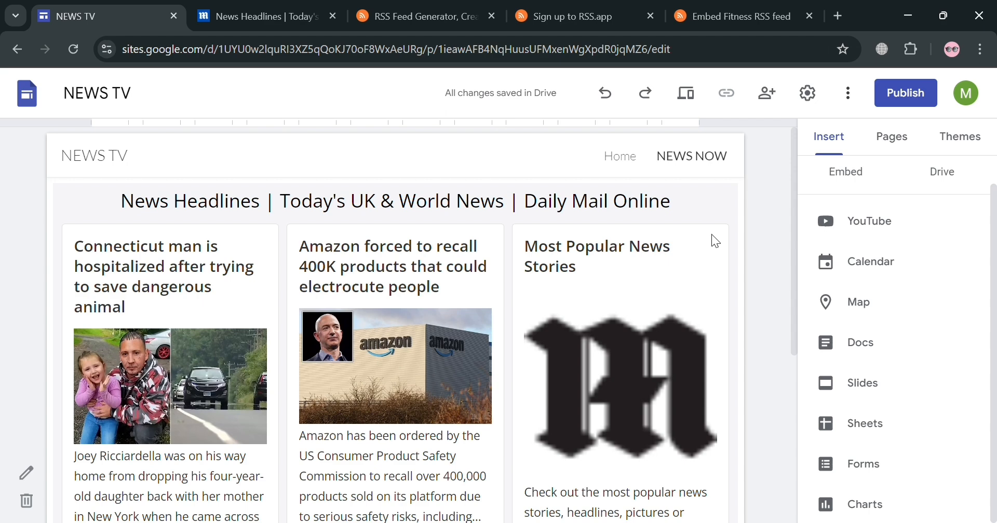
# Add a full-page embed page named HEALTH AND FITNESS alongside Home and NEWS NOW
pyautogui.click(891, 137)
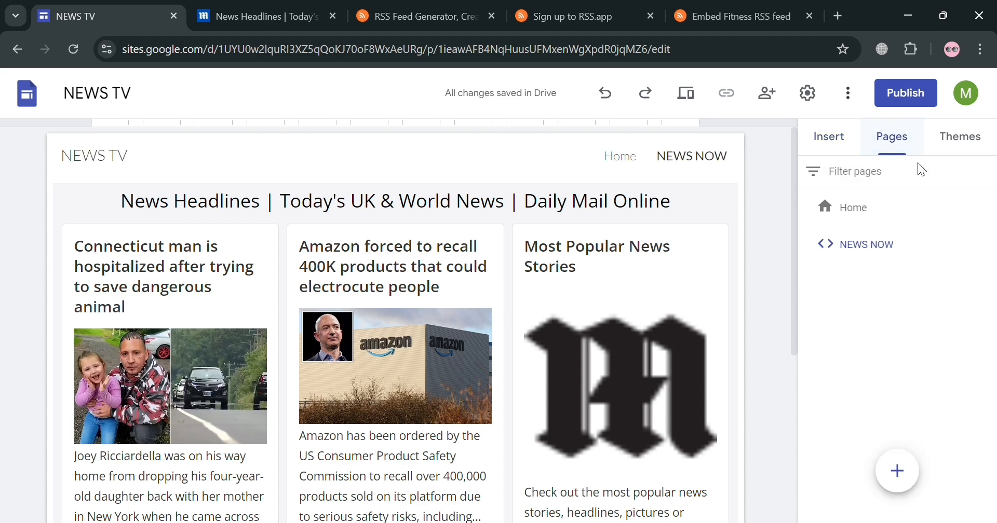
pyautogui.click(897, 471)
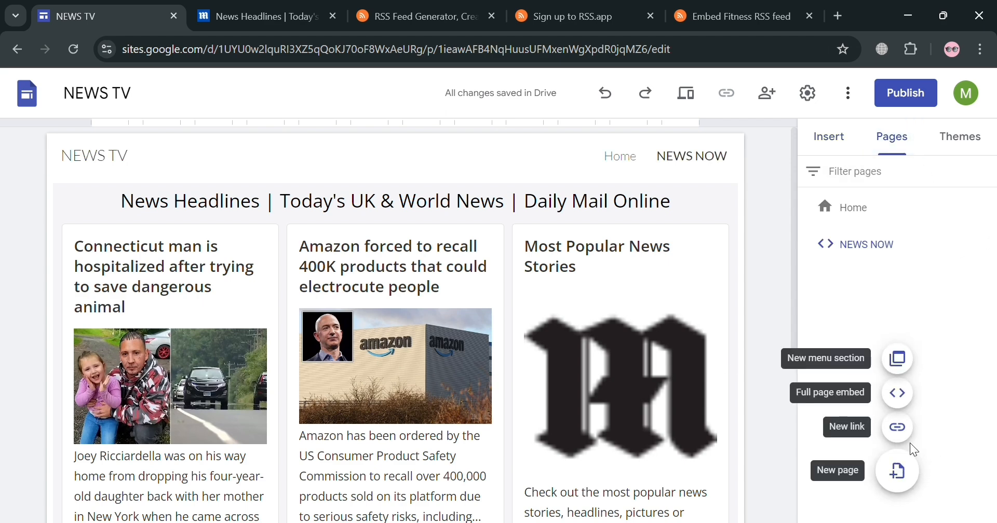
pyautogui.click(897, 393)
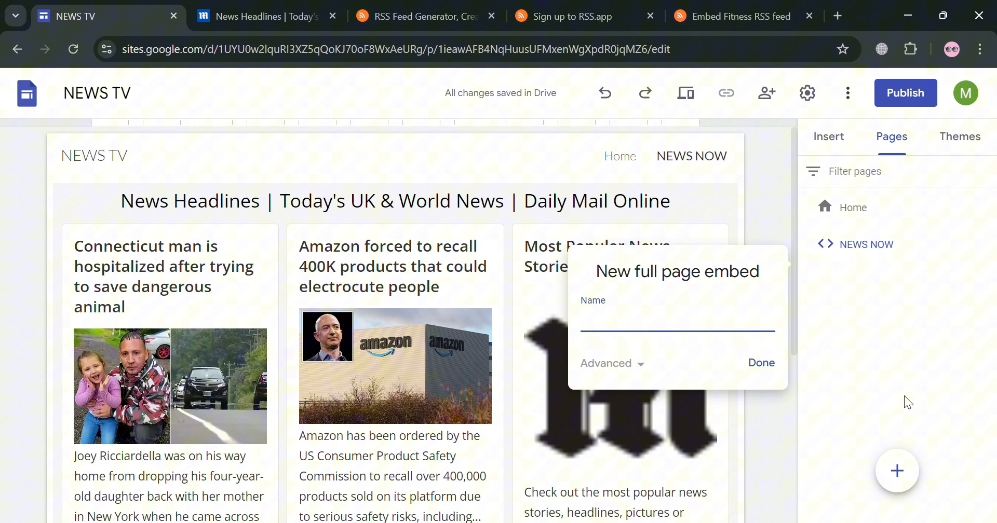
pyautogui.moveTo(708, 345)
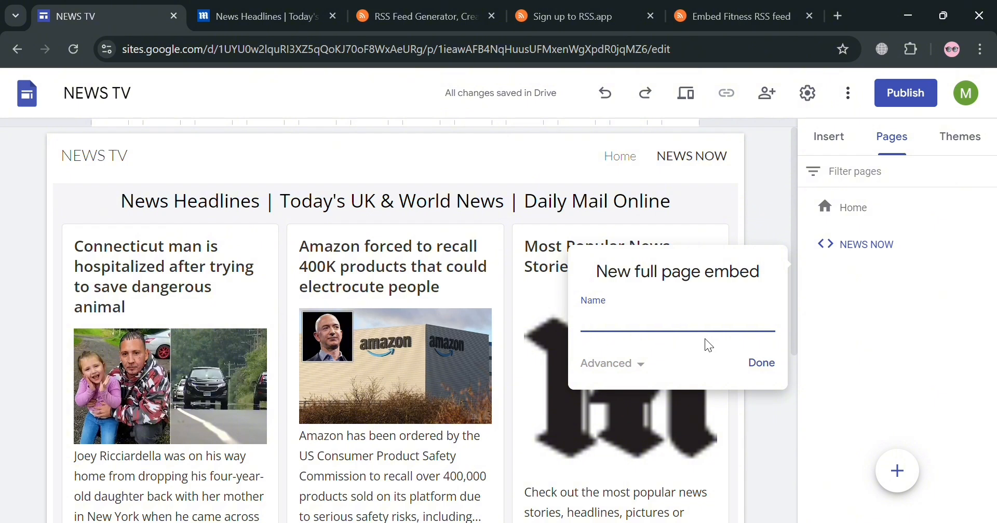
pyautogui.write('HEALTH AND FIT')
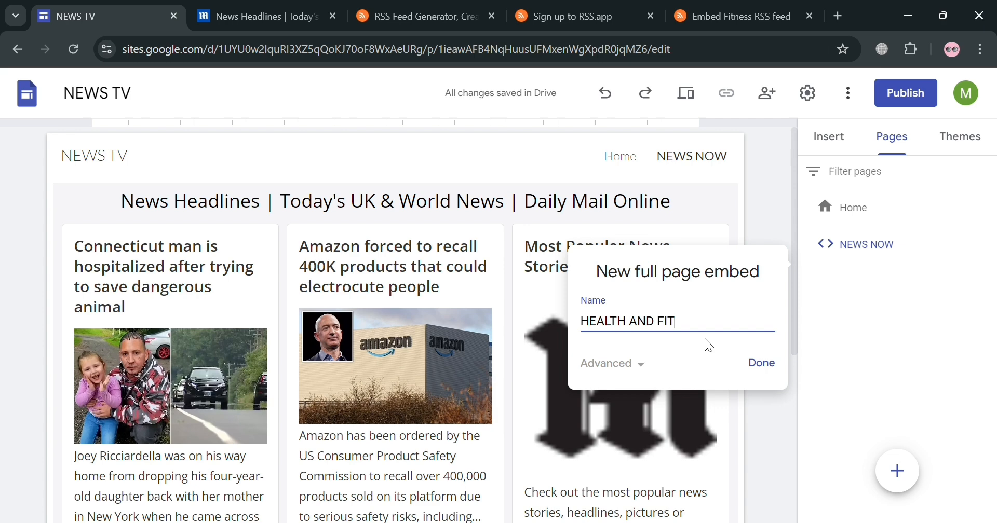
pyautogui.write('NESS')
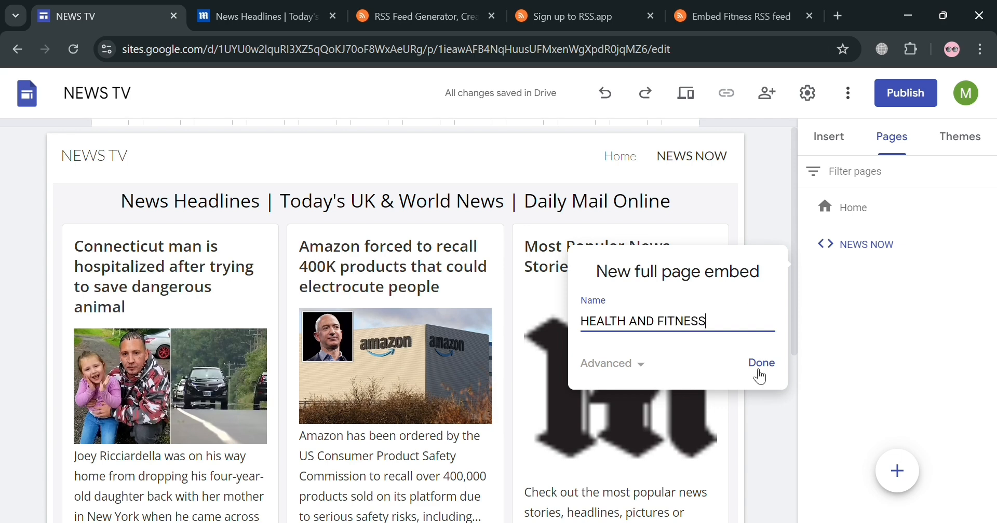
pyautogui.click(761, 363)
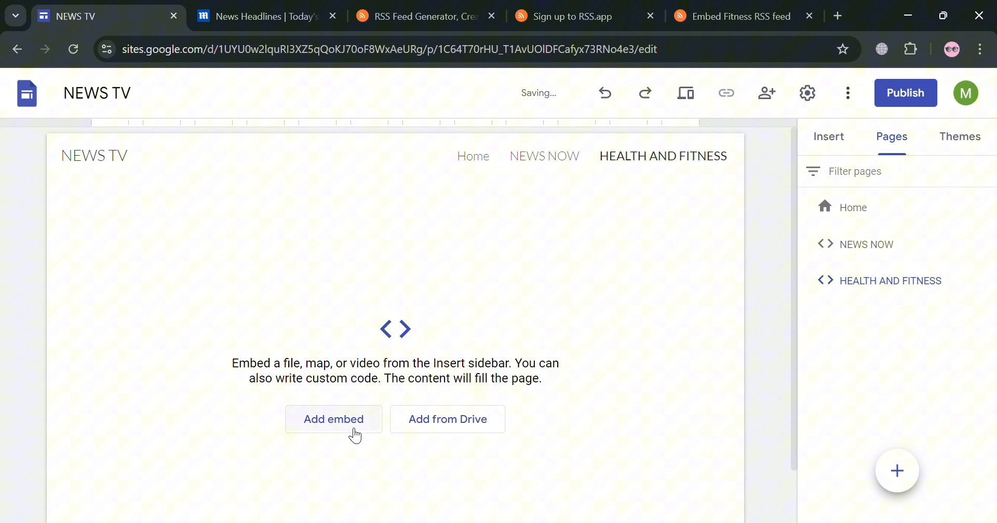
# Embed the RSS.app Fitness wall code so the HEALTH AND FITNESS page shows fitness headline cards
pyautogui.click(334, 420)
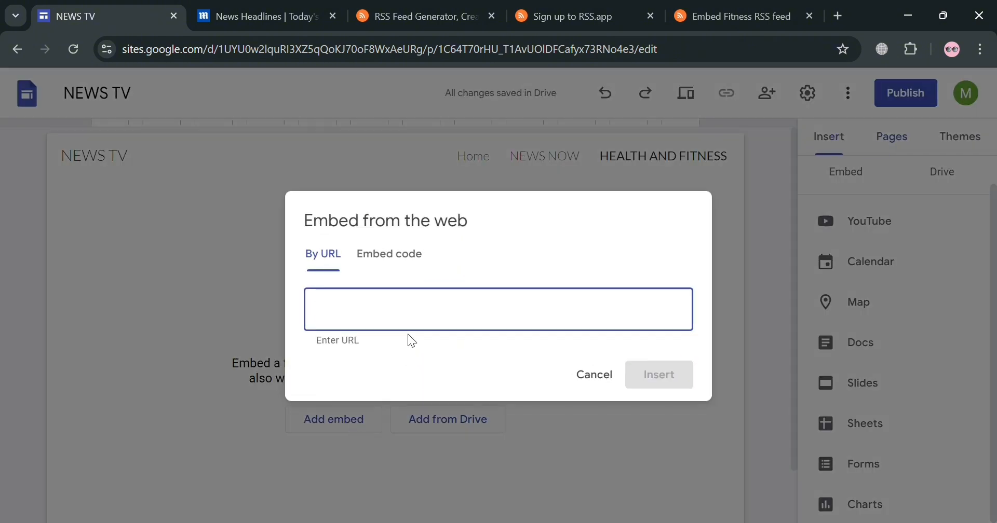
pyautogui.click(389, 254)
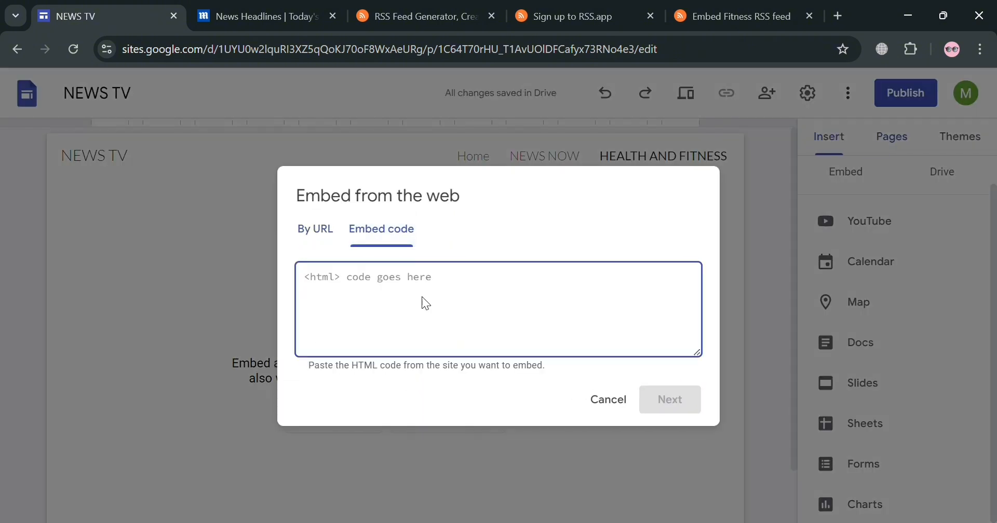
pyautogui.write('<rssapp-wall id="tzz8K10BnVMFtqGH"></rssapp-wall><script src="https://widget.rss.app/v1/wall.js" type="text/javascript" async></script>')
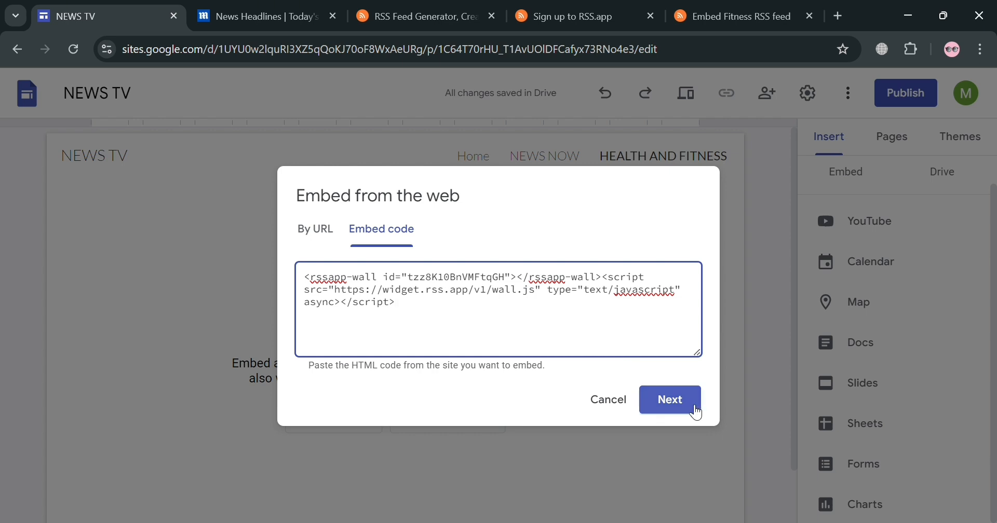
pyautogui.click(669, 399)
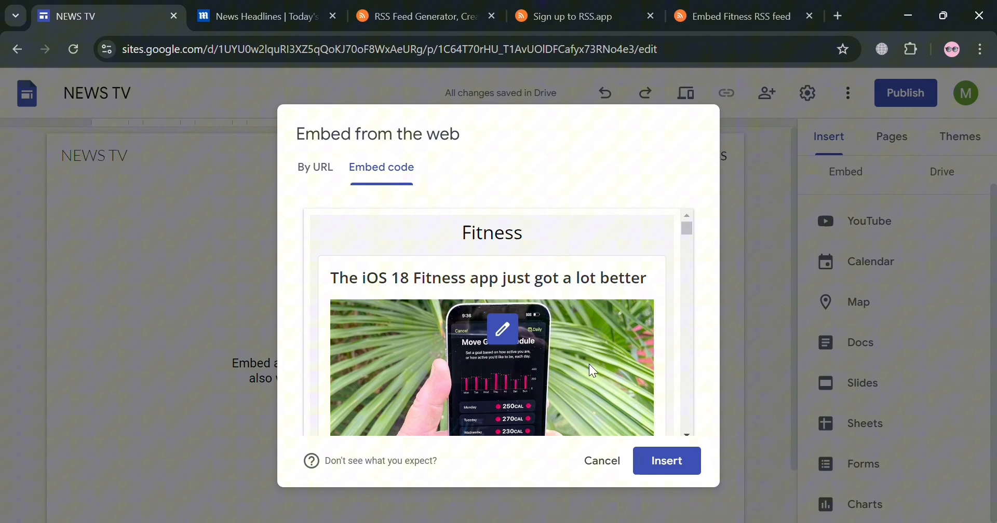
pyautogui.moveTo(616, 312)
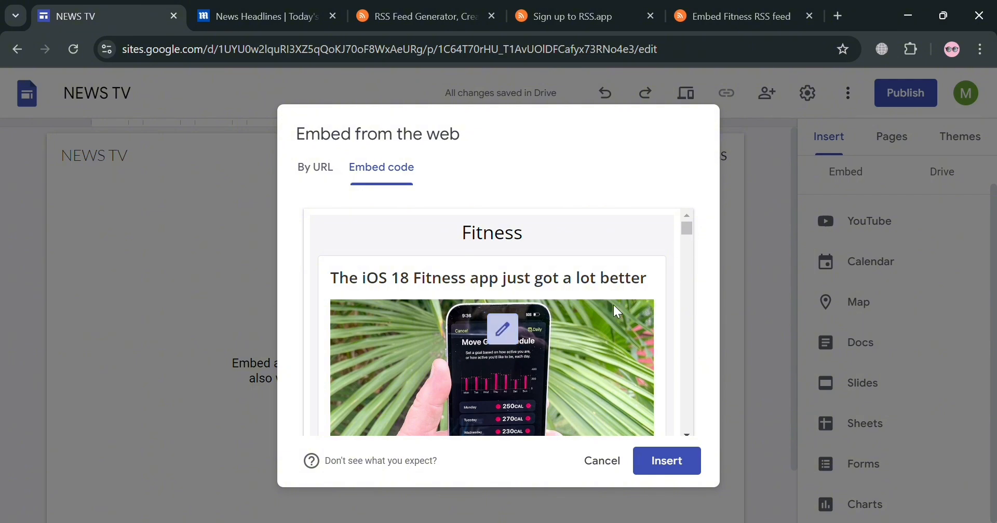
pyautogui.click(667, 461)
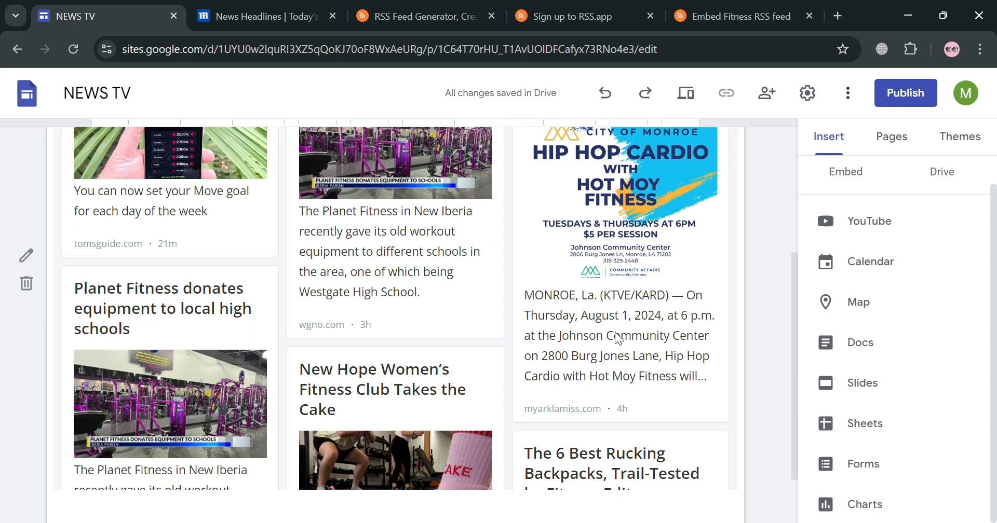
pyautogui.scroll(-3)
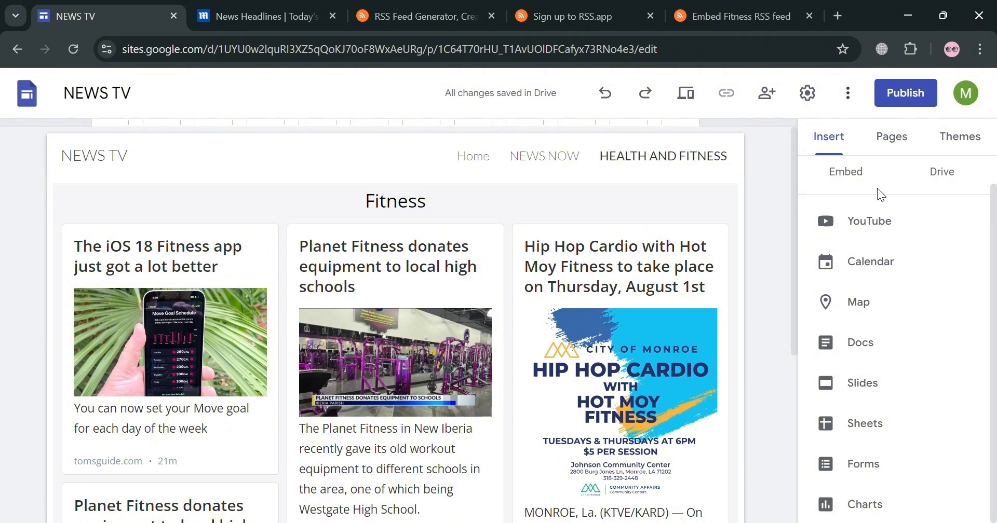
# Make NEWS NOW the homepage and delete the old Home page, leaving two pages
pyautogui.click(891, 136)
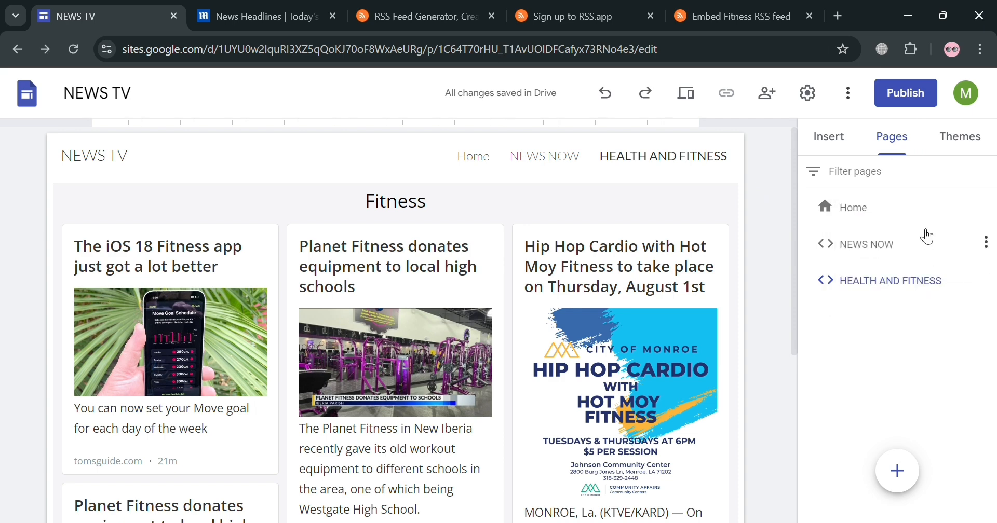
pyautogui.click(985, 242)
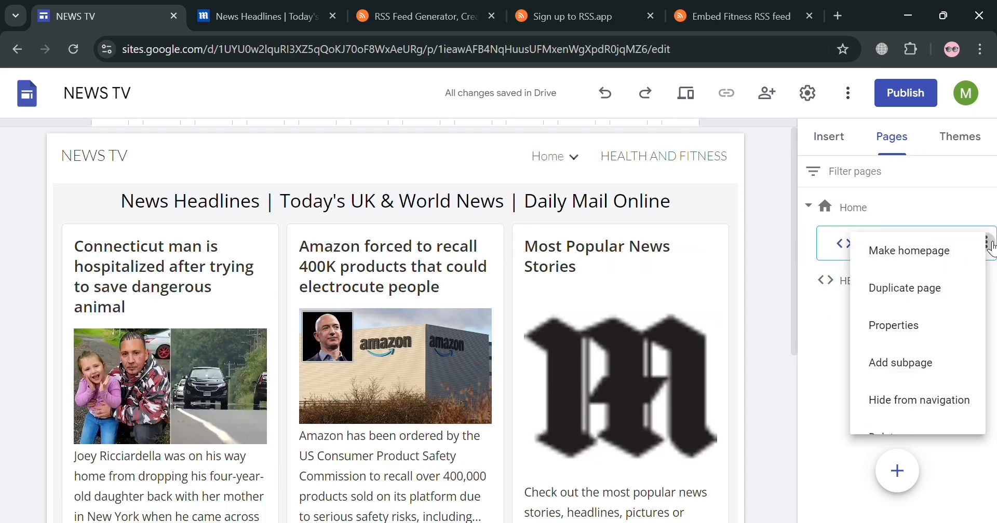
pyautogui.click(909, 251)
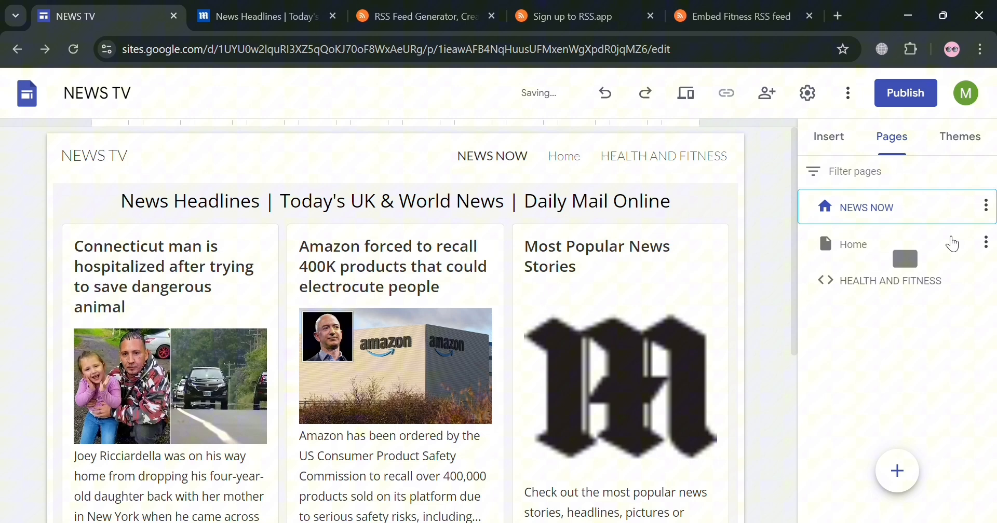
pyautogui.click(985, 241)
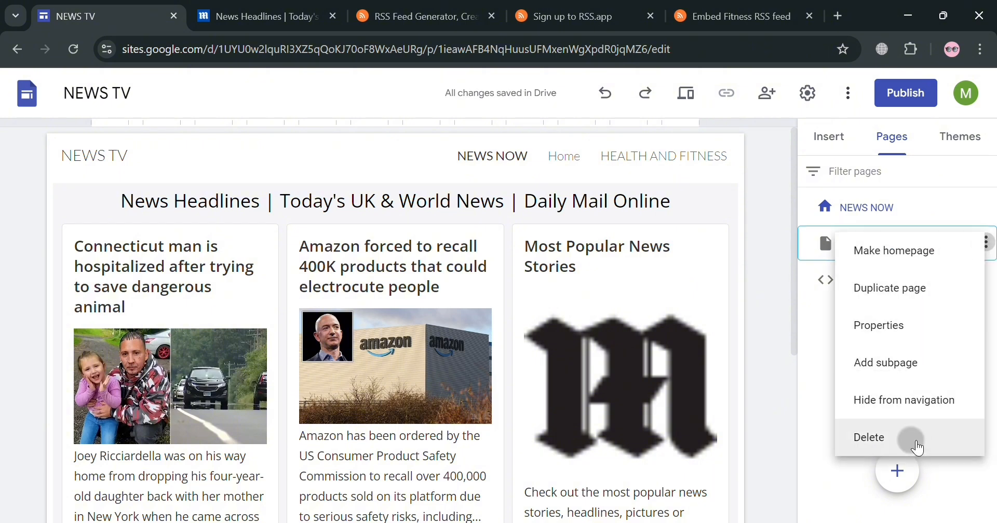
pyautogui.click(869, 438)
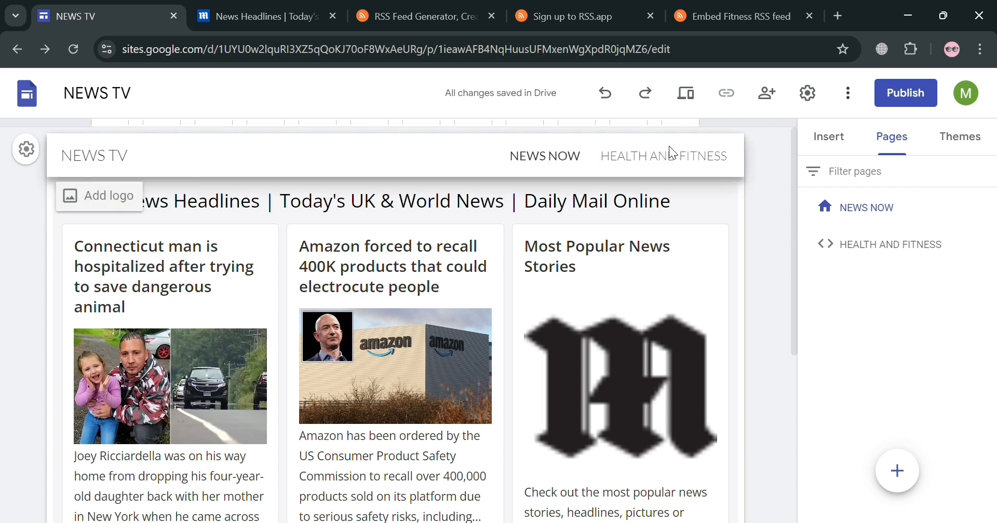
pyautogui.click(663, 155)
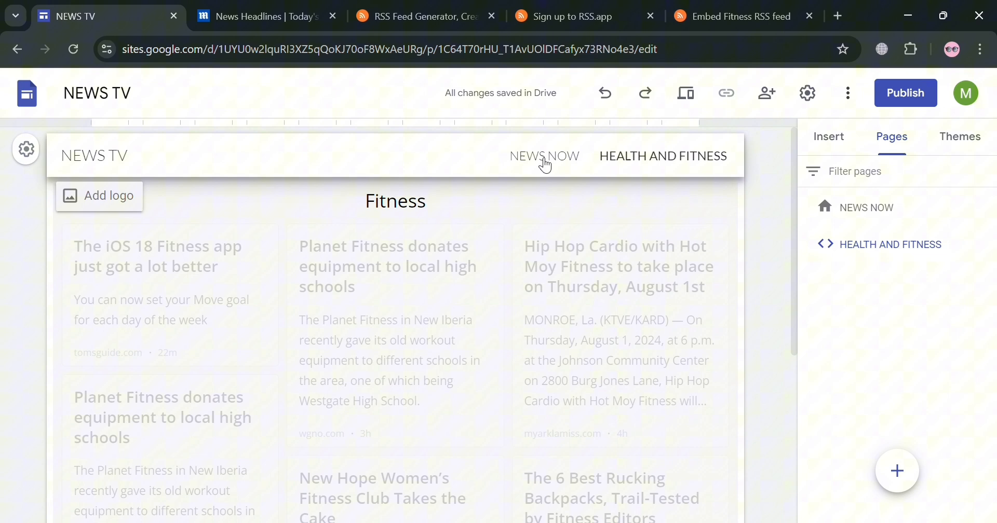
pyautogui.click(740, 16)
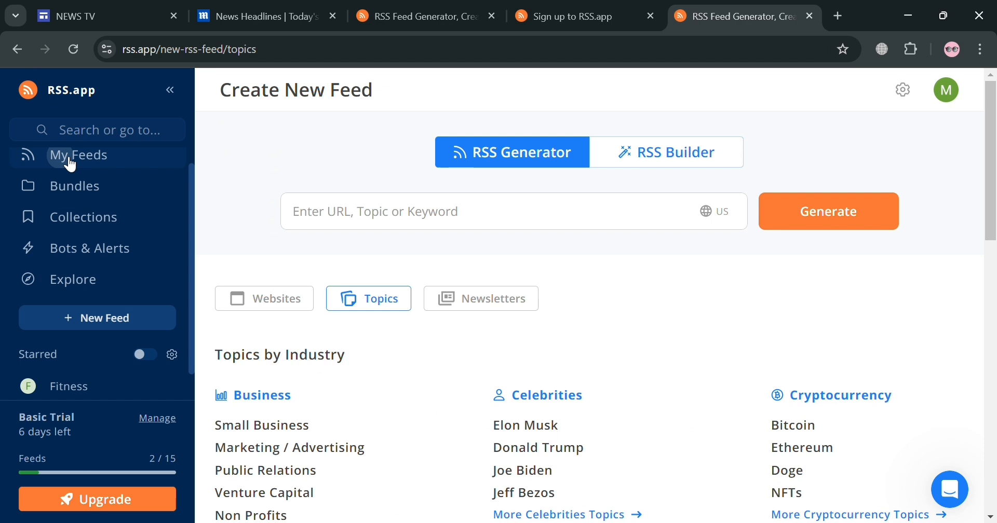
# Browse RSS.app's website and topic feed lists unchanged, then return to the NEWS TV editor
pyautogui.click(78, 155)
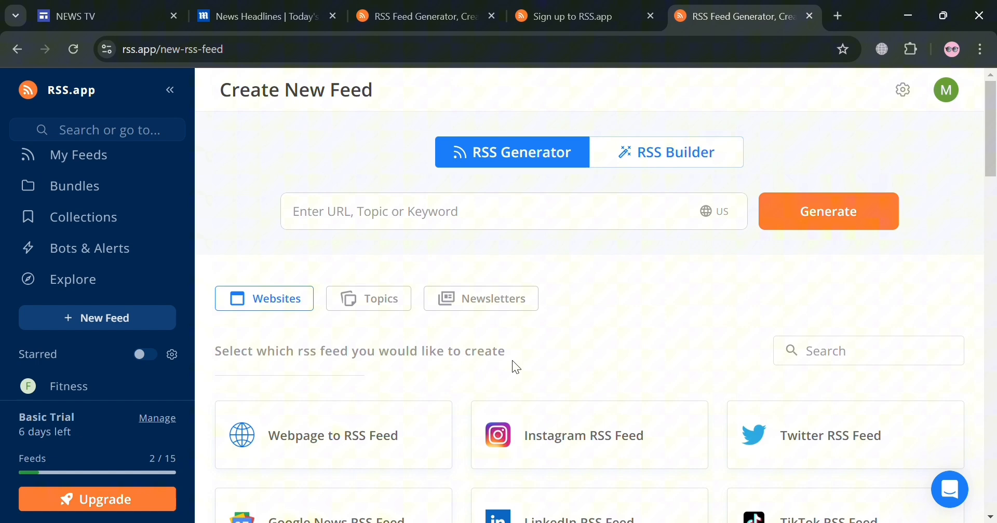
pyautogui.scroll(-3)
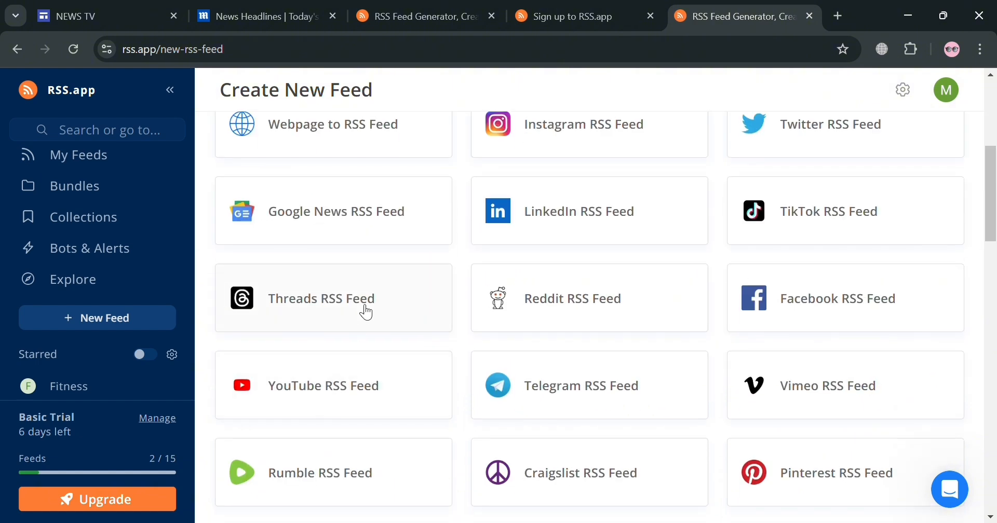
pyautogui.scroll(-3)
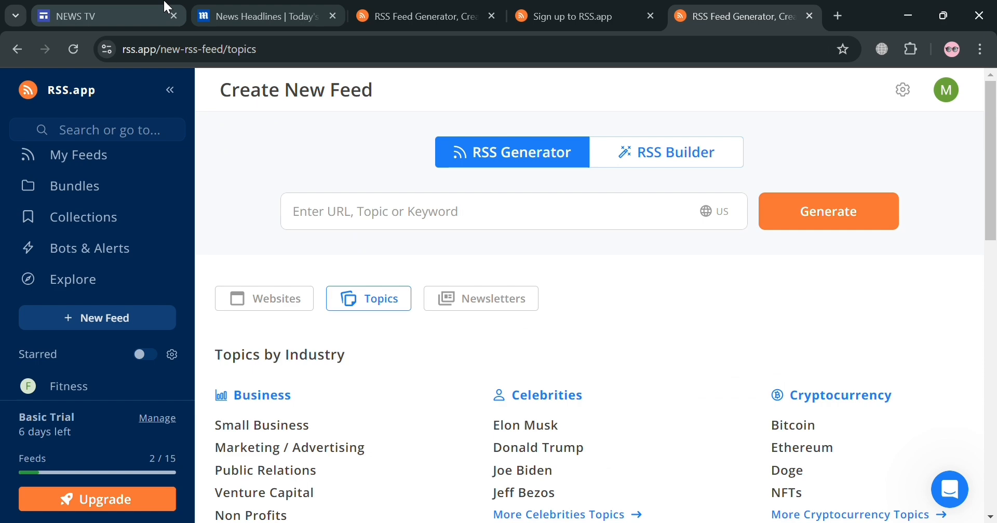
pyautogui.click(83, 16)
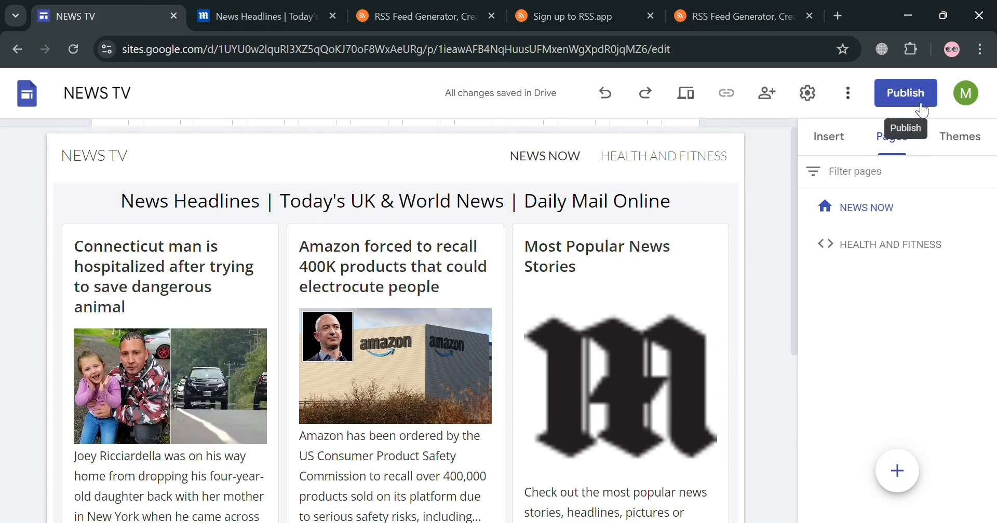
# Publish the site at the newsnow88 web address and view the live NEWS NOW page
pyautogui.click(905, 93)
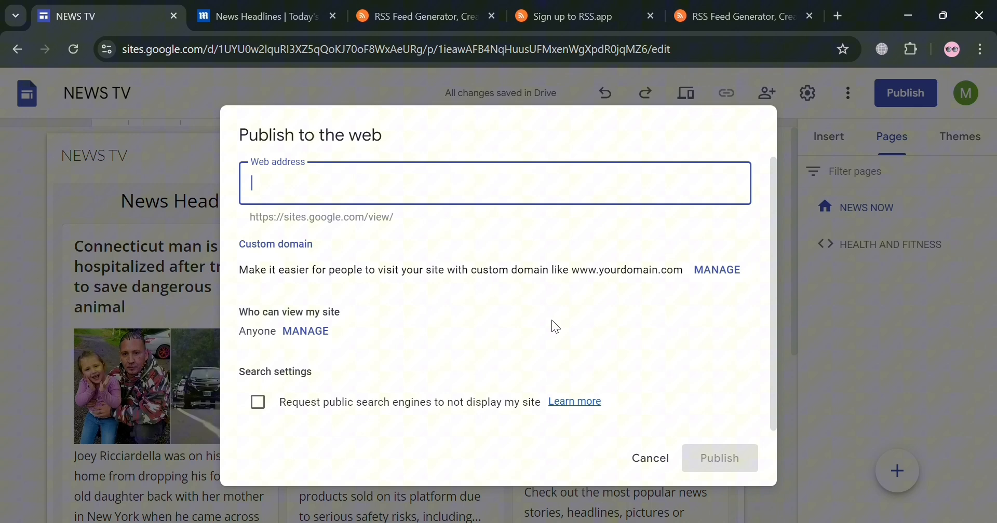
pyautogui.write('n')
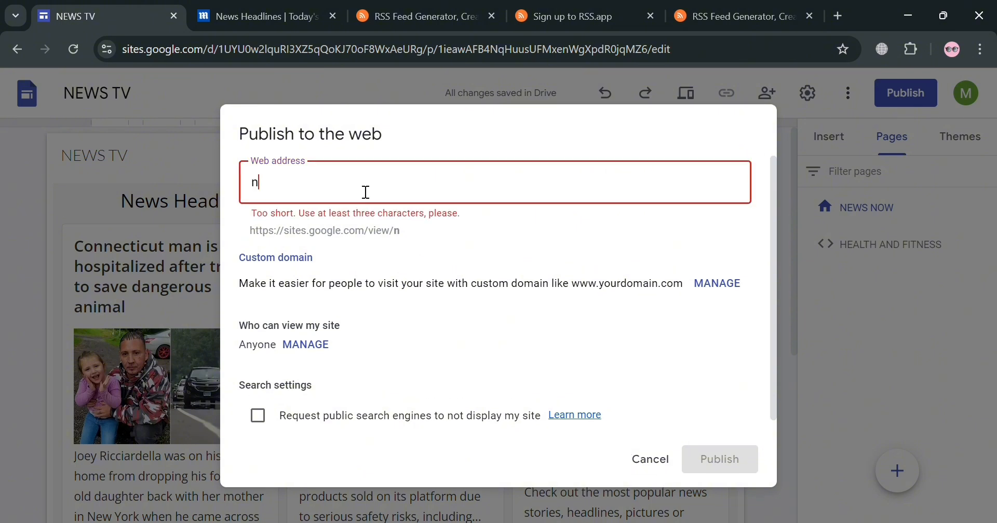
pyautogui.write('ewsnow88')
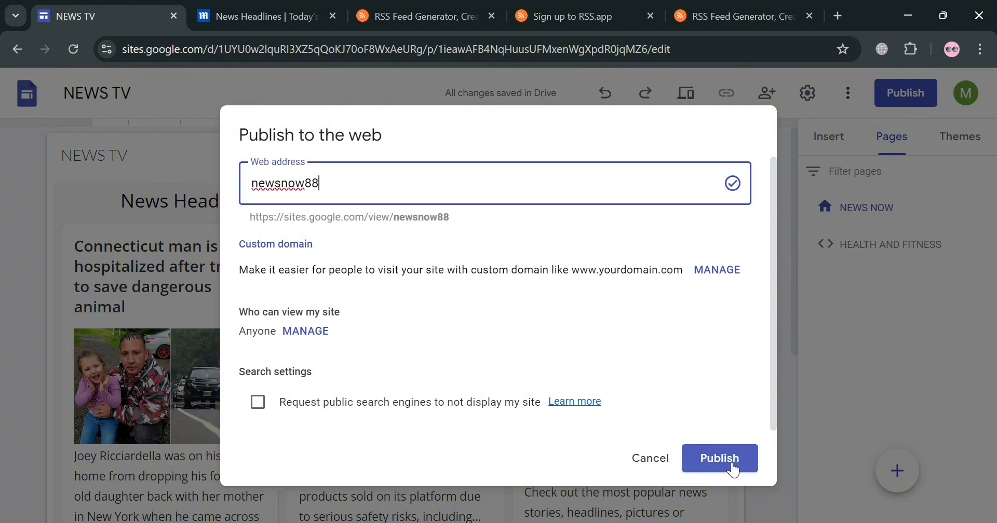
pyautogui.click(719, 458)
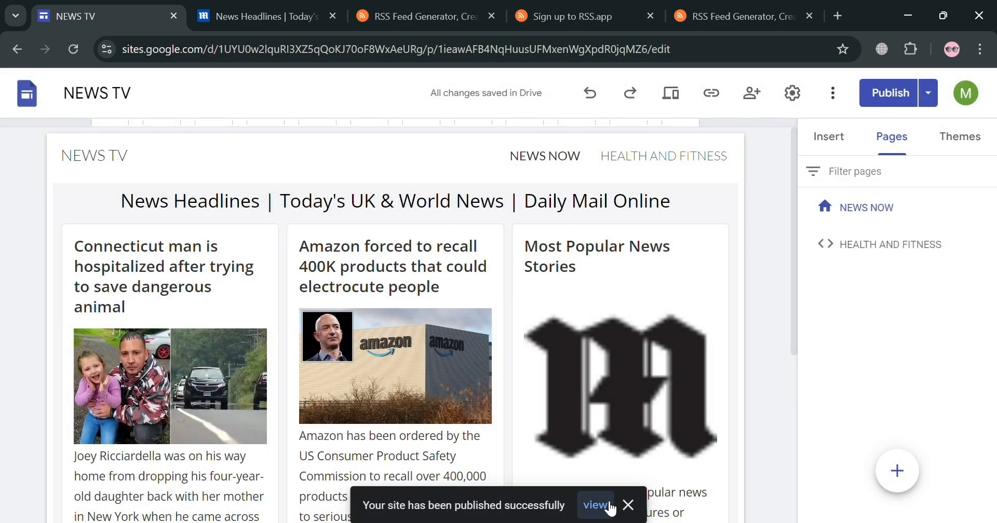
pyautogui.click(595, 505)
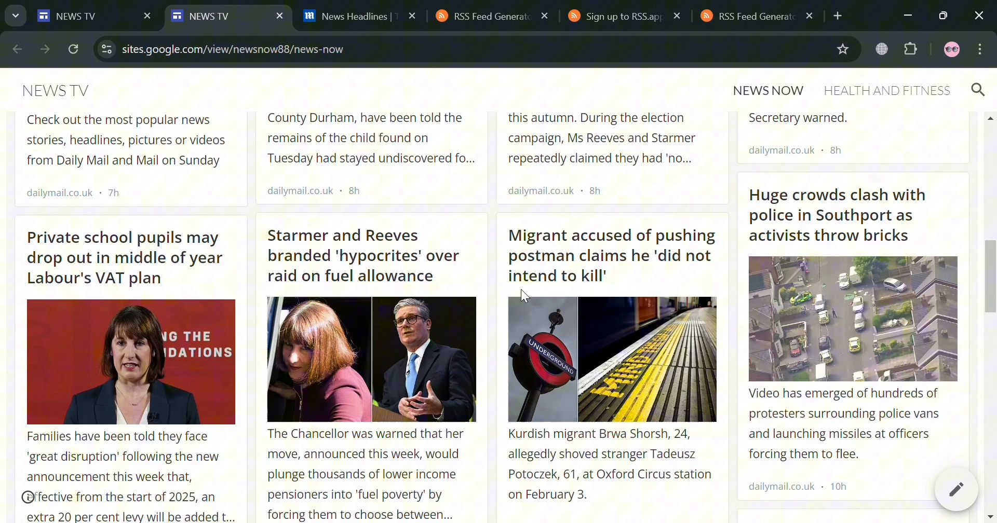
# Review the live NEWS NOW headlines and the HEALTH AND FITNESS page's fitness articles
pyautogui.scroll(-3)
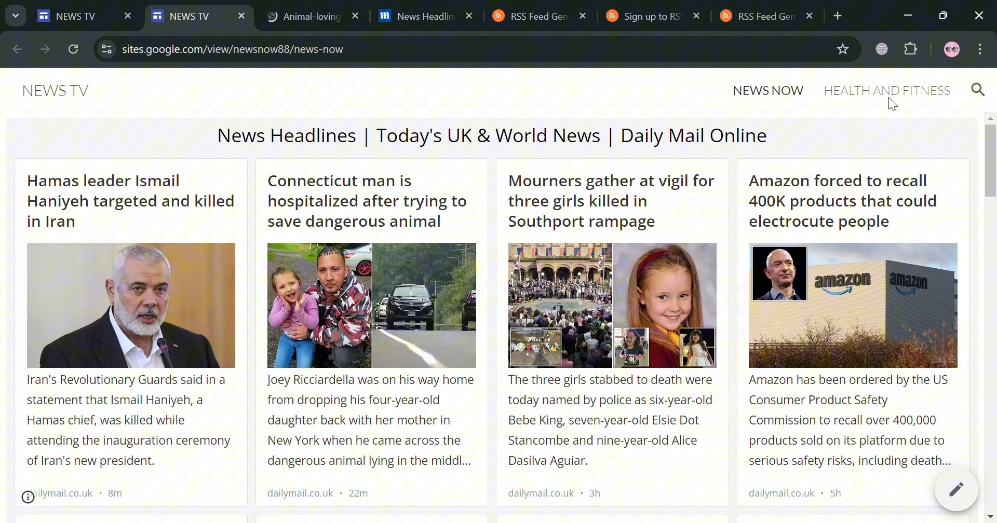
pyautogui.click(886, 90)
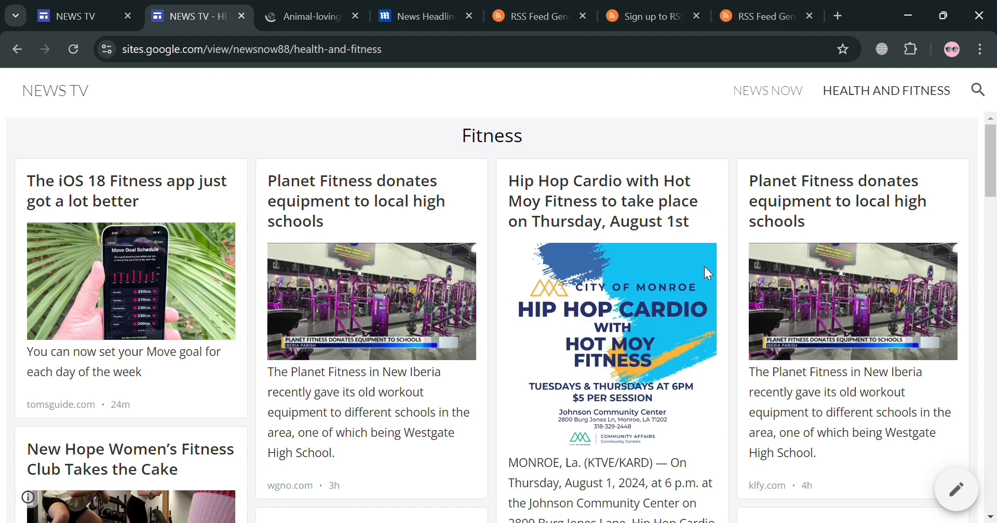
pyautogui.scroll(-3)
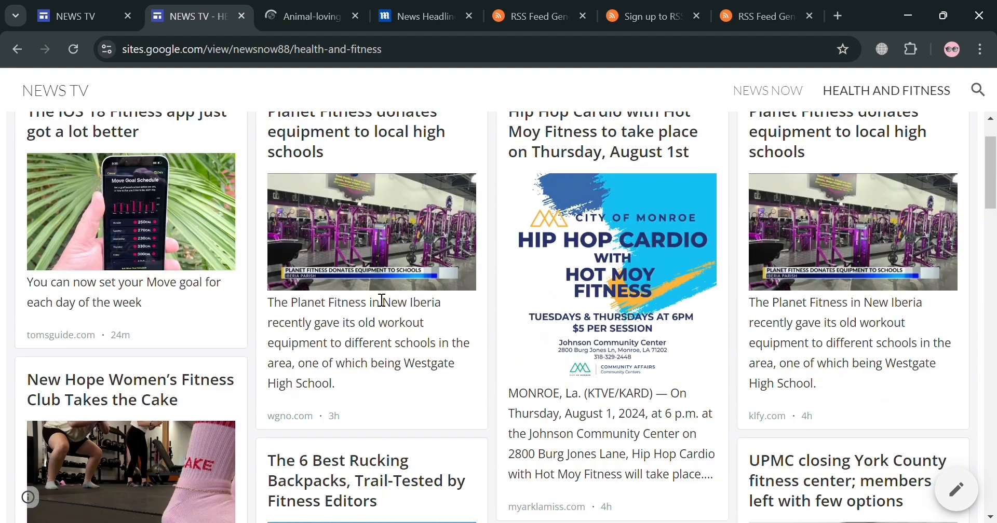